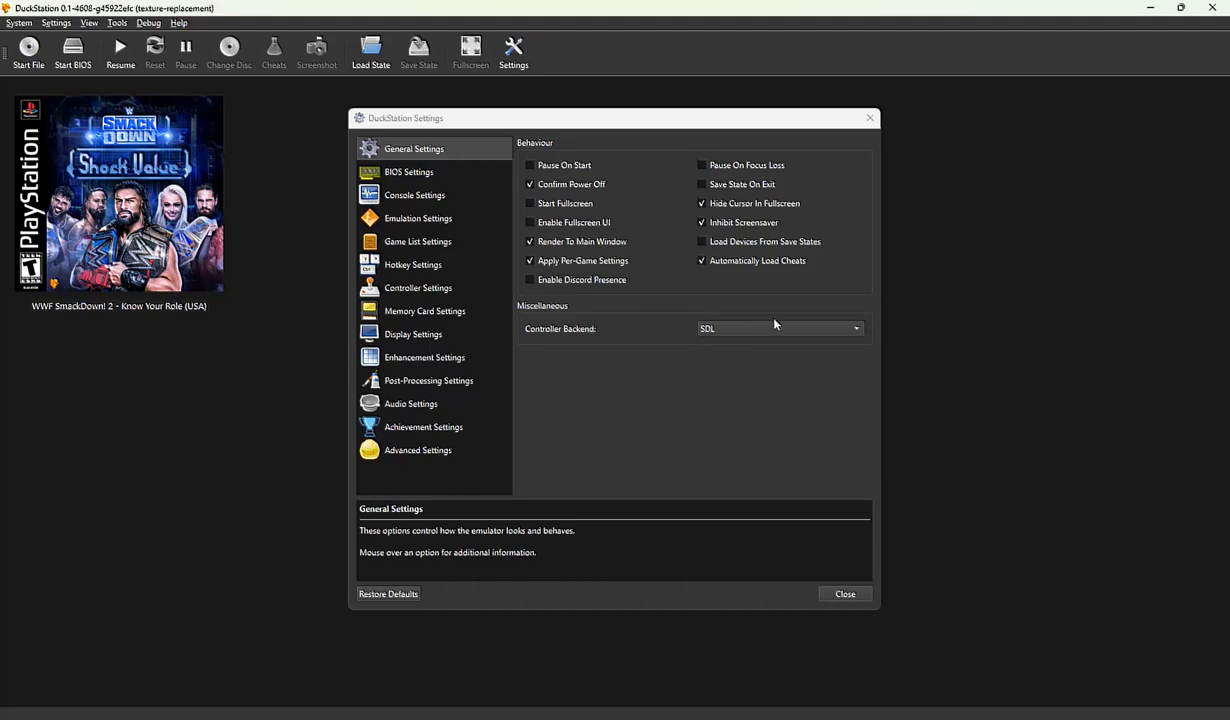
pyautogui.moveTo(652, 204)
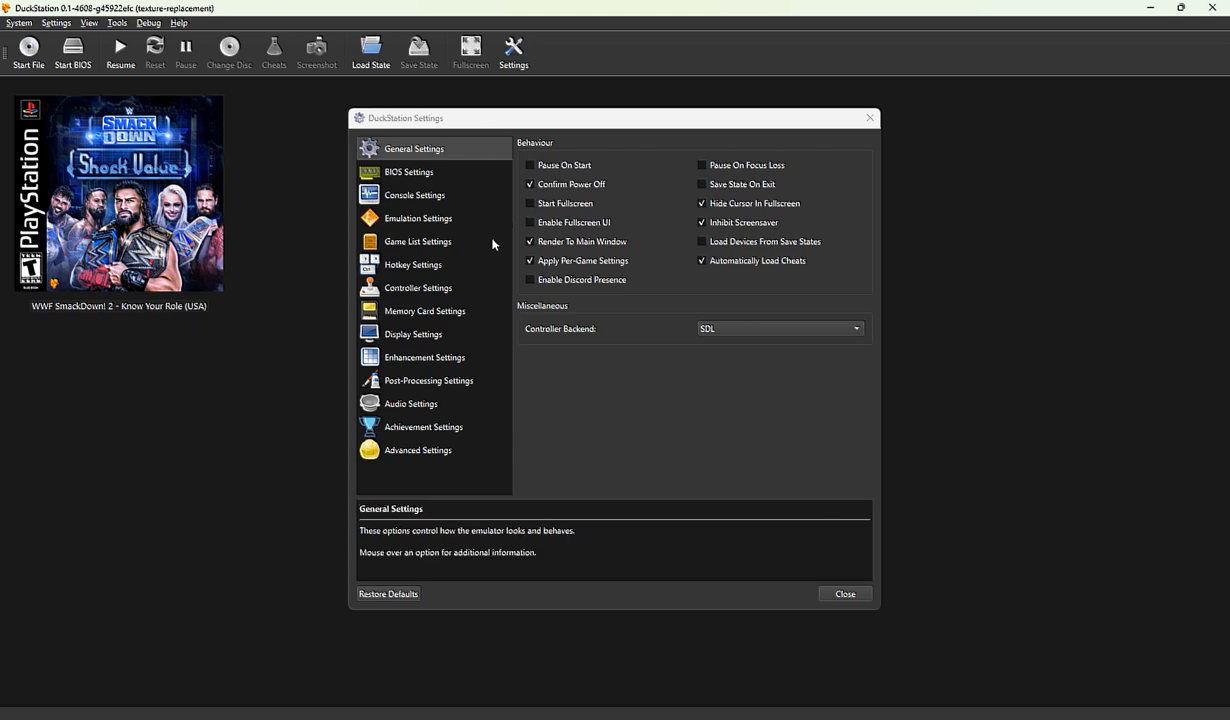
pyautogui.moveTo(484, 226)
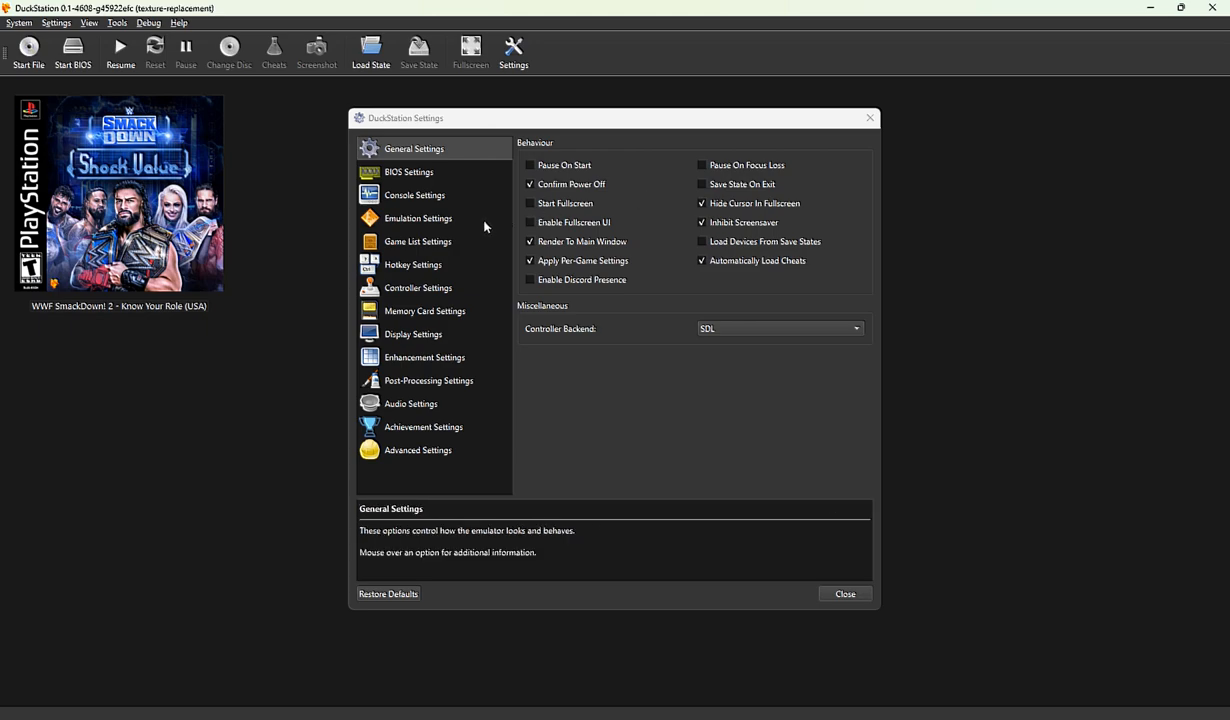
pyautogui.moveTo(488, 220)
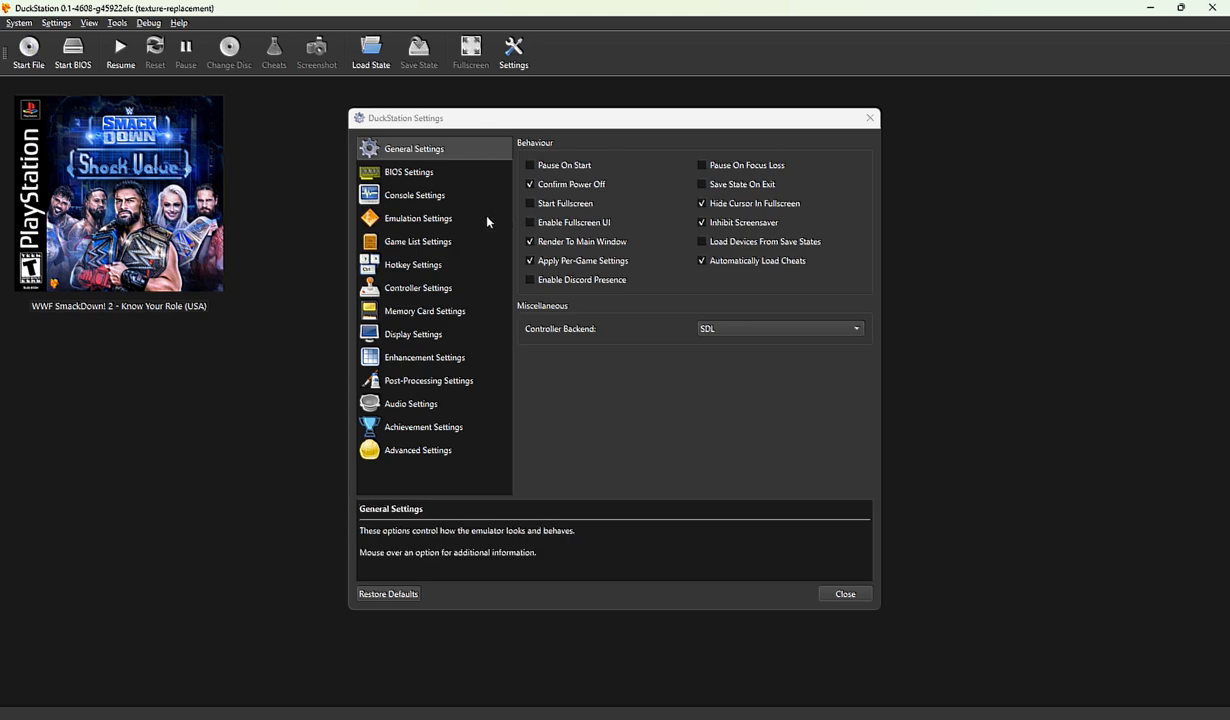
pyautogui.moveTo(464, 234)
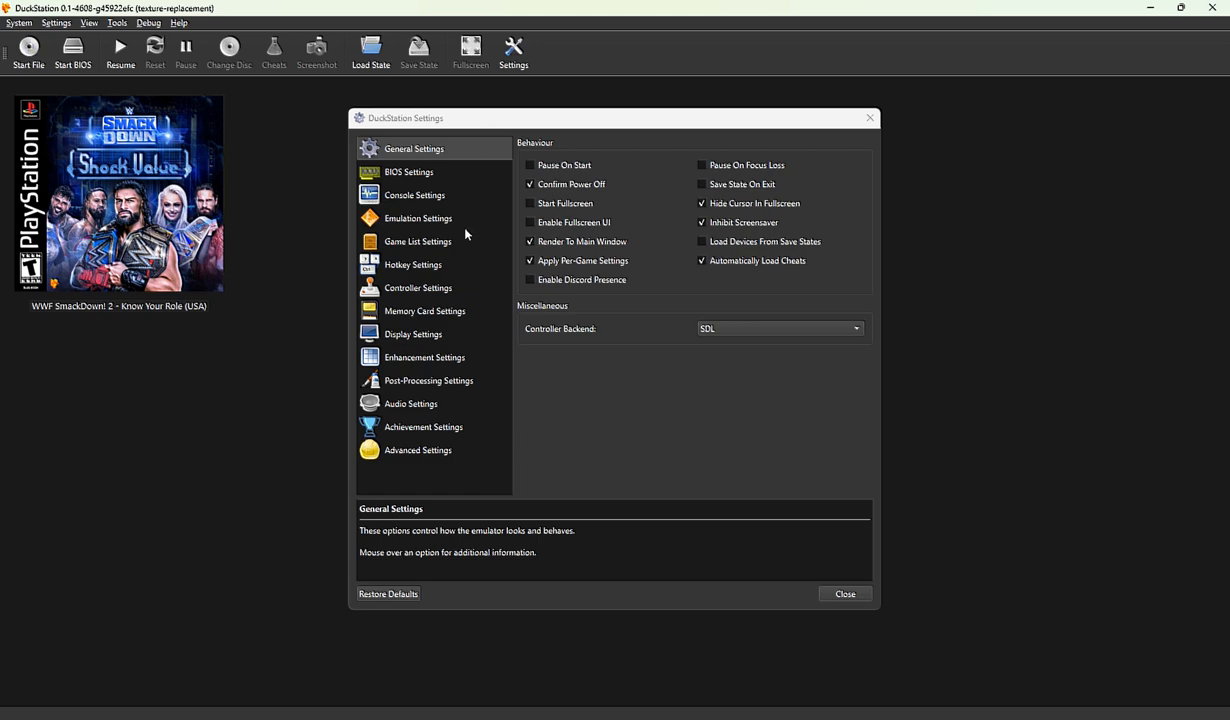
pyautogui.moveTo(452, 204)
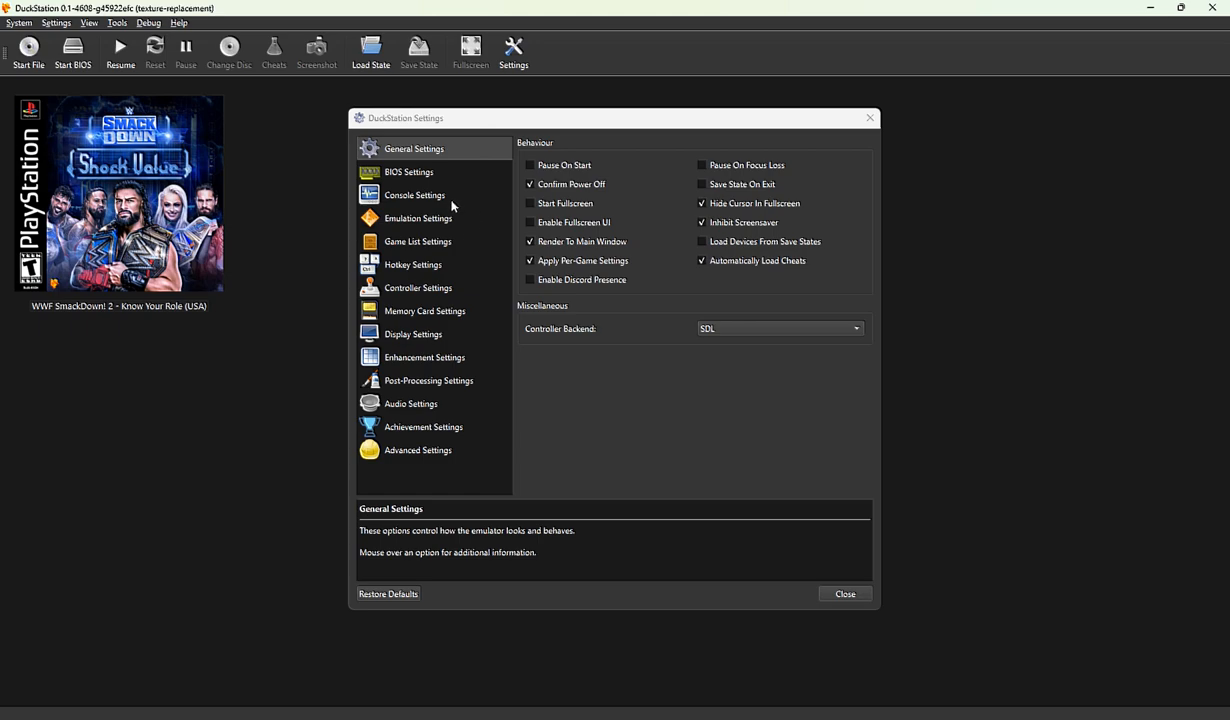
pyautogui.moveTo(446, 196)
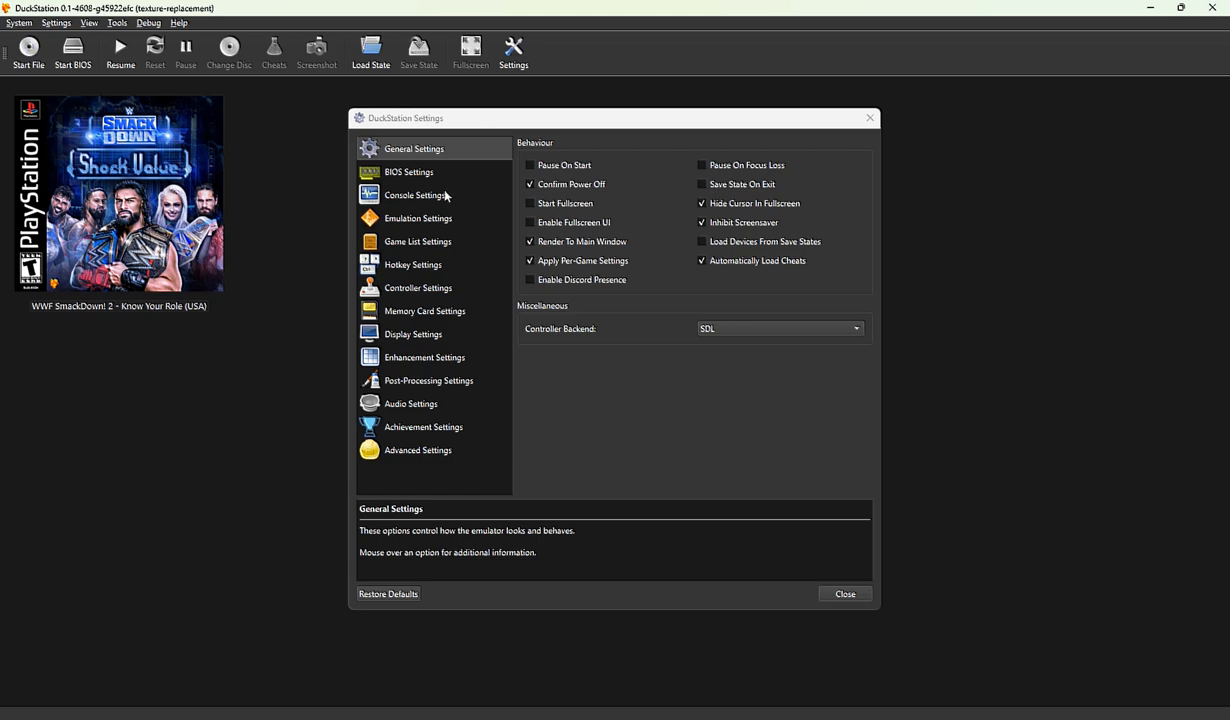
# Step: Point the BIOS search directory at the bios folder inside C:/Games/Shock Value
pyautogui.click(408, 172)
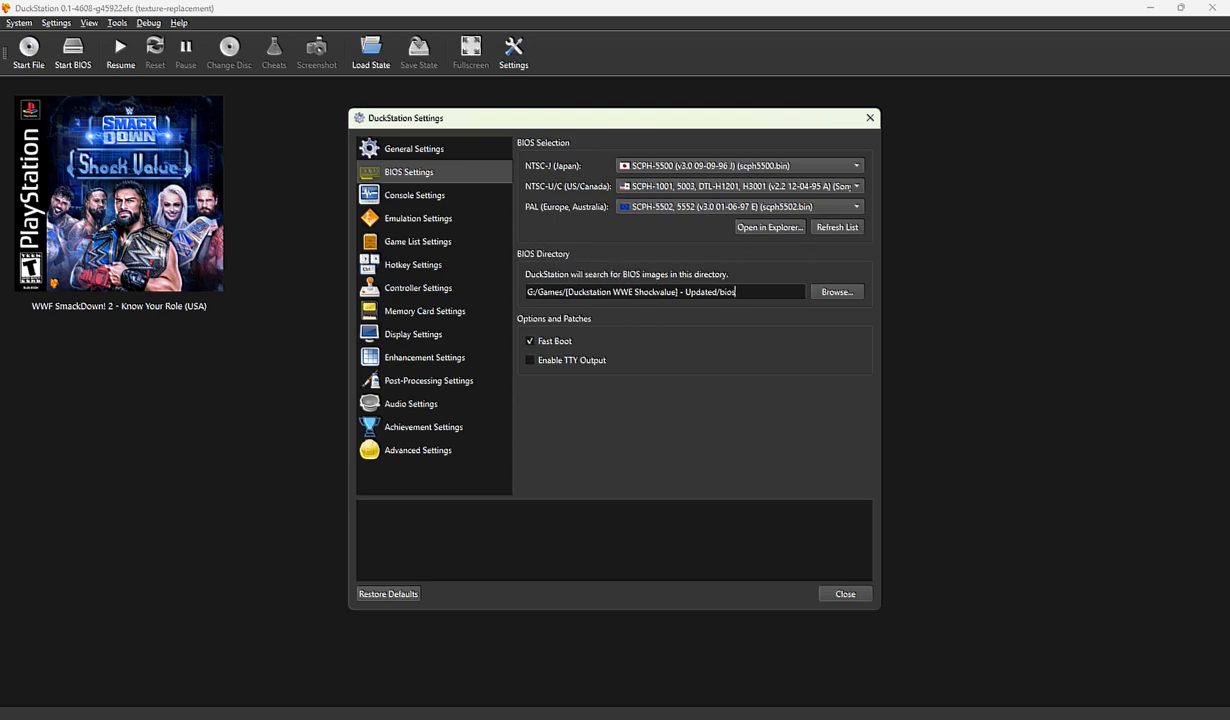
pyautogui.click(836, 292)
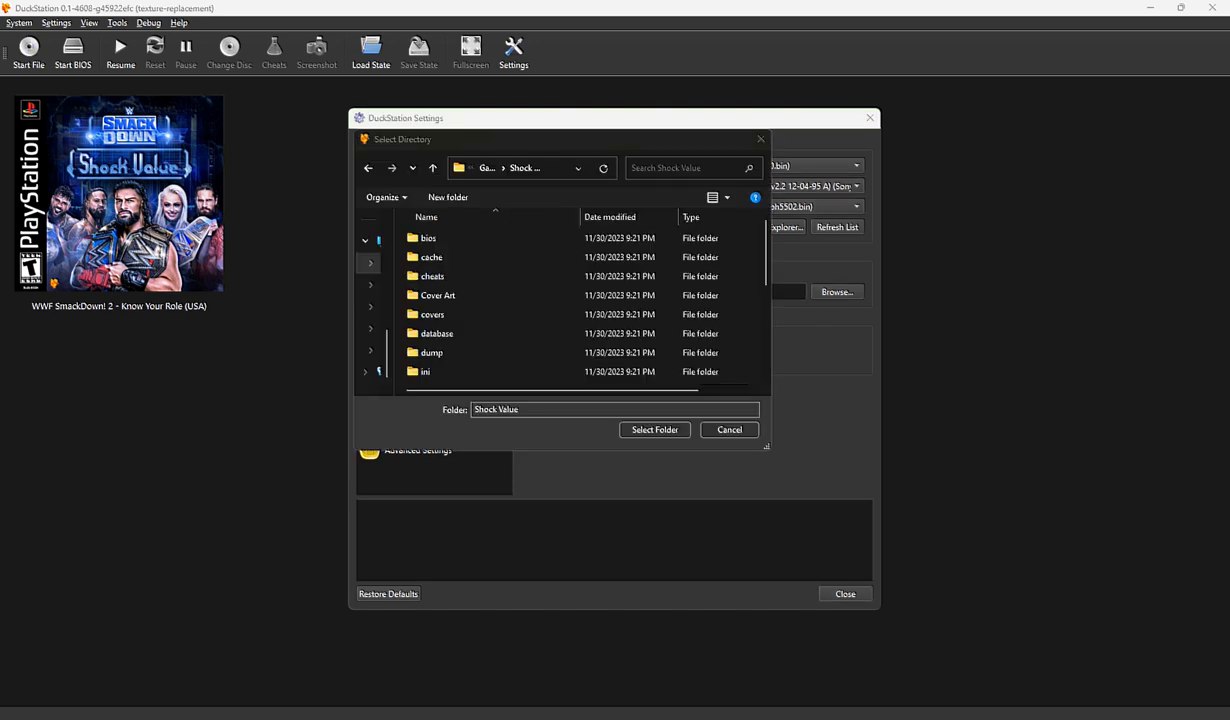
pyautogui.click(428, 238)
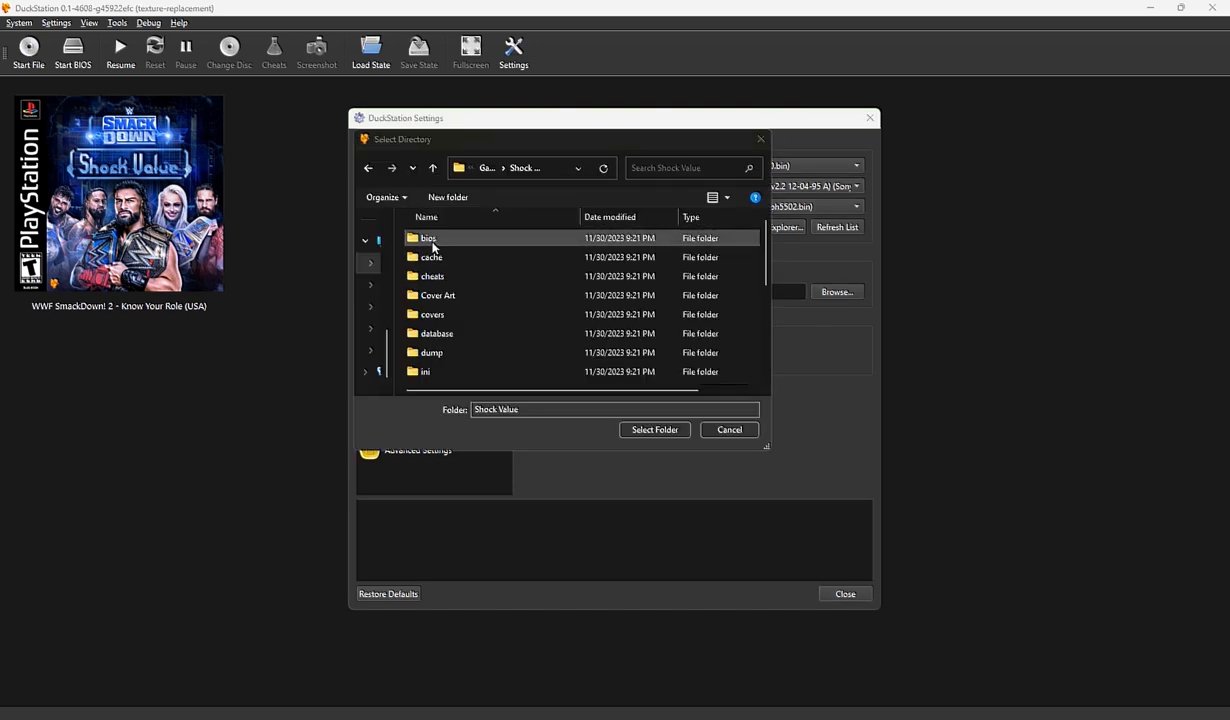
pyautogui.doubleClick(428, 238)
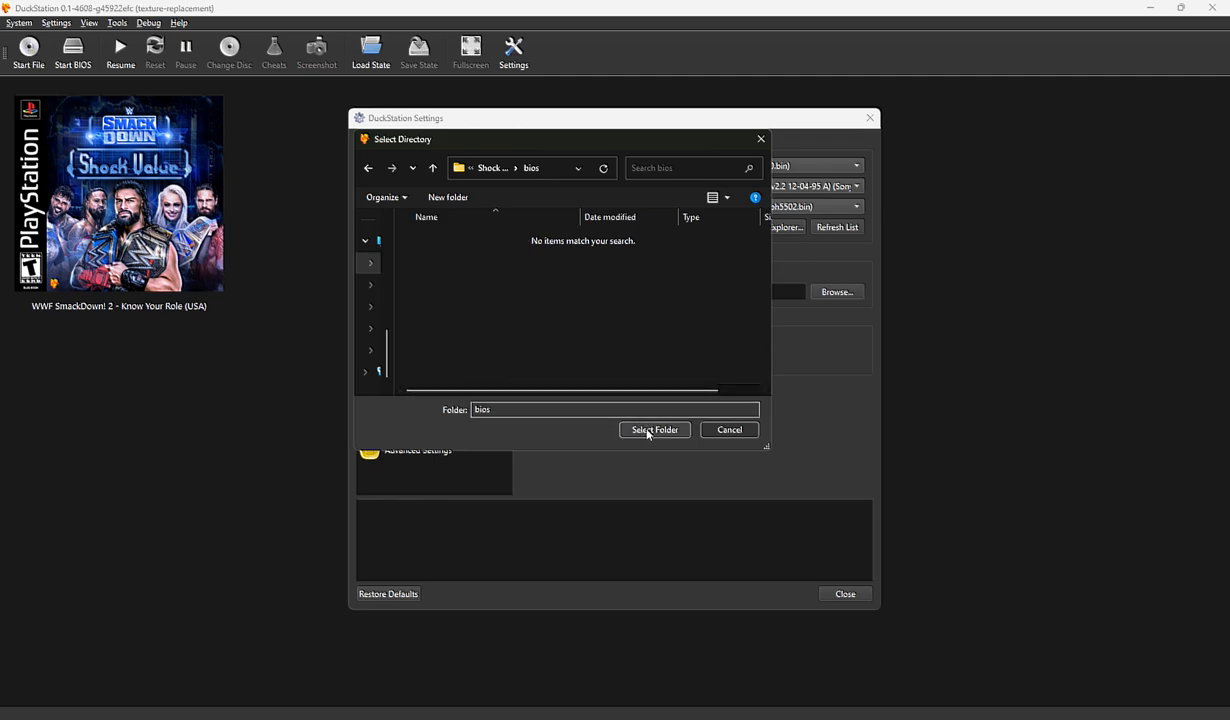
pyautogui.click(654, 428)
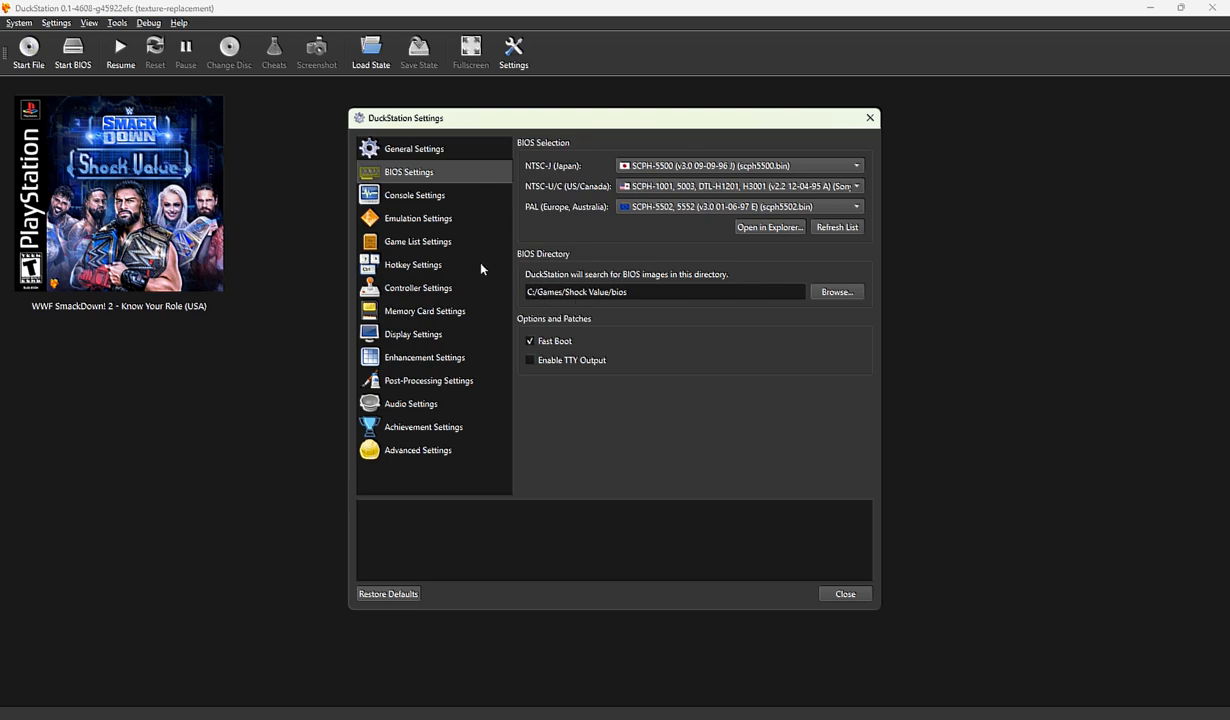
# Step: Show the Game List Settings page via Console Settings in the sidebar
pyautogui.click(414, 196)
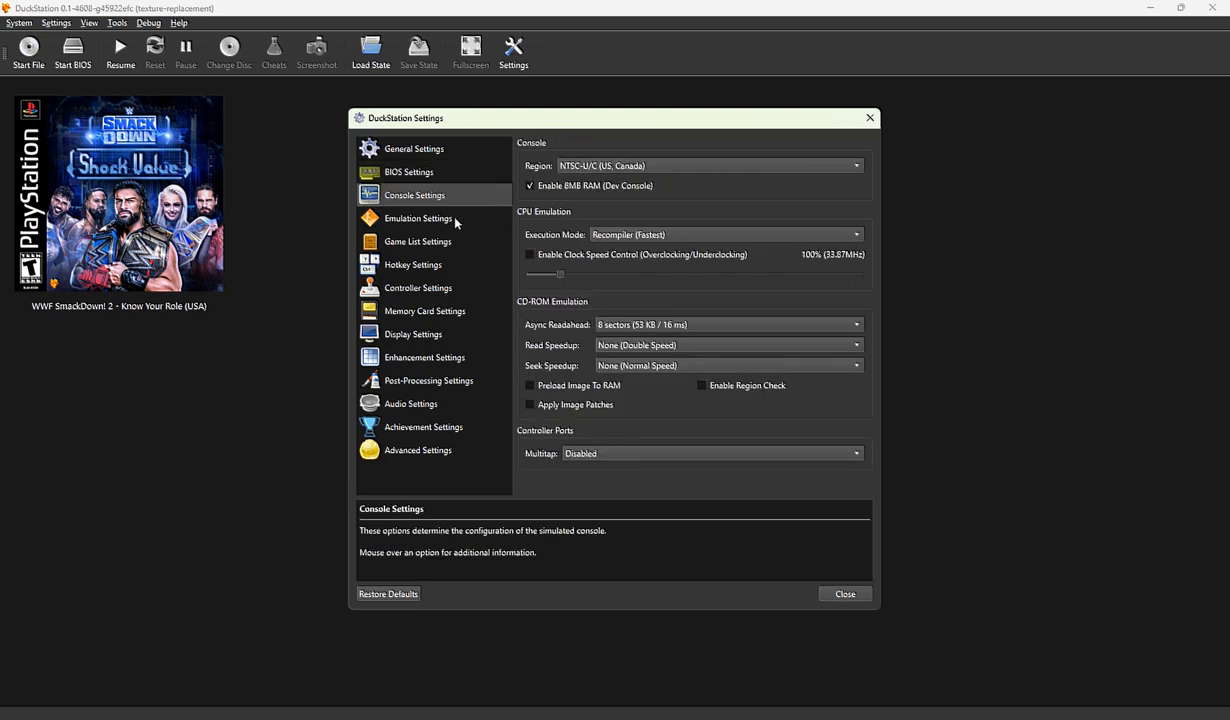
pyautogui.click(418, 240)
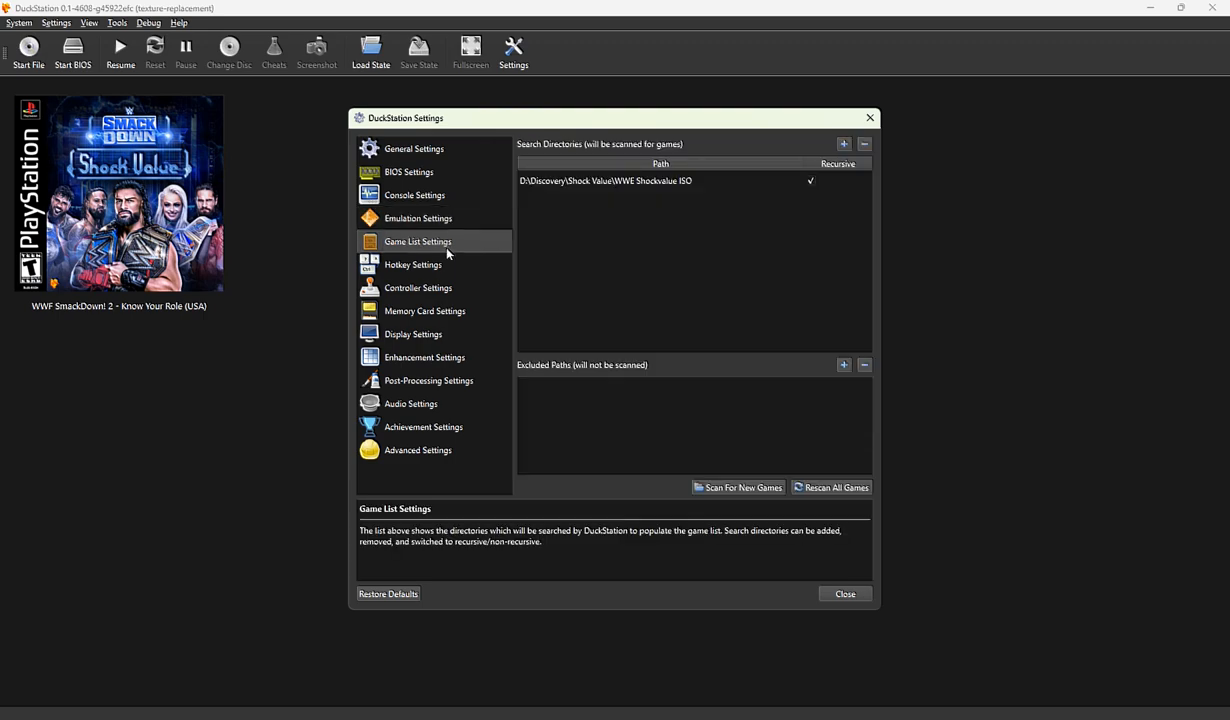
pyautogui.moveTo(552, 200)
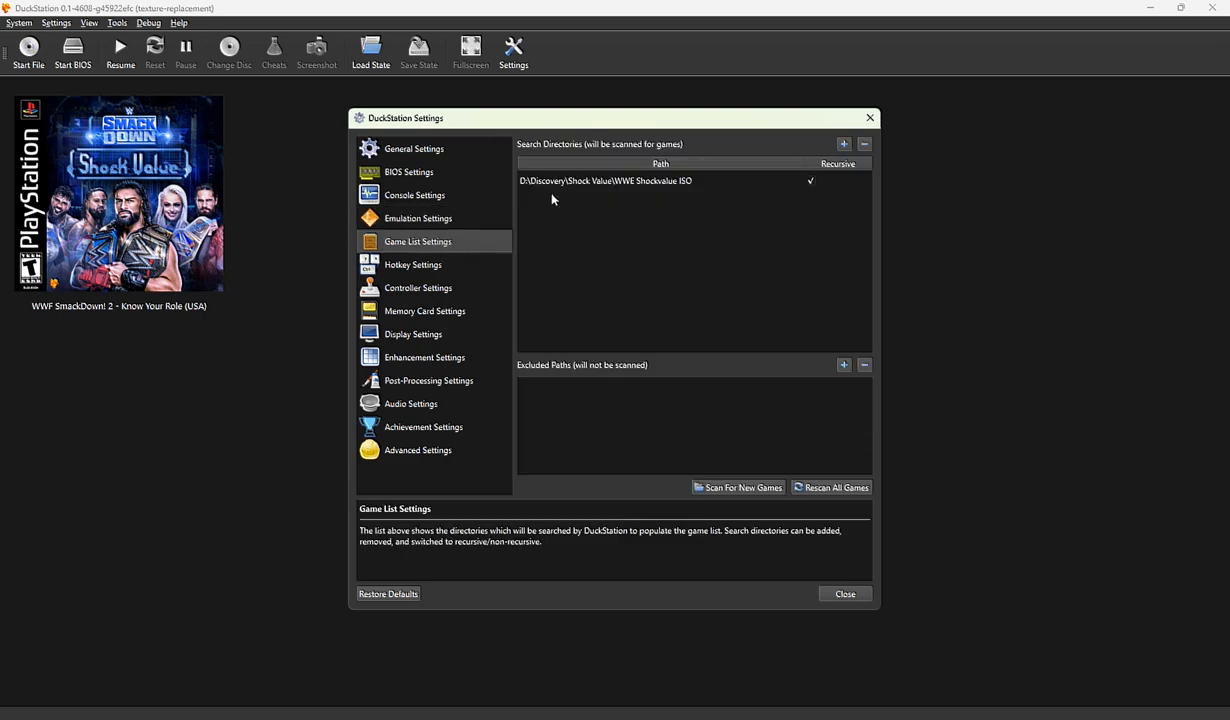
pyautogui.moveTo(544, 190)
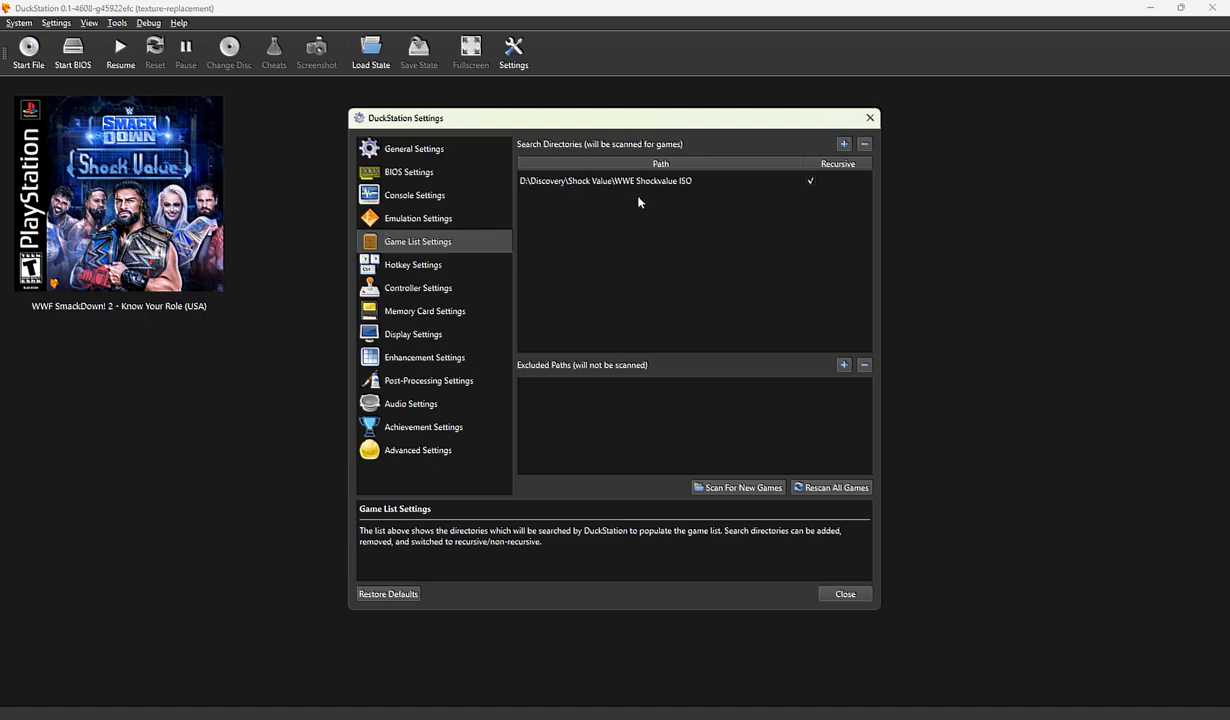
pyautogui.moveTo(608, 184)
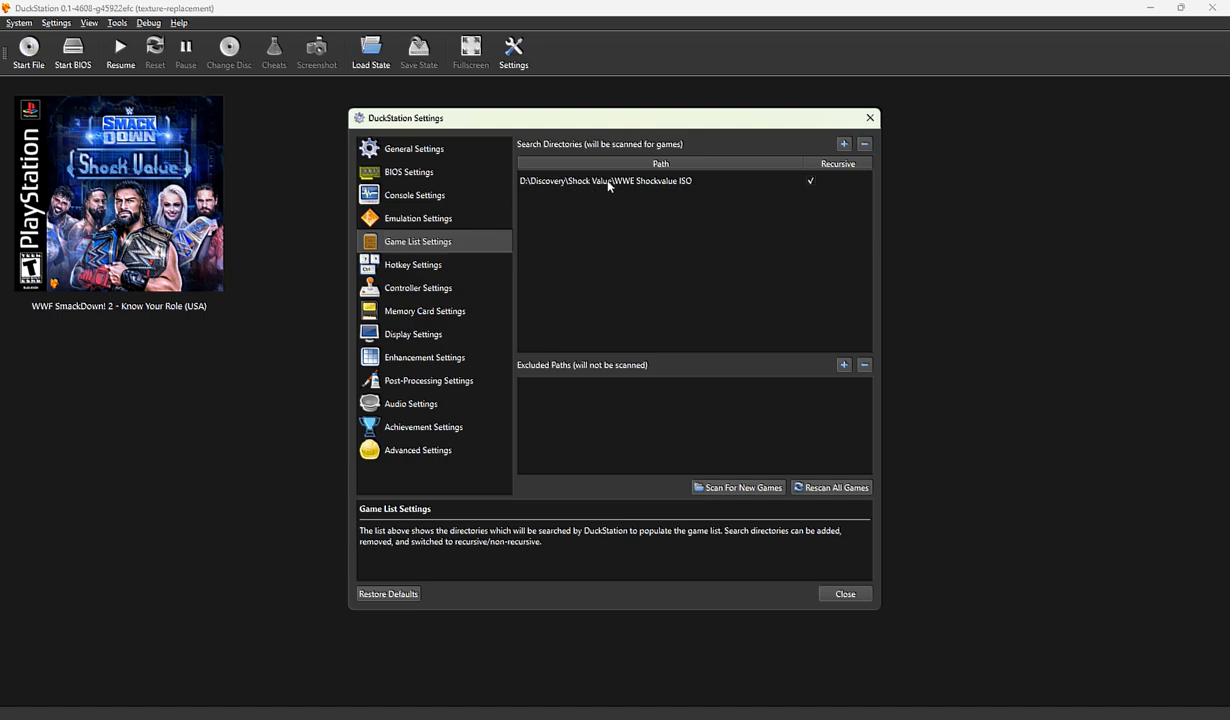
pyautogui.moveTo(678, 188)
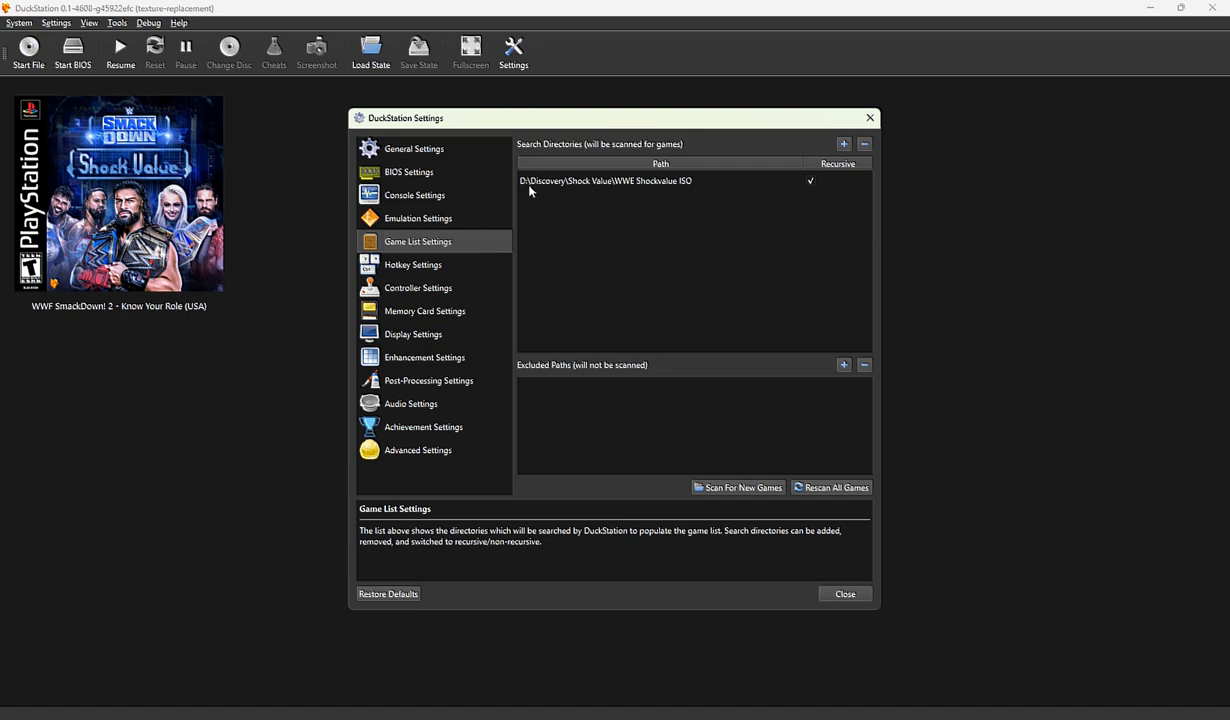
pyautogui.moveTo(818, 184)
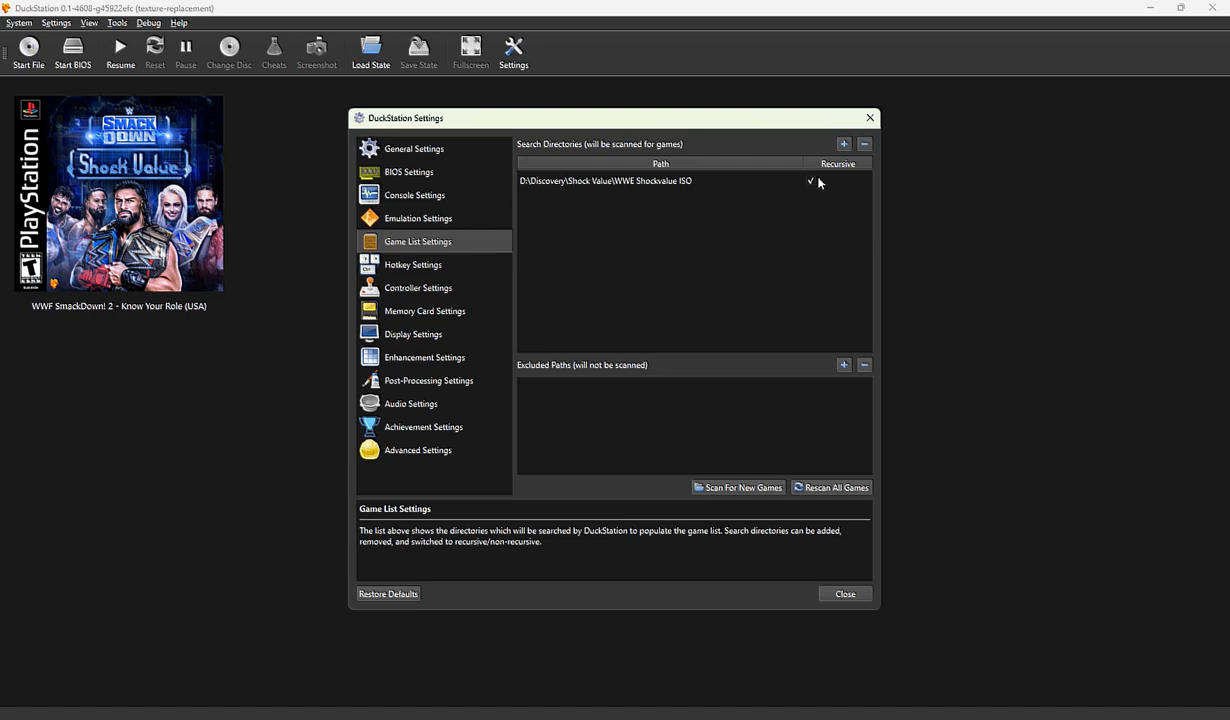
# Step: Replace the search folder with C:\Games\Shock Value\WWE Shockvalue ISO, declining recursive scanning
pyautogui.click(844, 144)
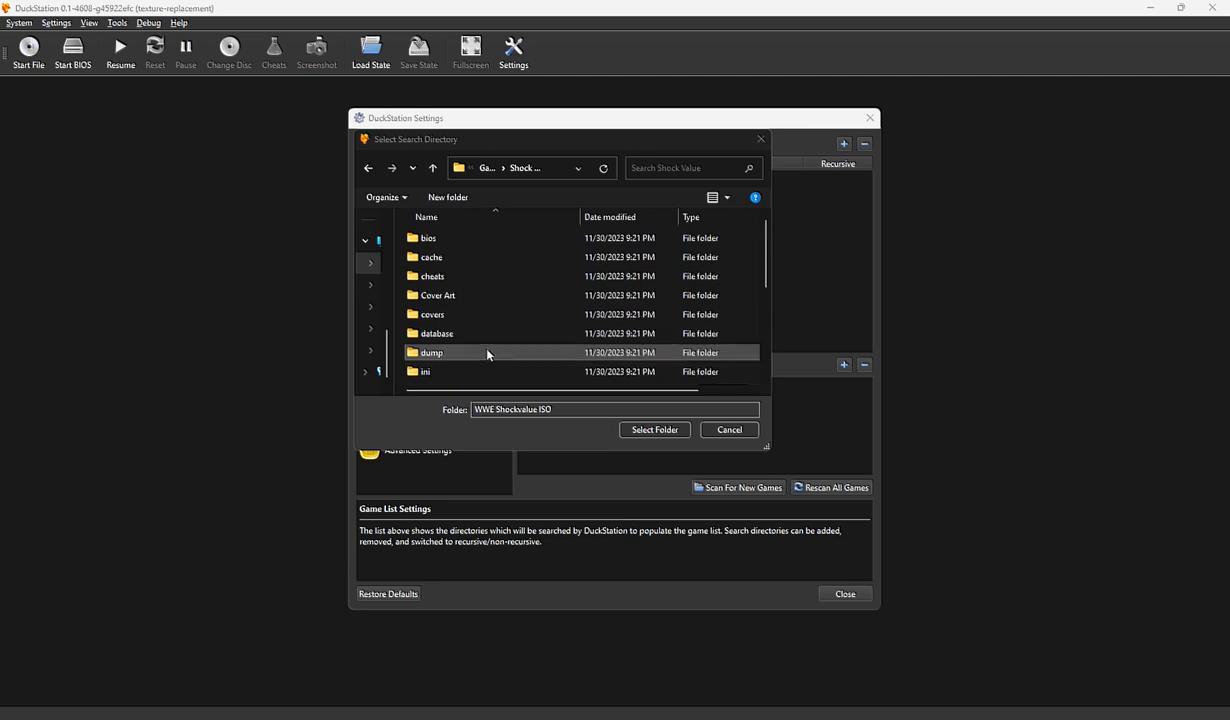
pyautogui.click(424, 370)
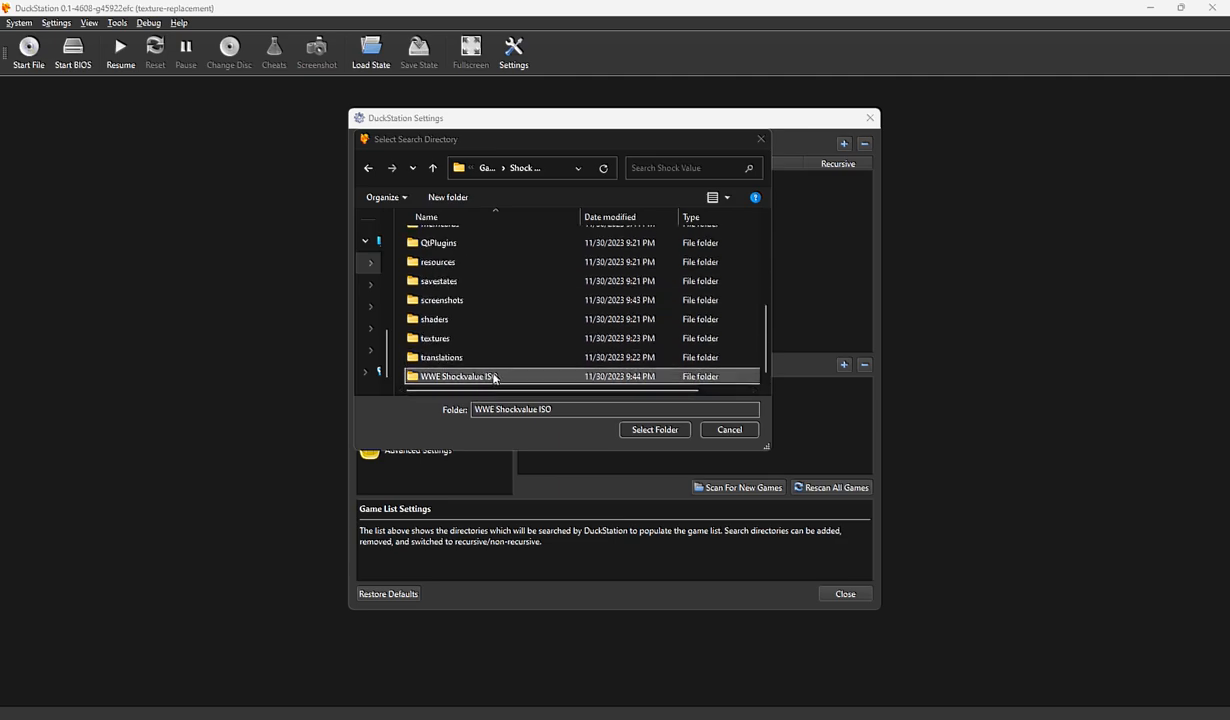
pyautogui.click(654, 428)
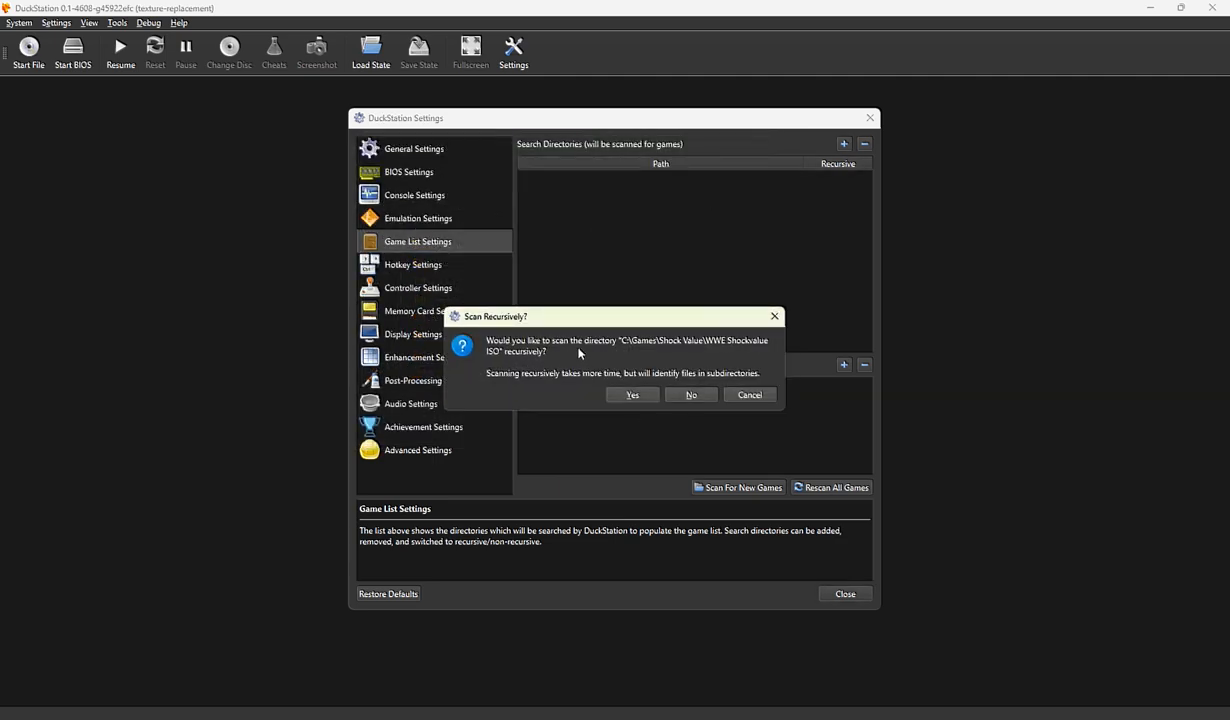
pyautogui.moveTo(528, 364)
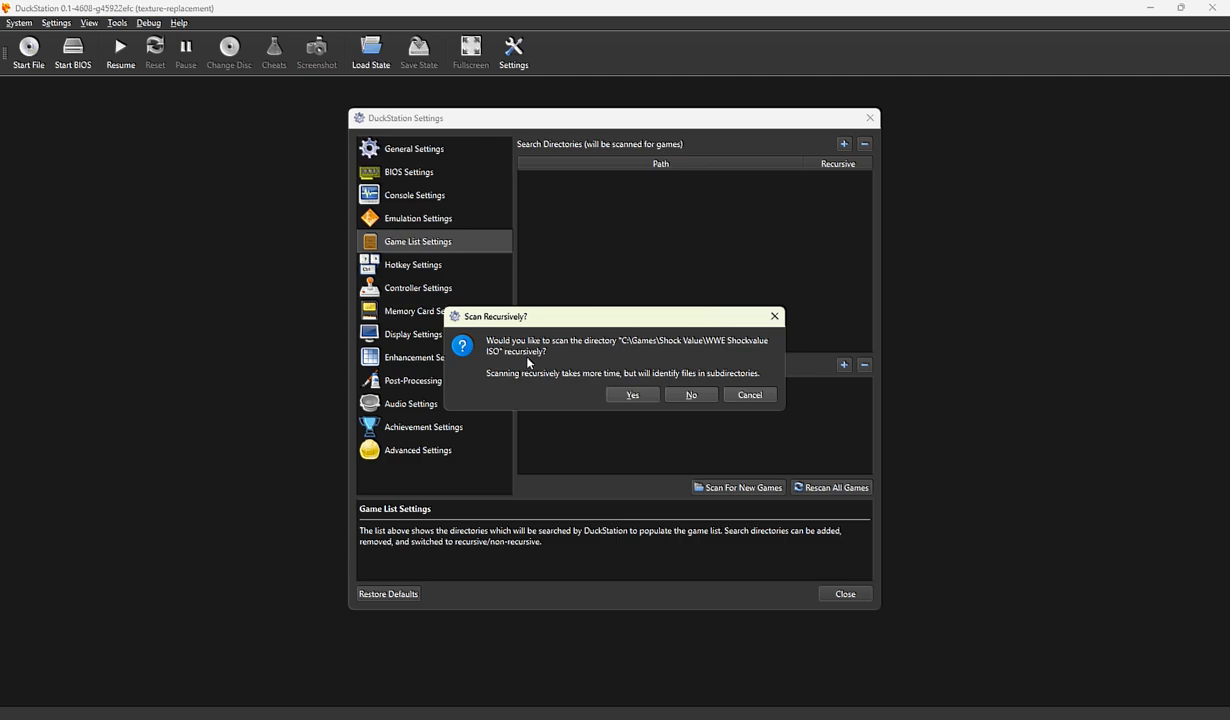
pyautogui.moveTo(556, 384)
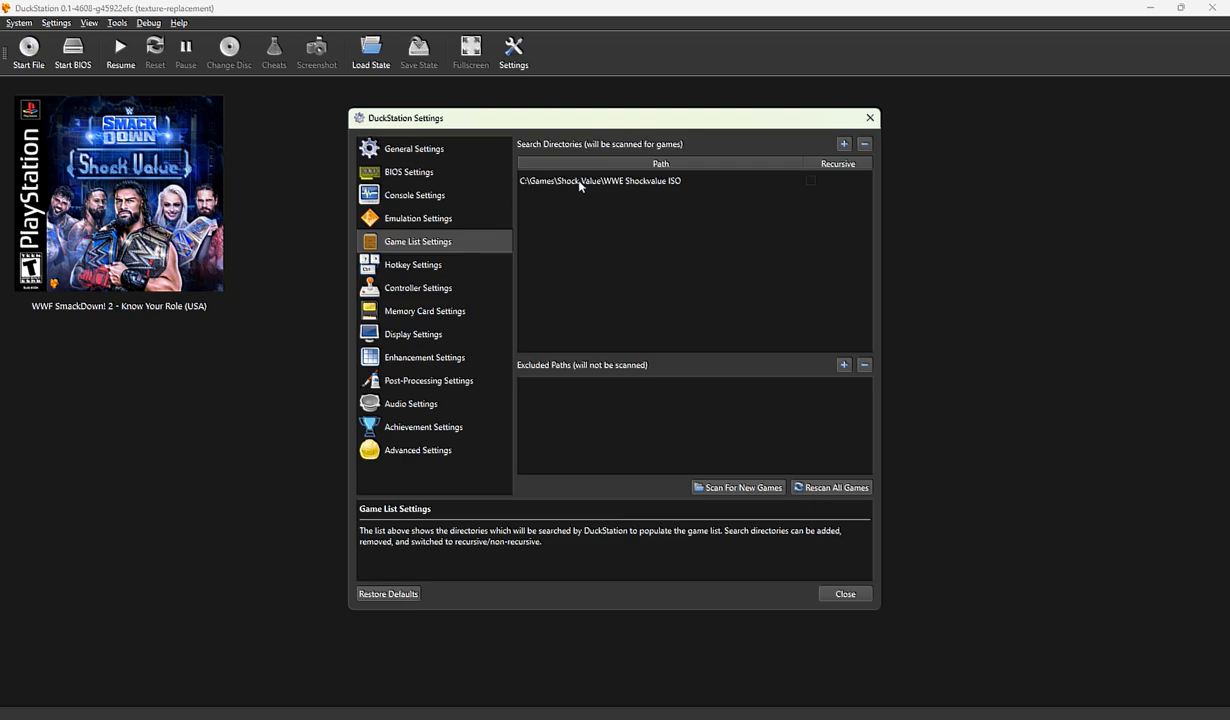
pyautogui.click(598, 180)
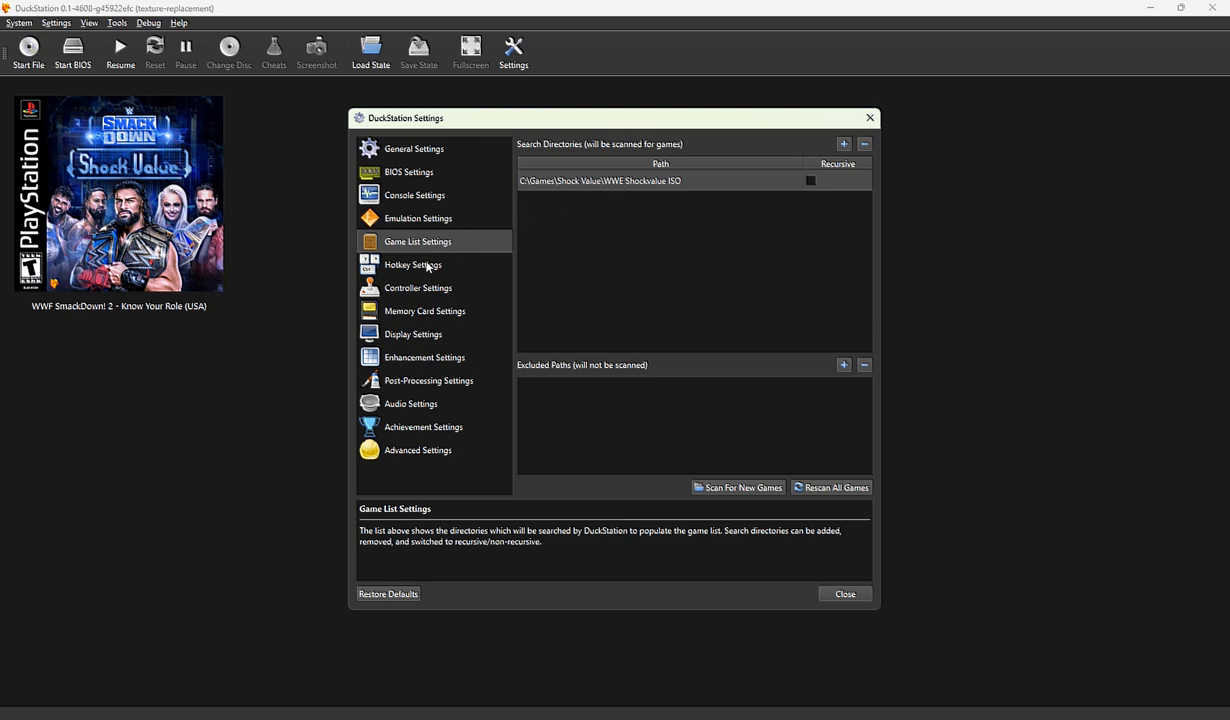
# Step: Review Controller and Memory Card settings, then show Display Settings with Direct3D 11 and 16:9
pyautogui.click(418, 288)
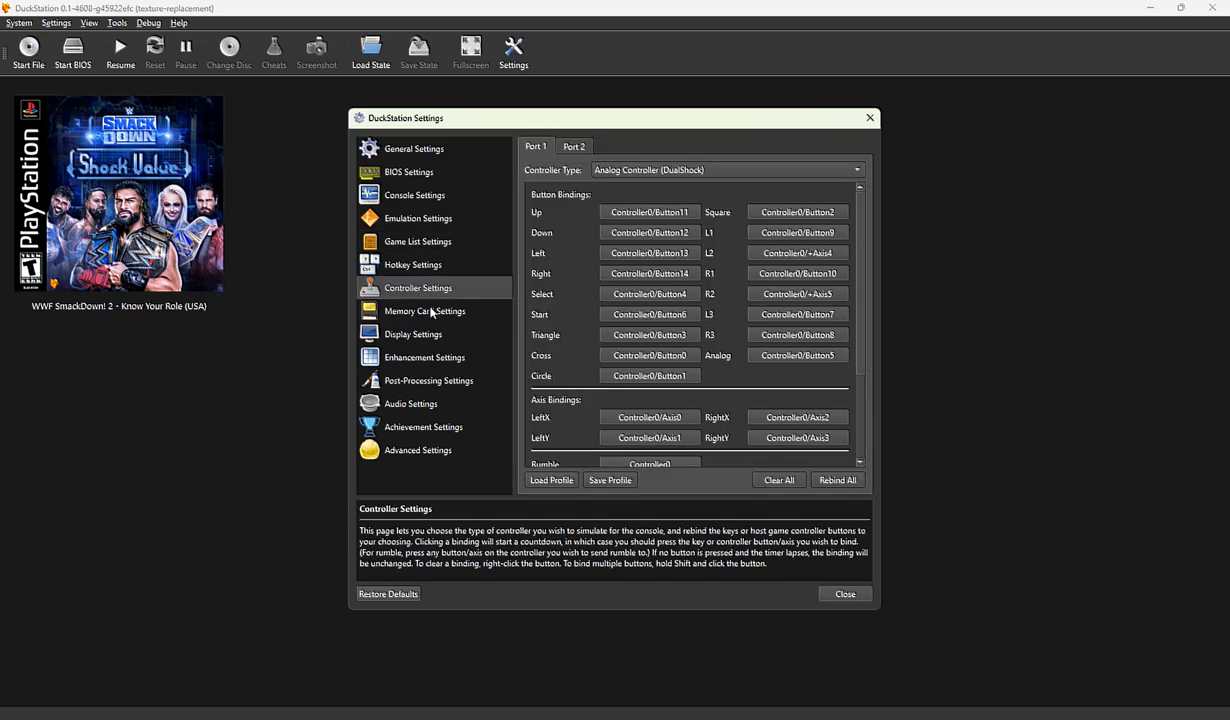
pyautogui.click(424, 312)
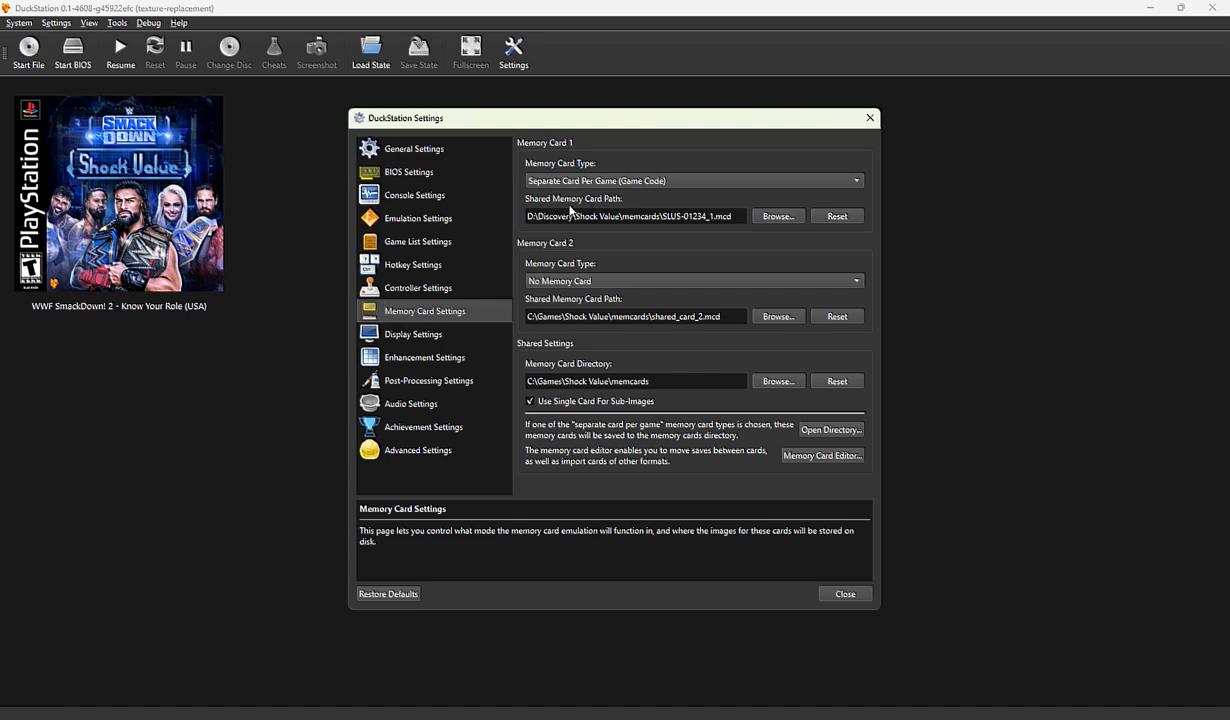
pyautogui.moveTo(584, 232)
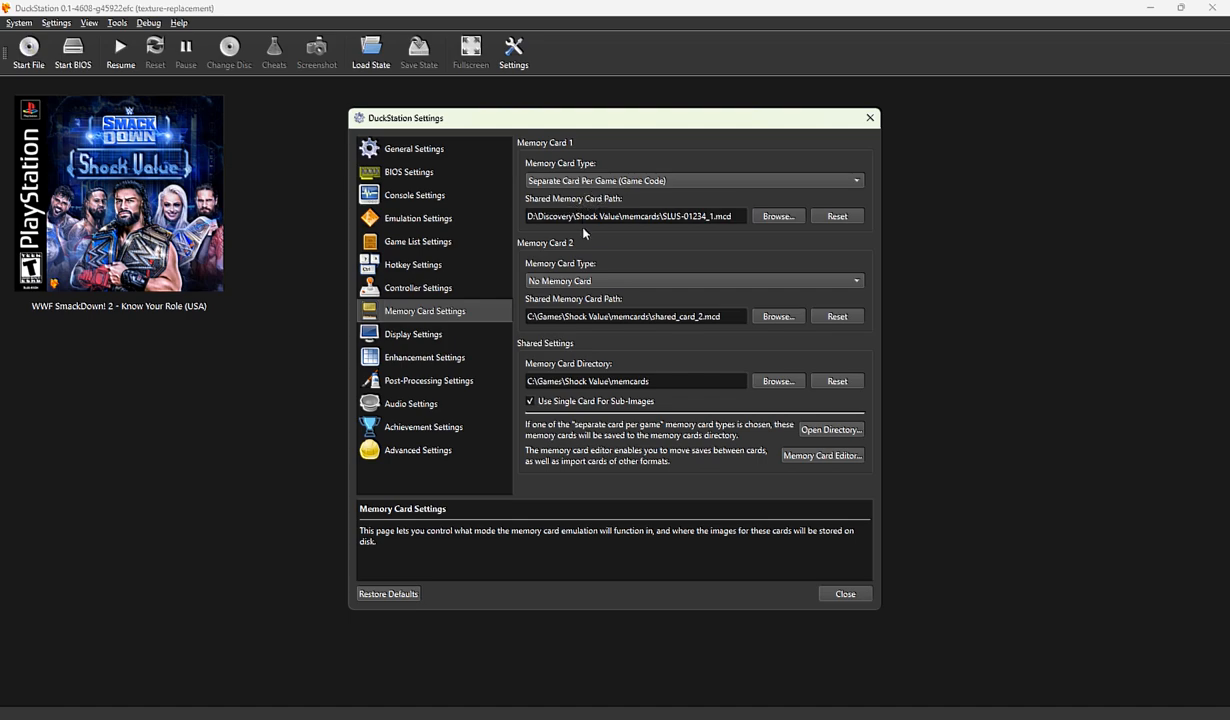
pyautogui.moveTo(588, 362)
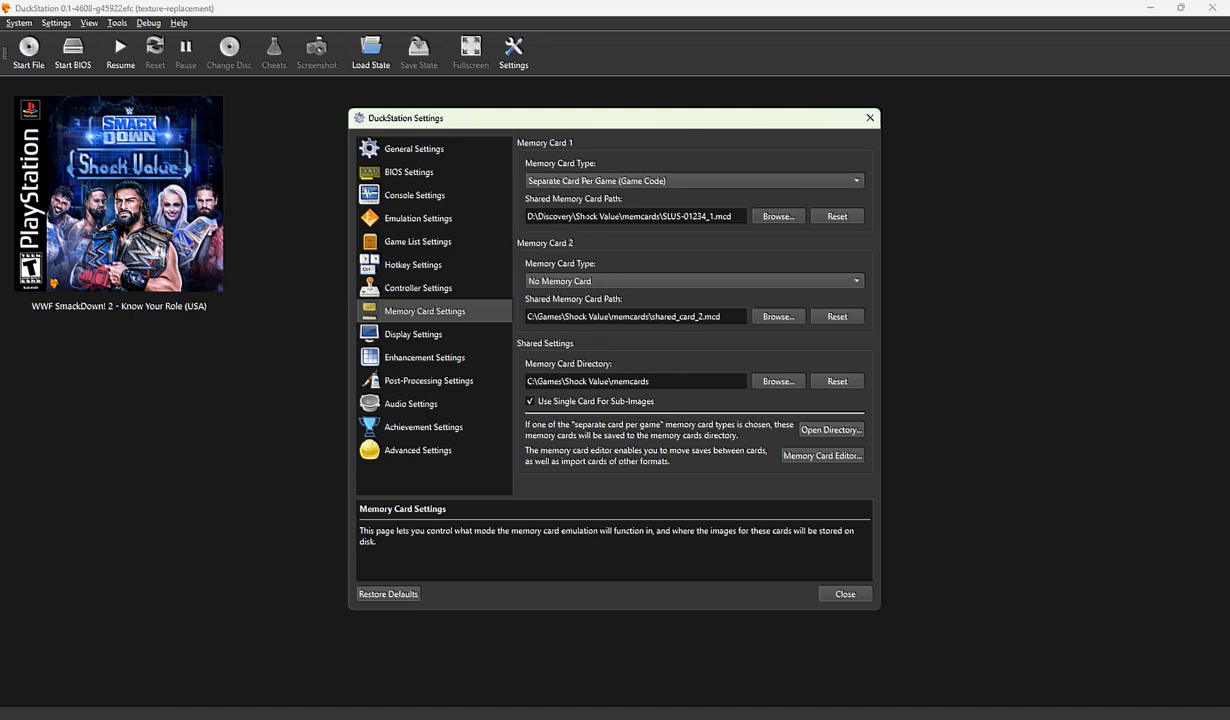
pyautogui.moveTo(562, 212)
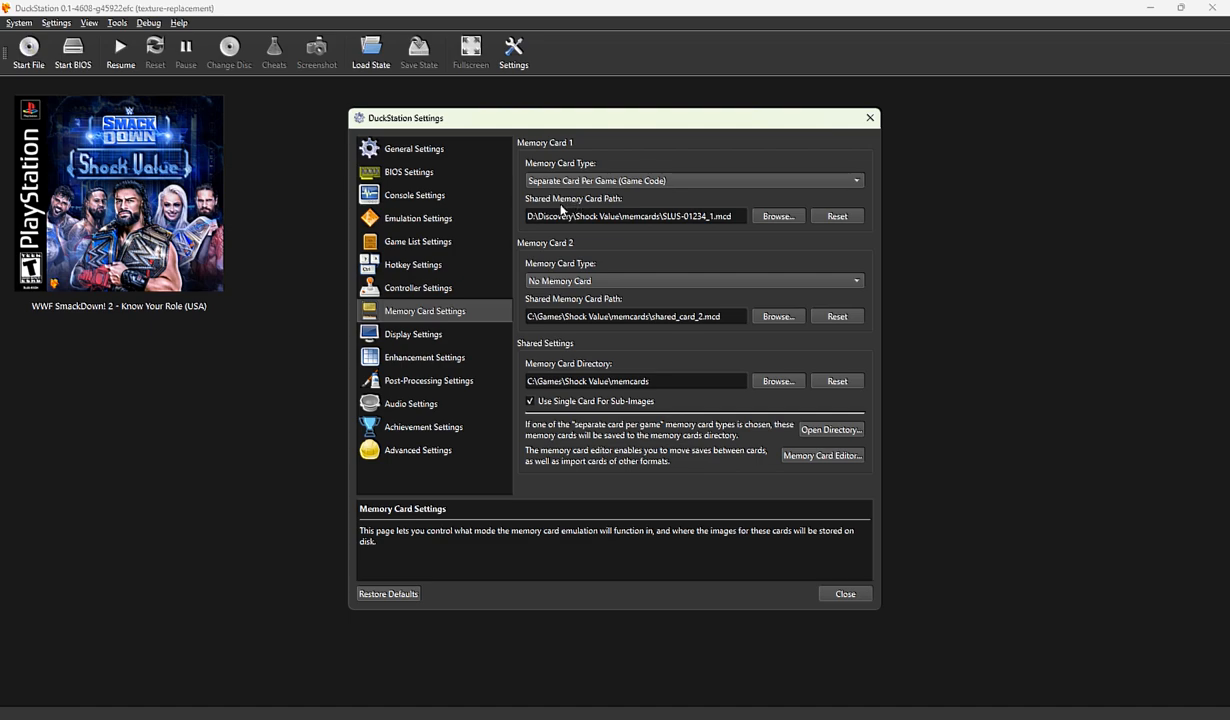
pyautogui.moveTo(458, 334)
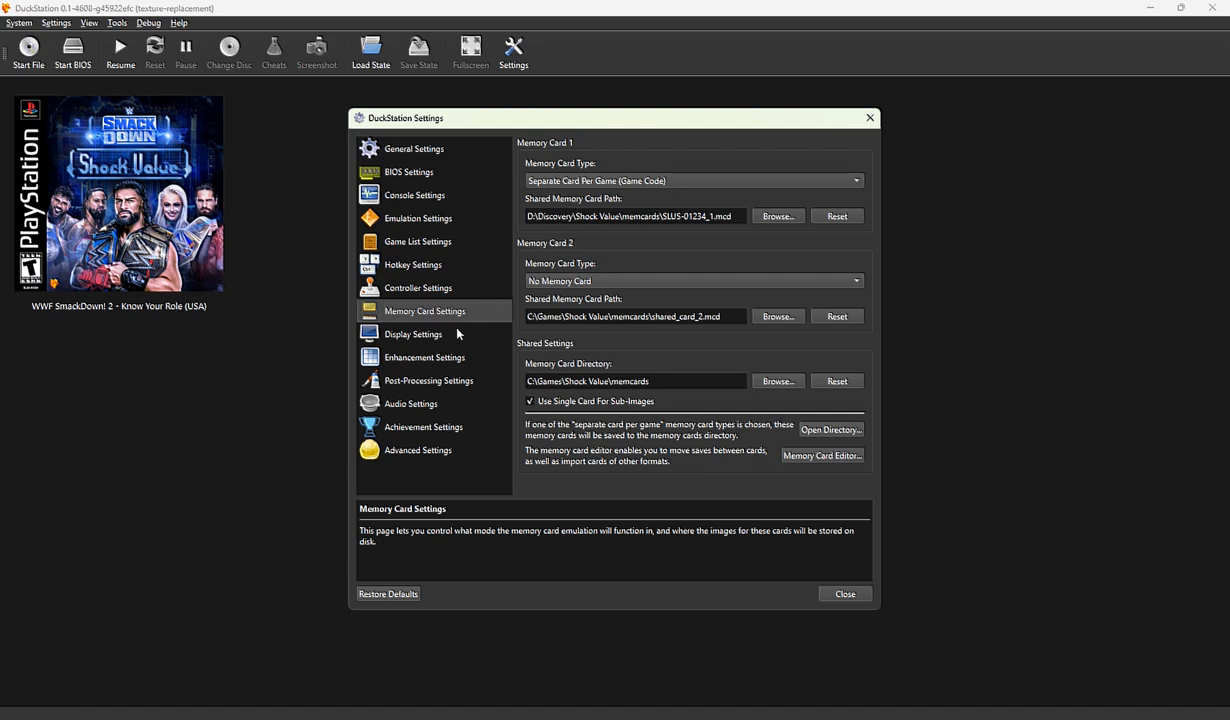
pyautogui.moveTo(424, 340)
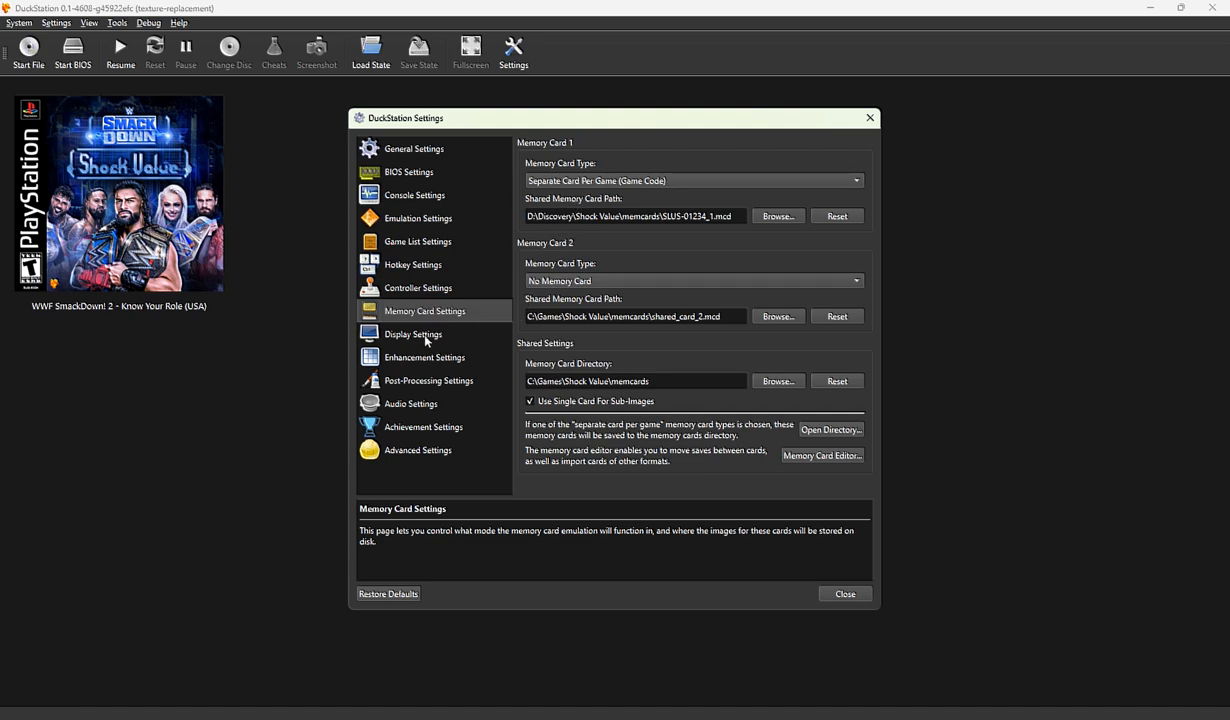
pyautogui.click(412, 334)
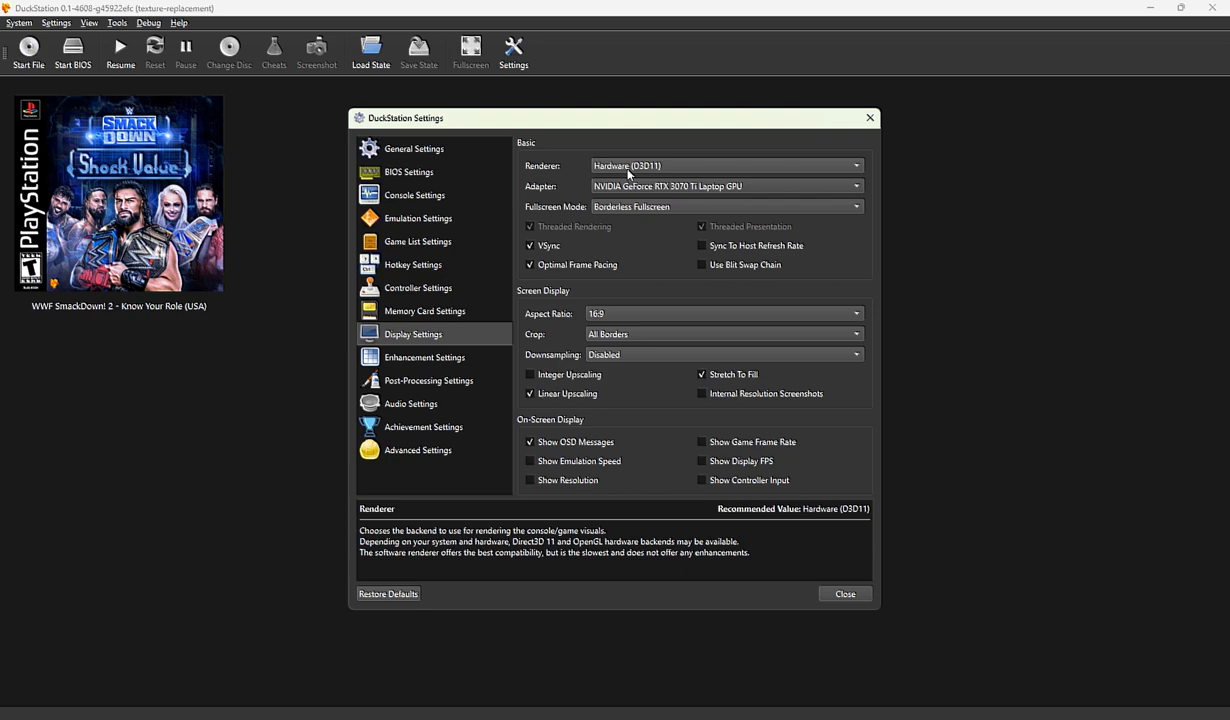
pyautogui.click(724, 166)
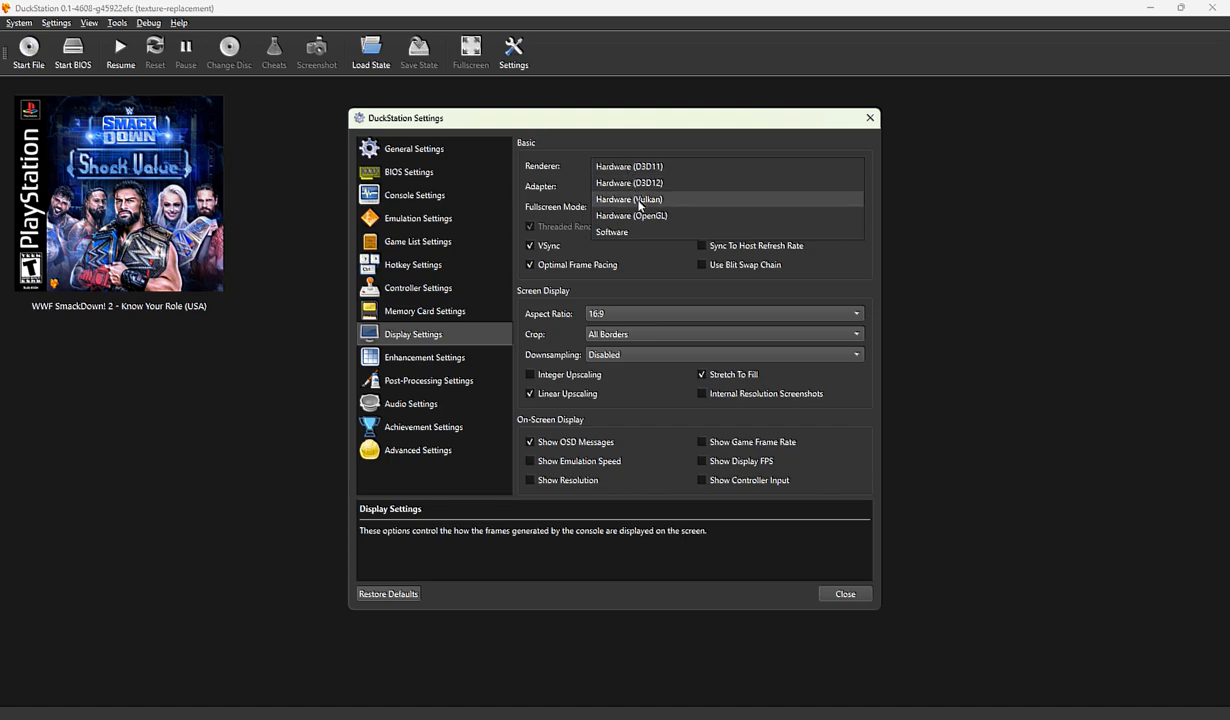
pyautogui.moveTo(640, 216)
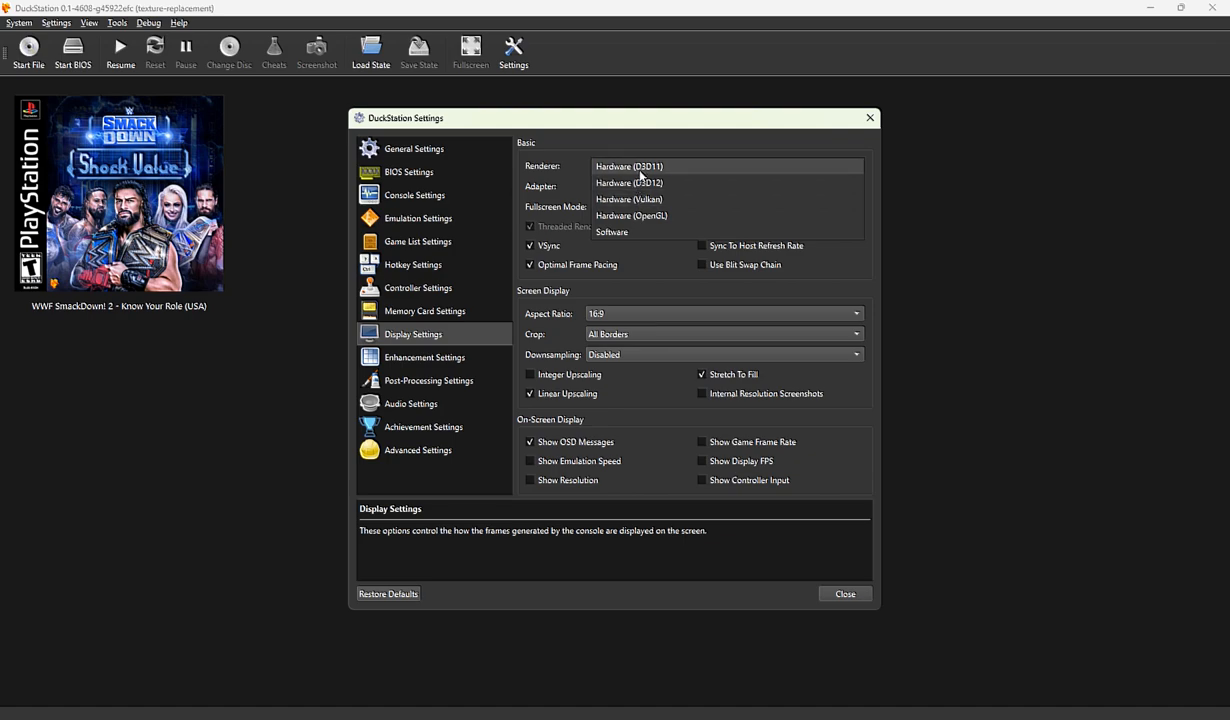
pyautogui.moveTo(630, 184)
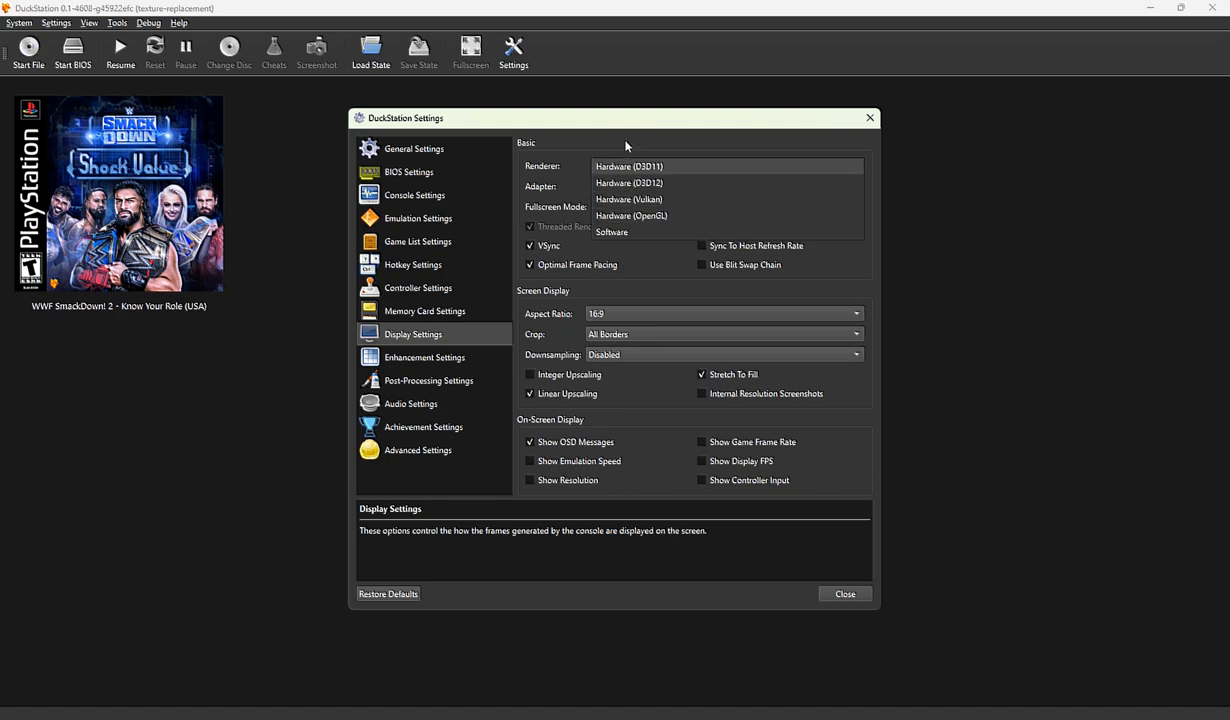
pyautogui.click(628, 166)
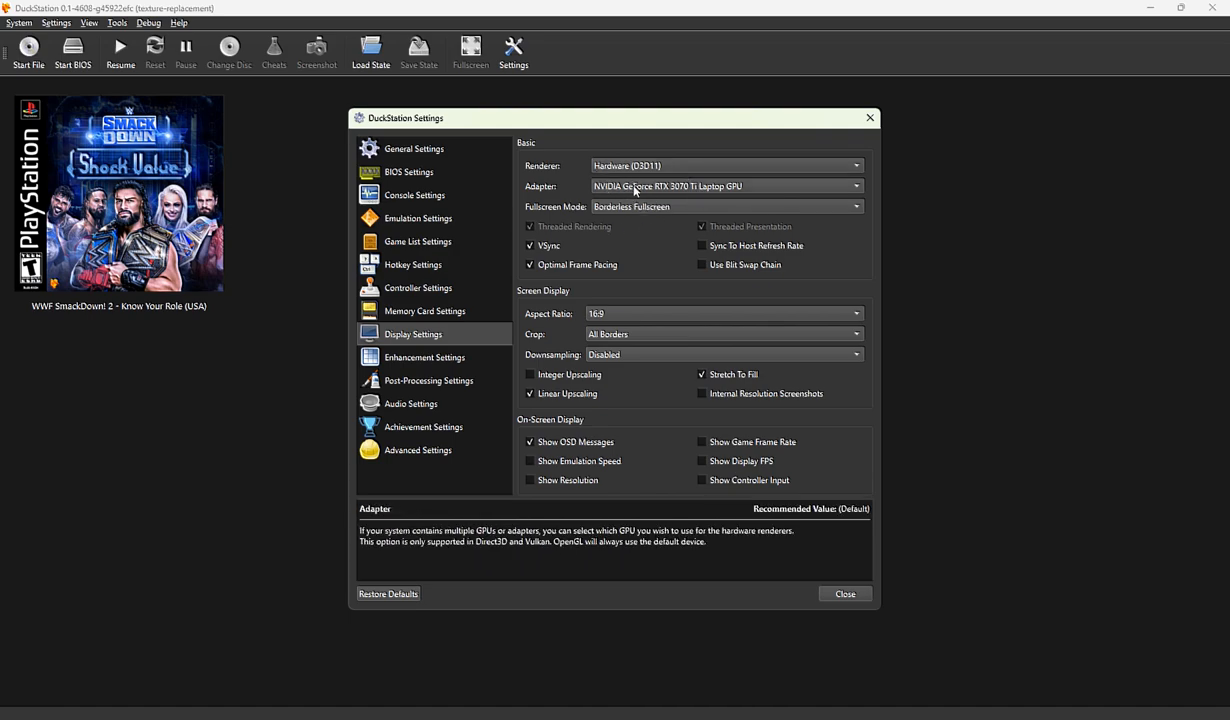
pyautogui.click(724, 186)
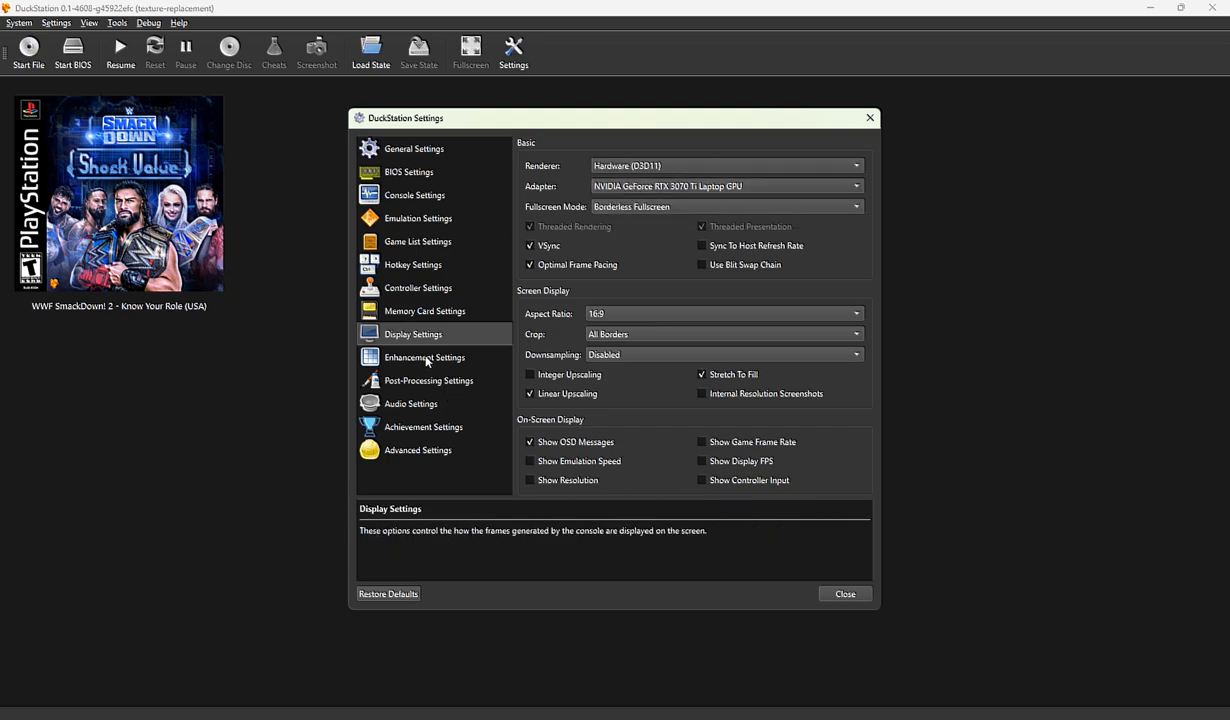
# Step: Review Enhancement, Post-Processing and Advanced settings, then close the Settings window
pyautogui.click(424, 356)
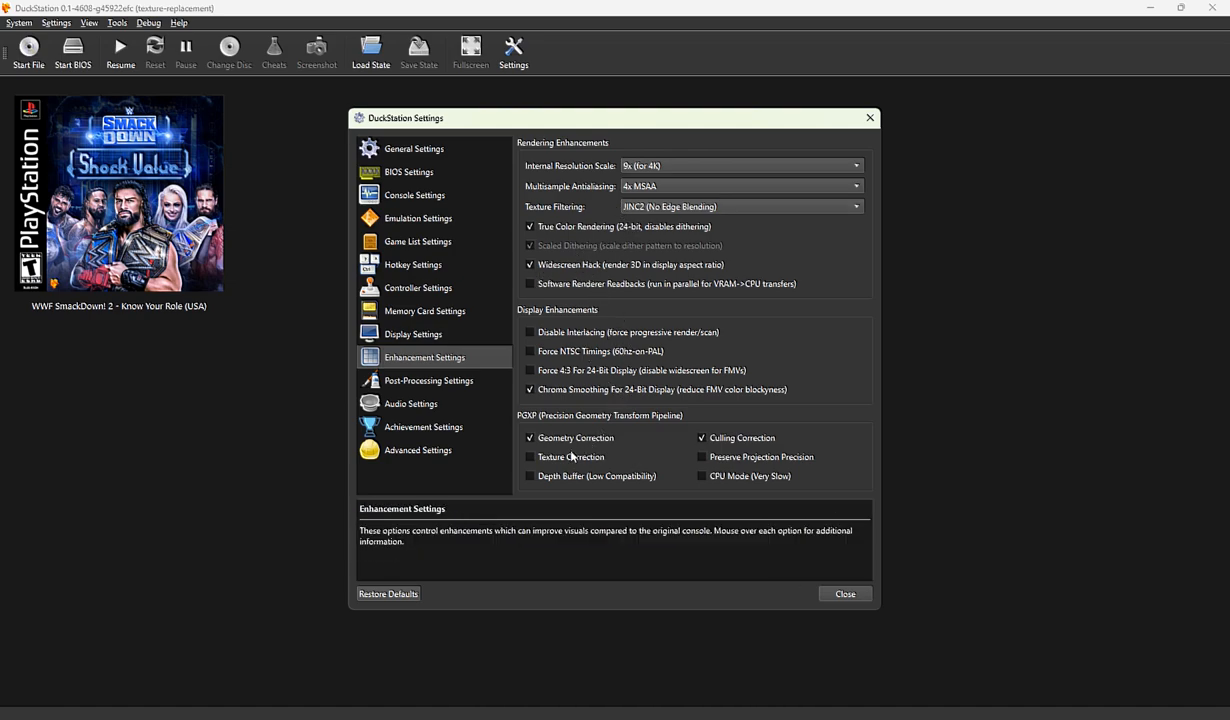
pyautogui.moveTo(572, 456)
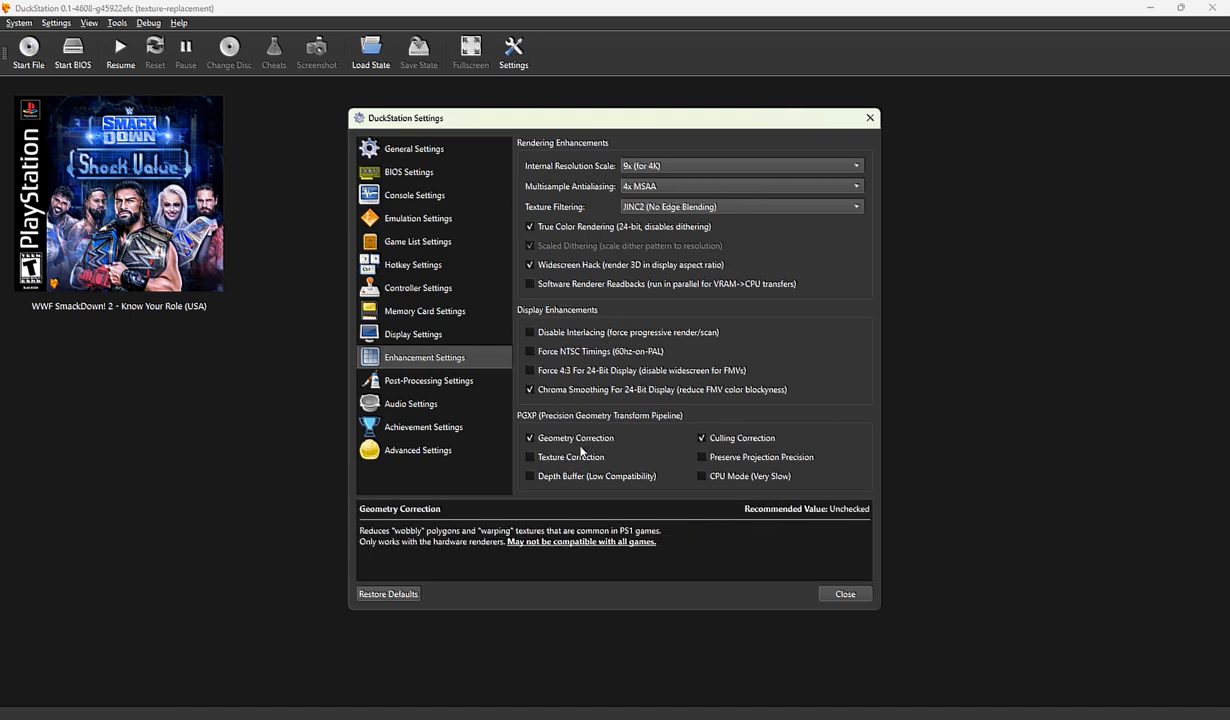
pyautogui.moveTo(588, 456)
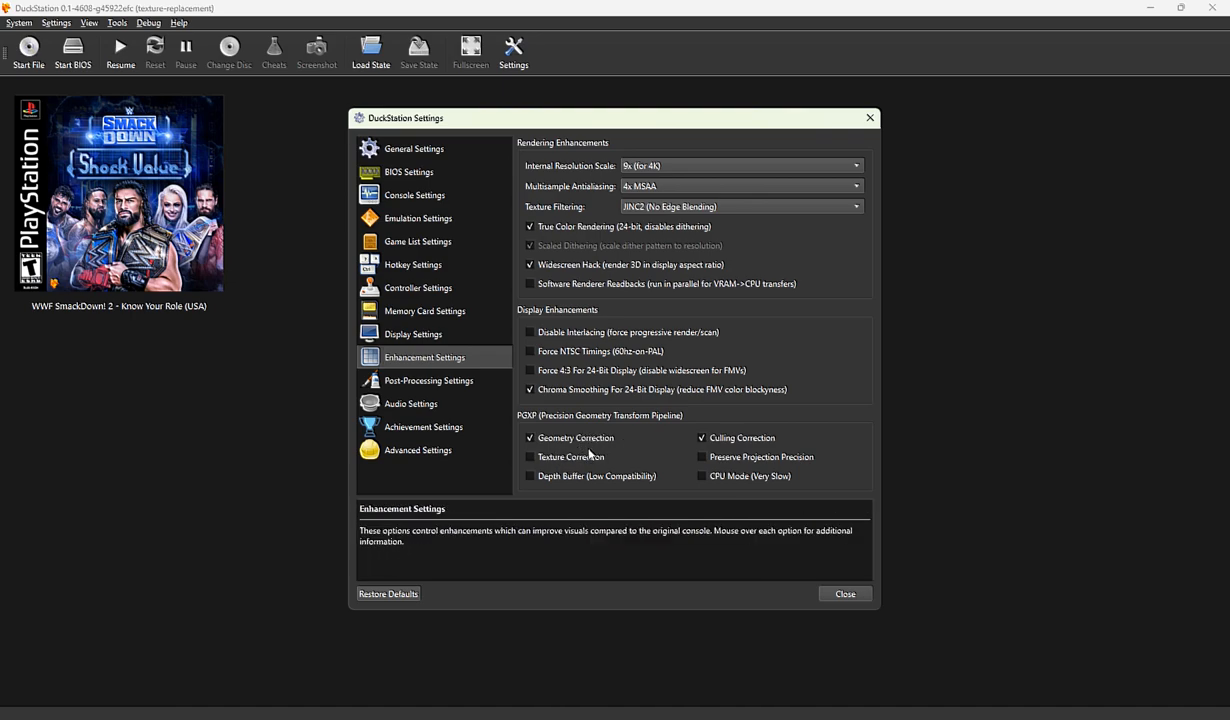
pyautogui.moveTo(760, 456)
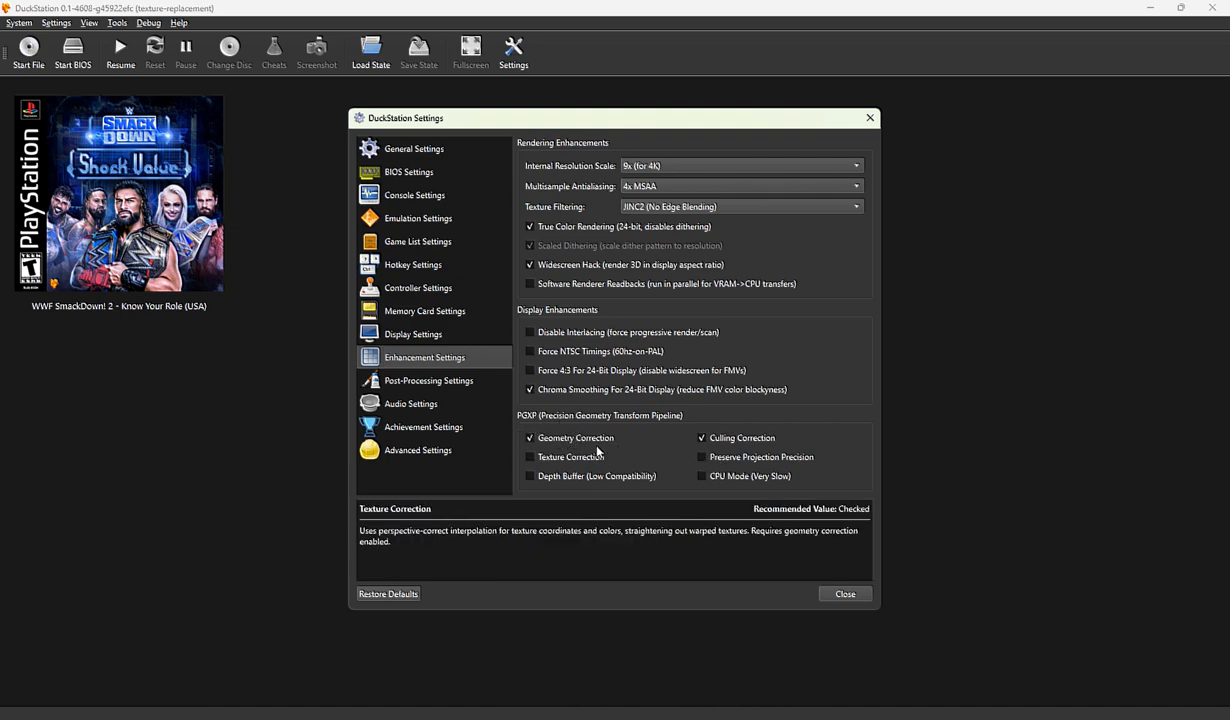
pyautogui.moveTo(592, 452)
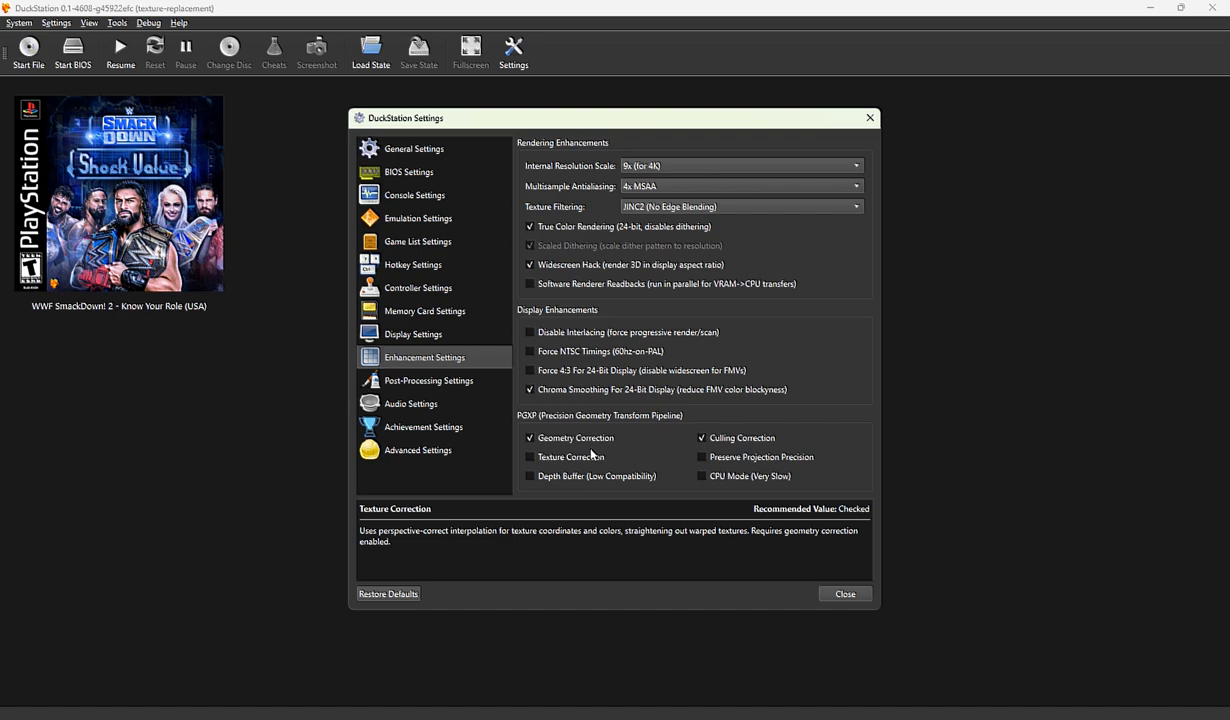
pyautogui.click(428, 380)
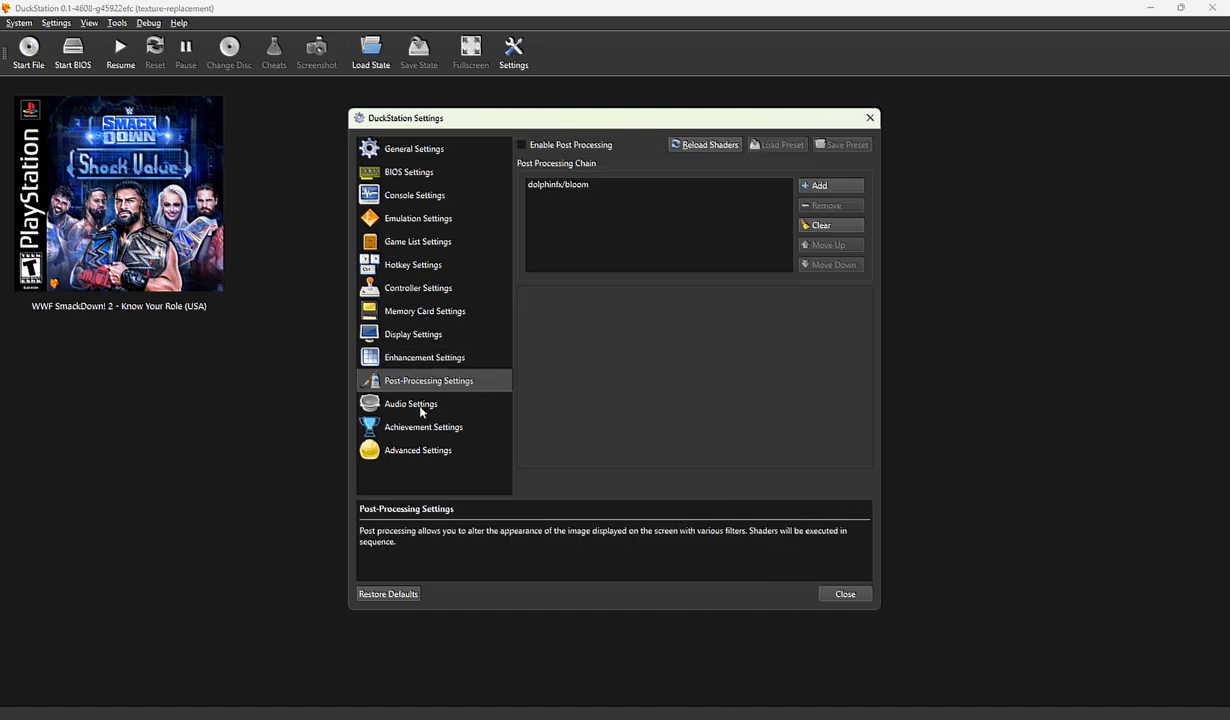
pyautogui.click(418, 450)
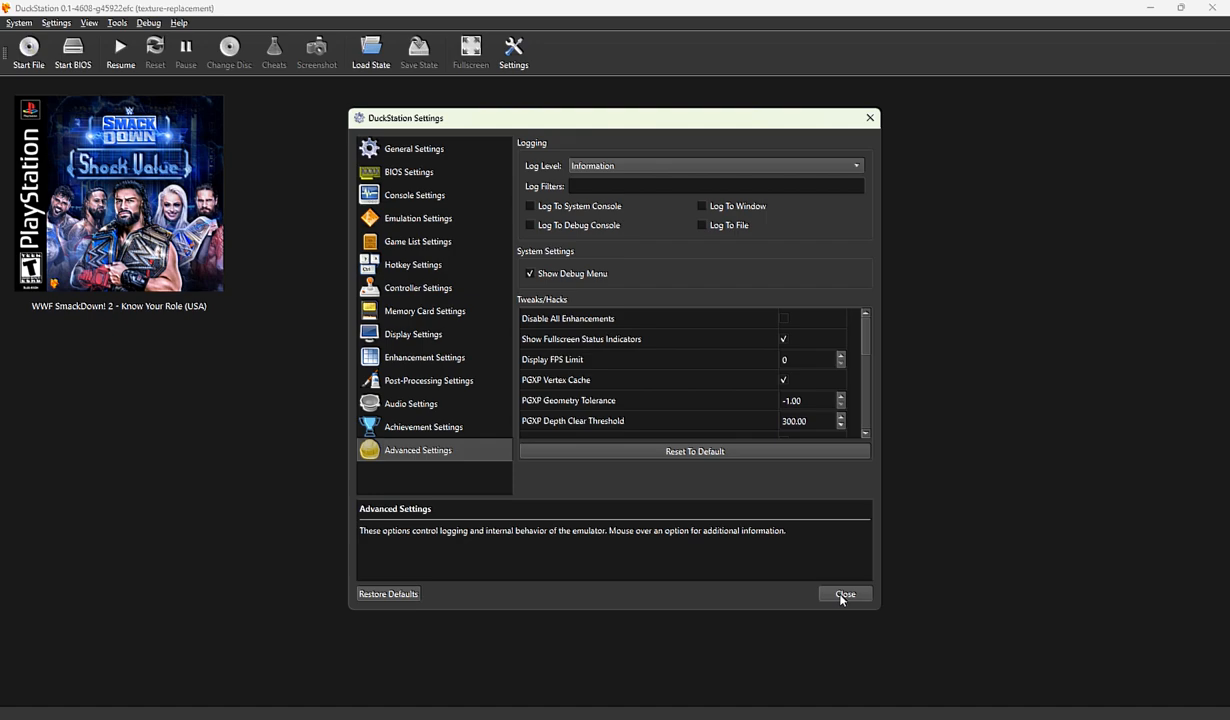
pyautogui.click(844, 594)
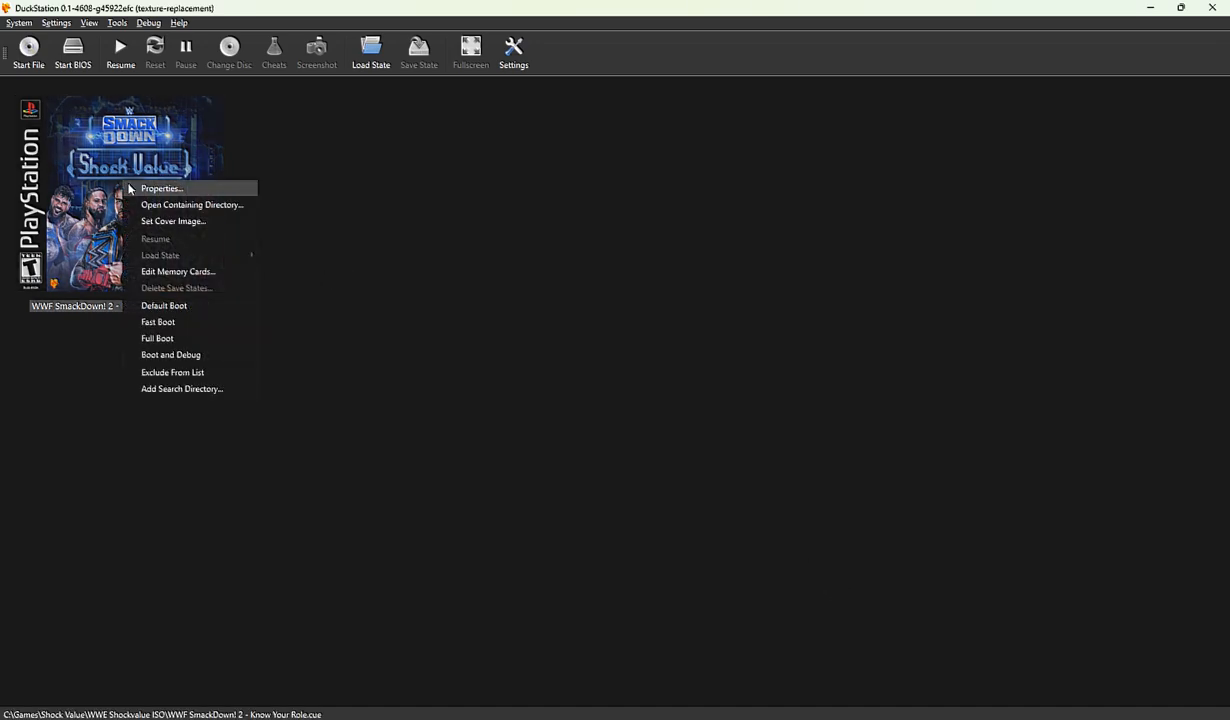
pyautogui.moveTo(158, 322)
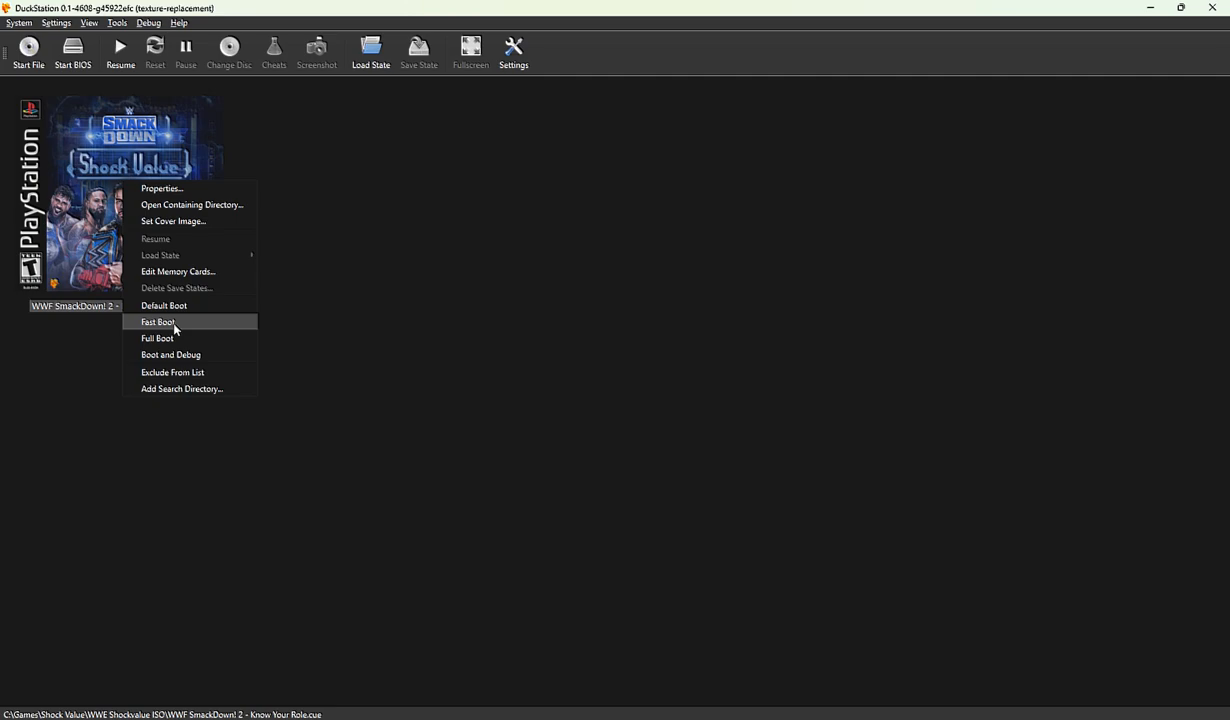
# Step: Fast-boot WWF SmackDown 2 Shock Value, skipping the console intro
pyautogui.click(158, 322)
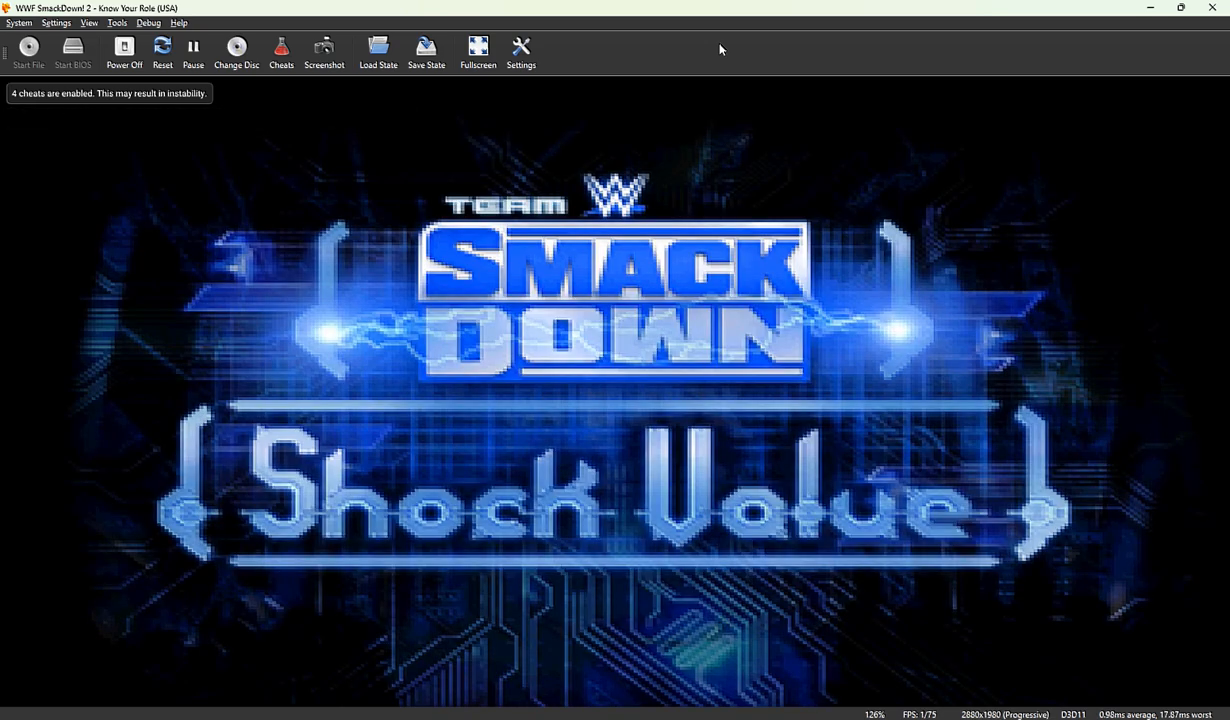
pyautogui.moveTo(504, 250)
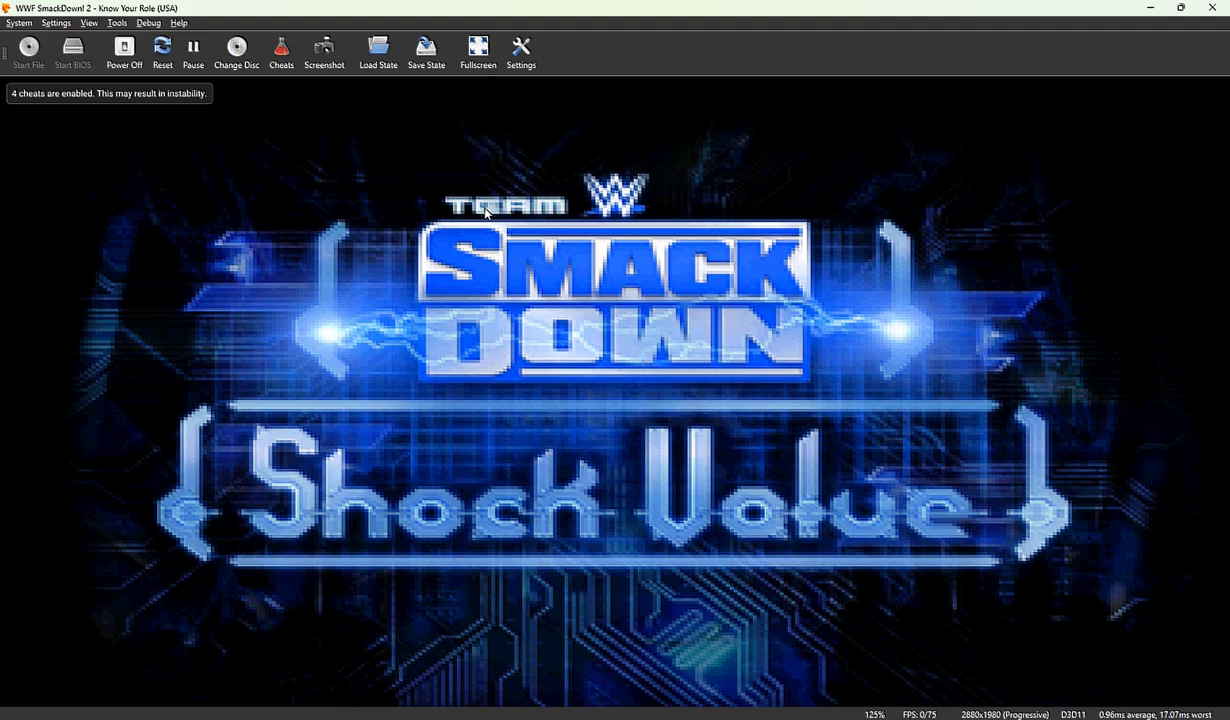
pyautogui.moveTo(548, 238)
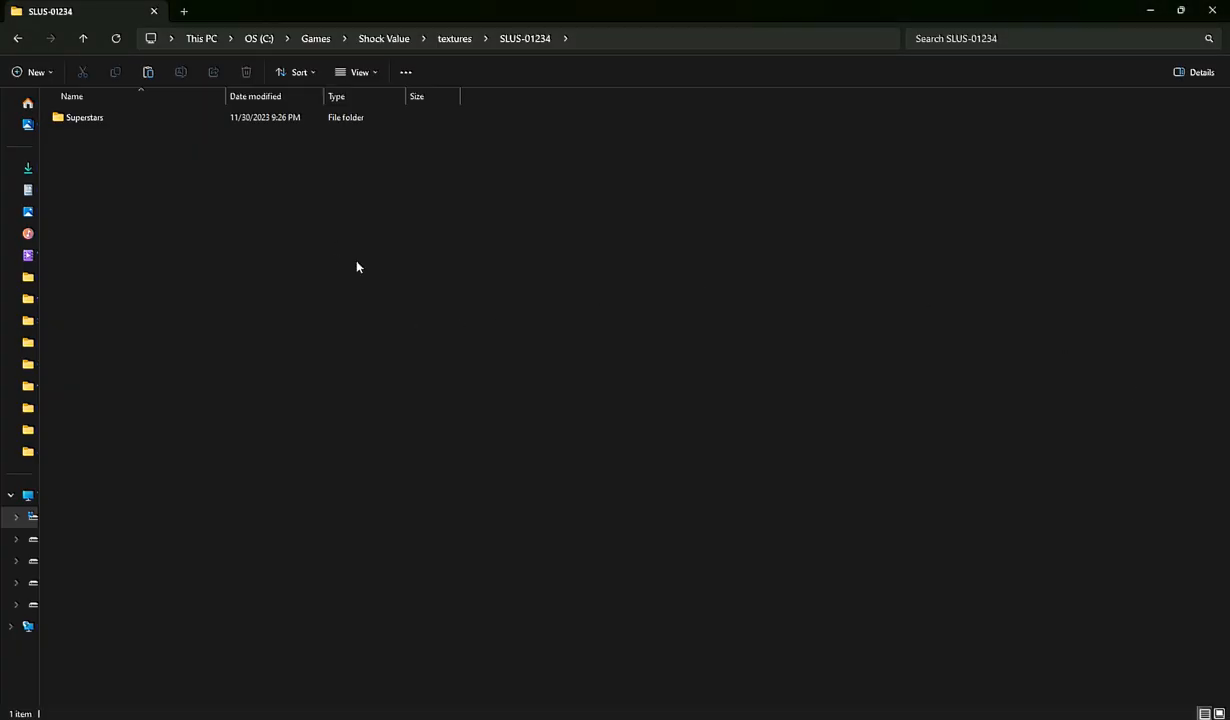
pyautogui.moveTo(156, 192)
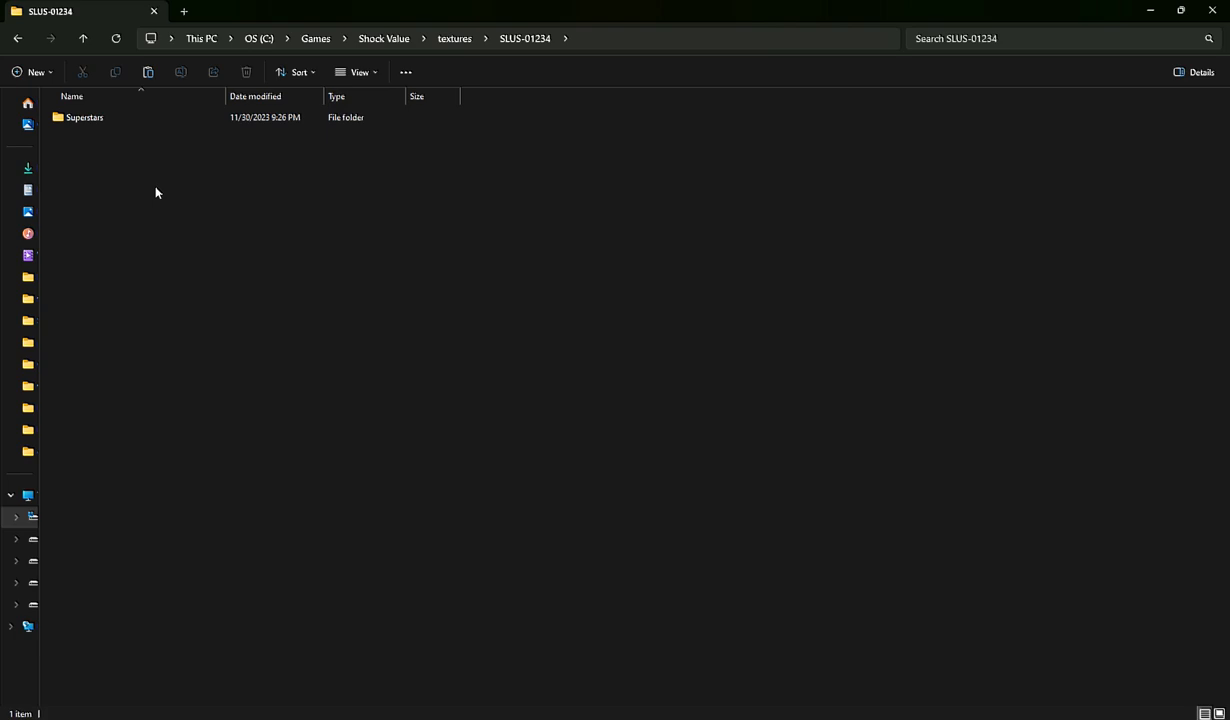
pyautogui.moveTo(156, 200)
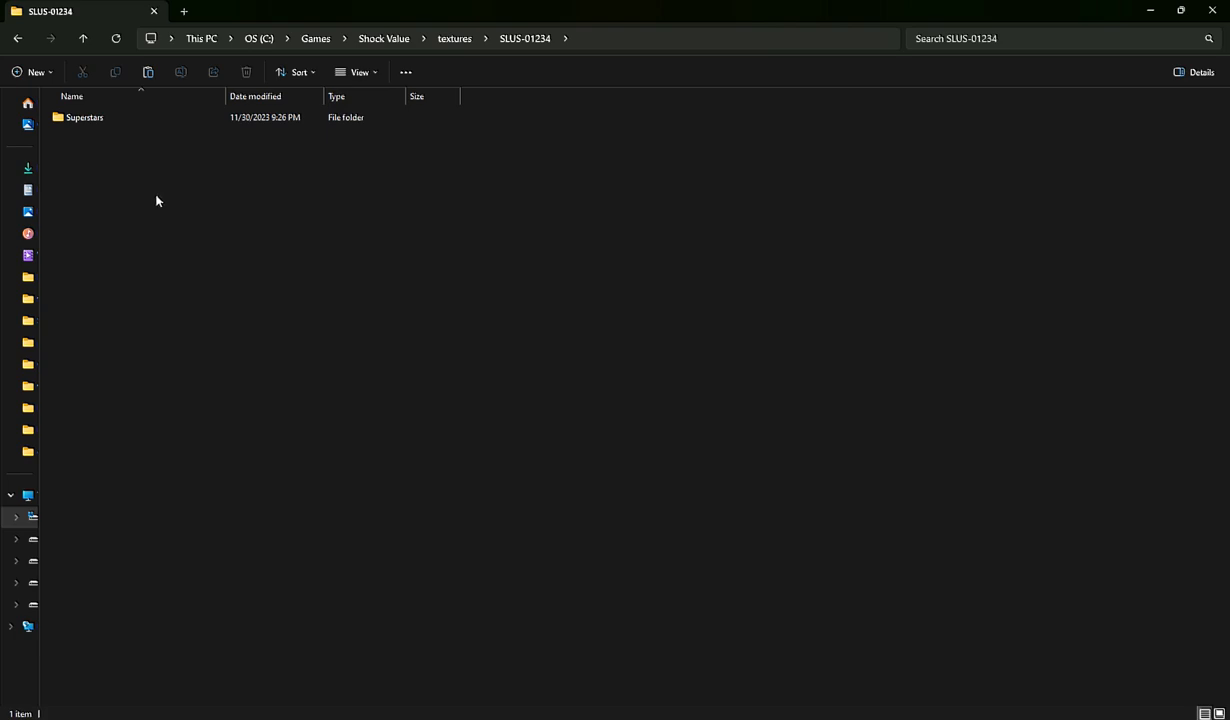
# Step: Browse into the Superstars texture folder under SLUS-01234 and back up again
pyautogui.click(84, 116)
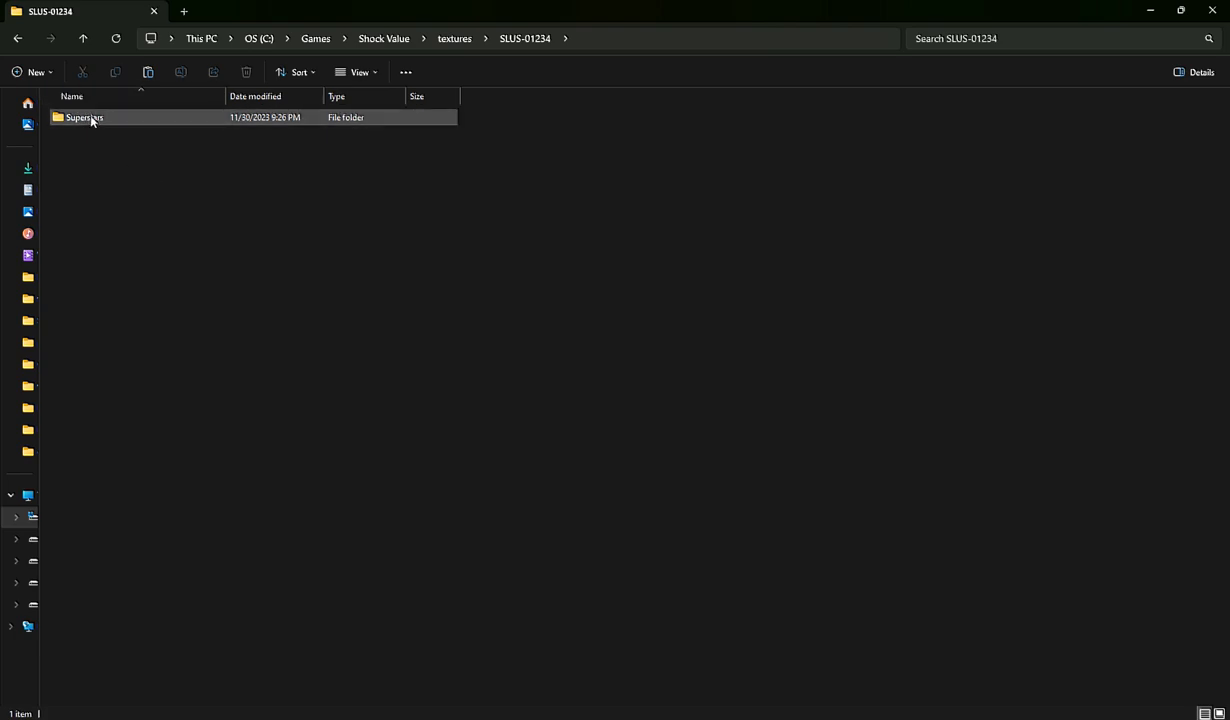
pyautogui.doubleClick(84, 116)
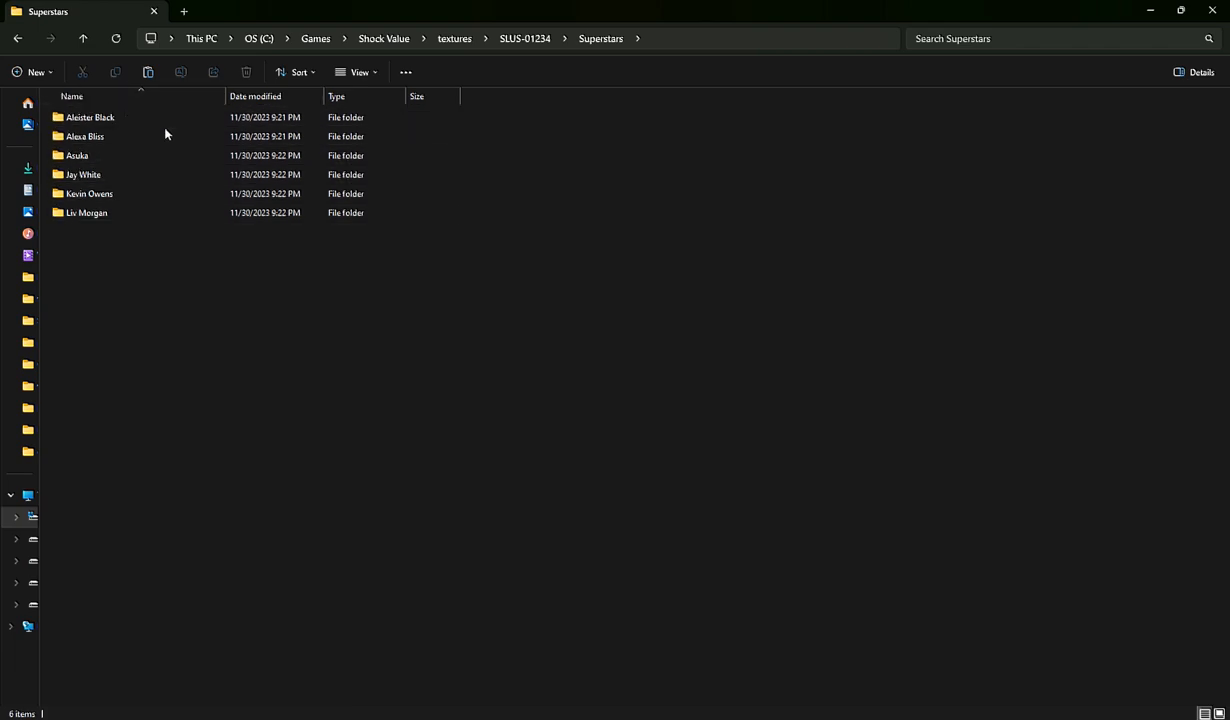
pyautogui.click(90, 116)
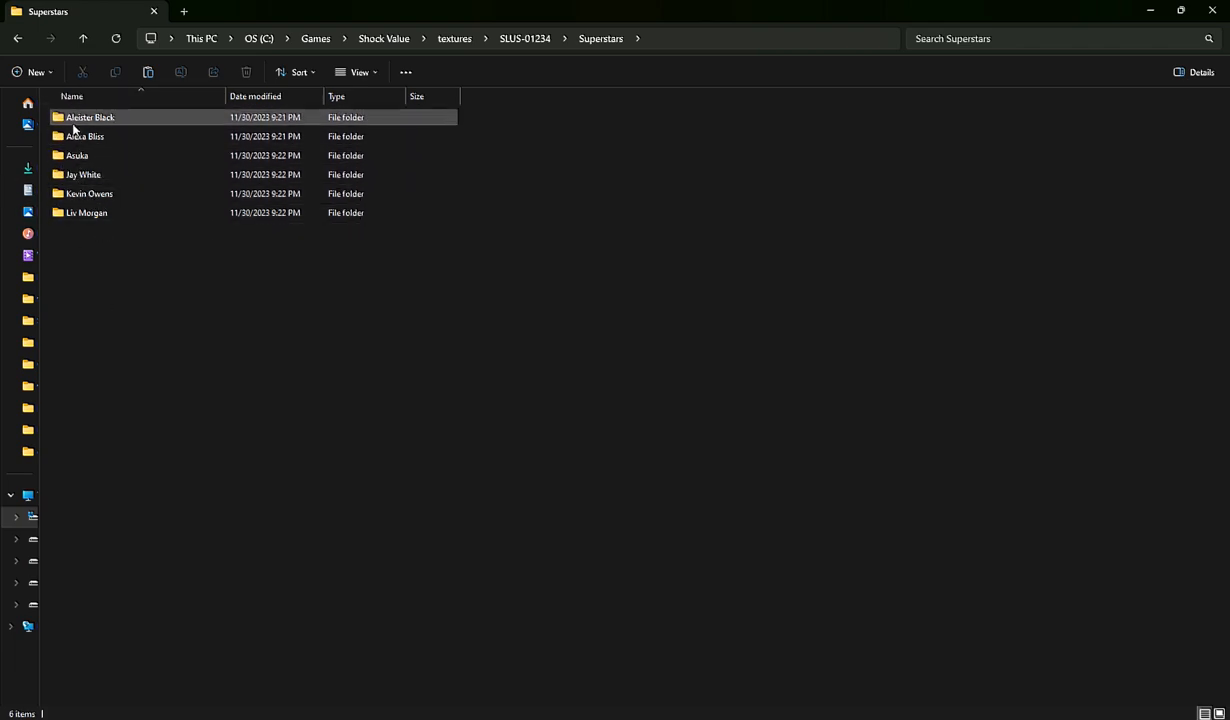
pyautogui.click(524, 38)
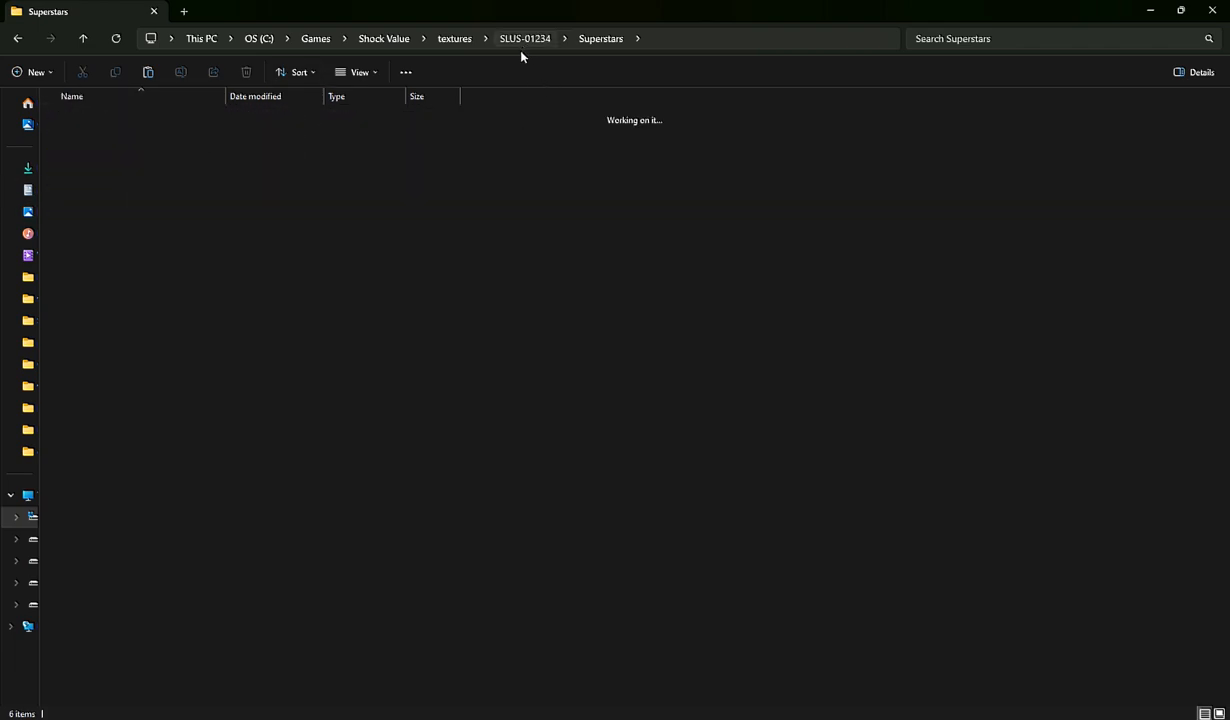
pyautogui.click(524, 38)
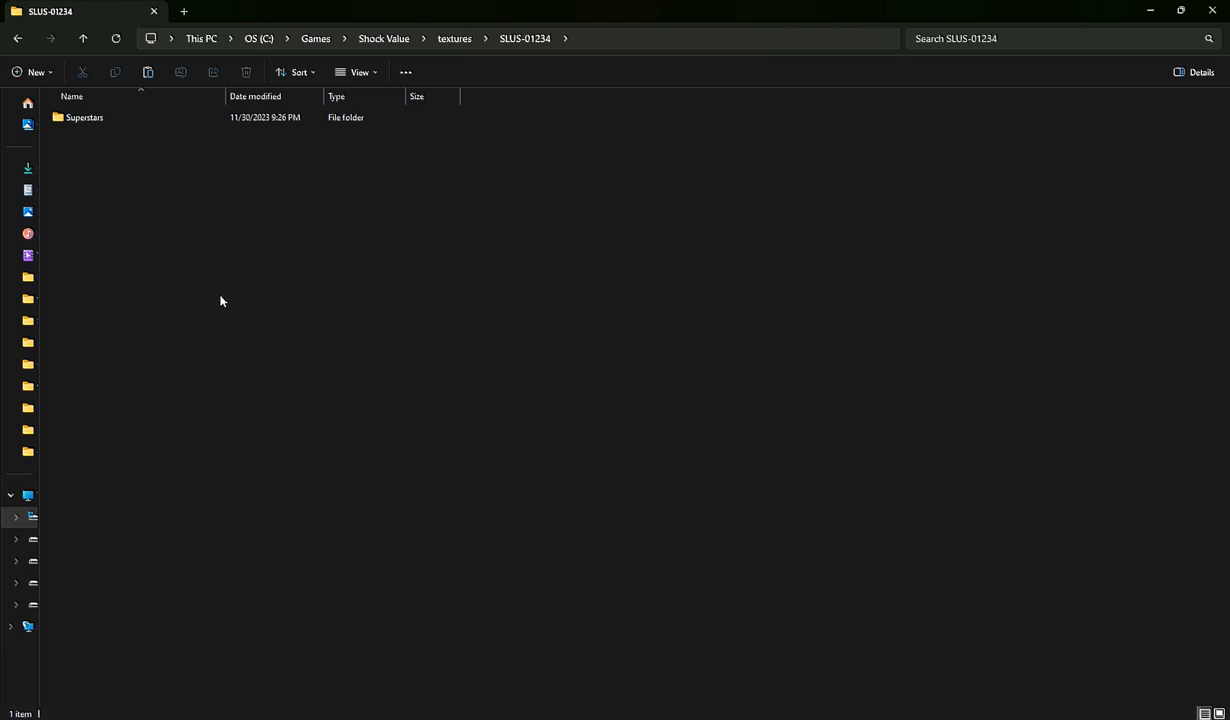
pyautogui.moveTo(100, 138)
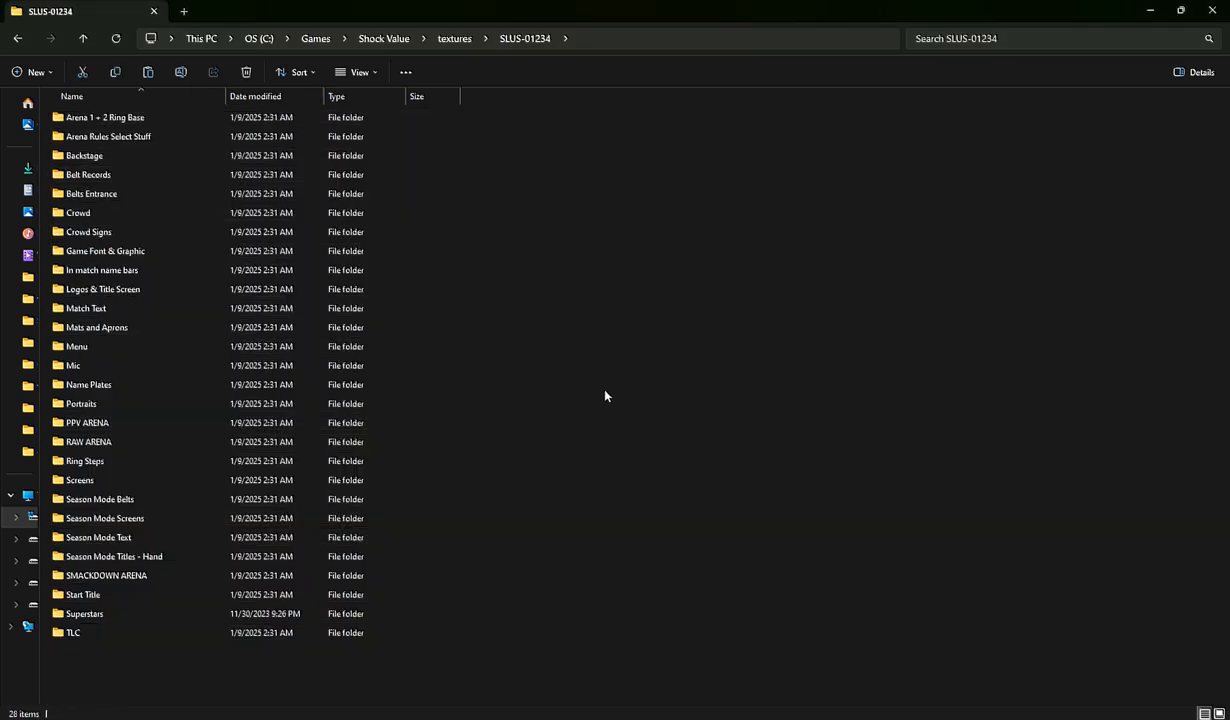
# Step: Return to the Shock Value folder and switch back to the running game in DuckStation
pyautogui.click(82, 594)
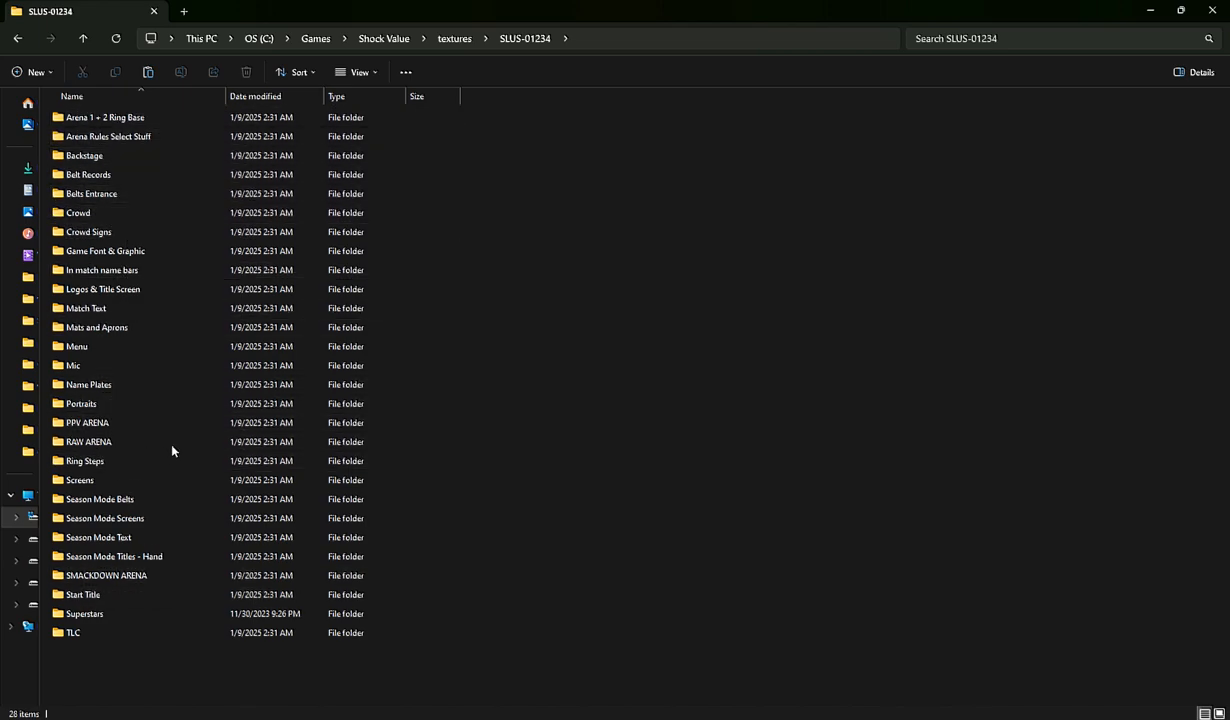
pyautogui.moveTo(446, 288)
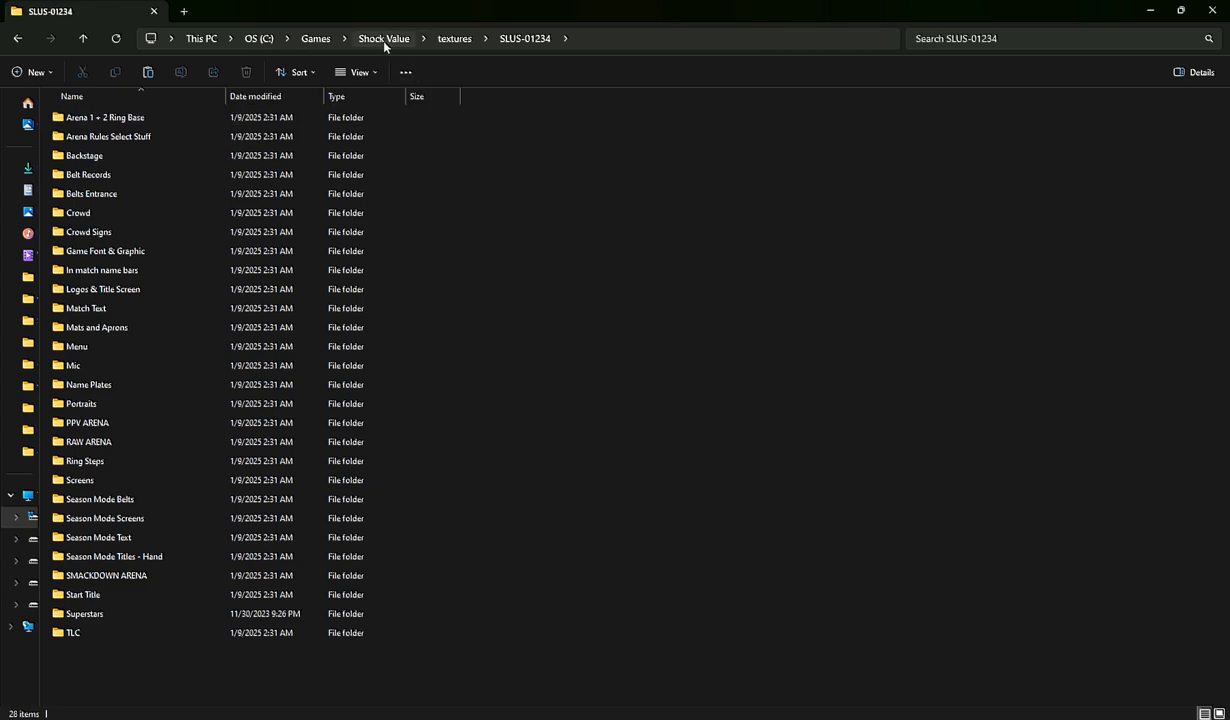
pyautogui.click(384, 38)
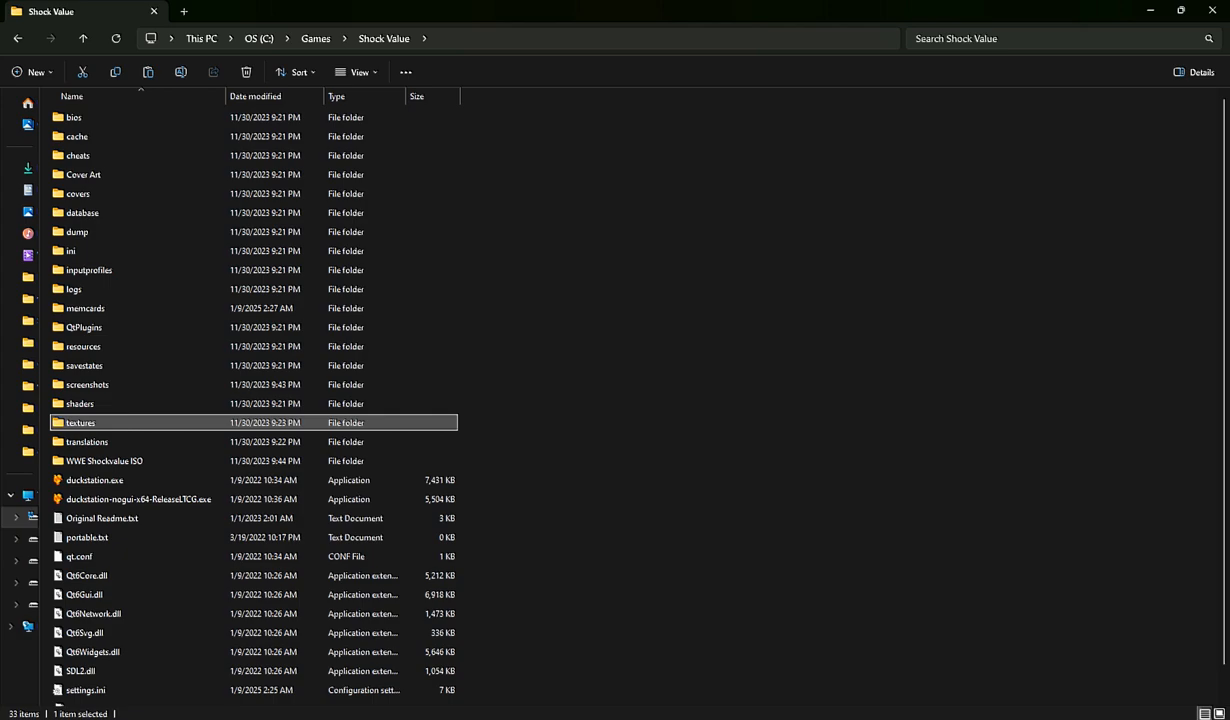
pyautogui.doubleClick(96, 480)
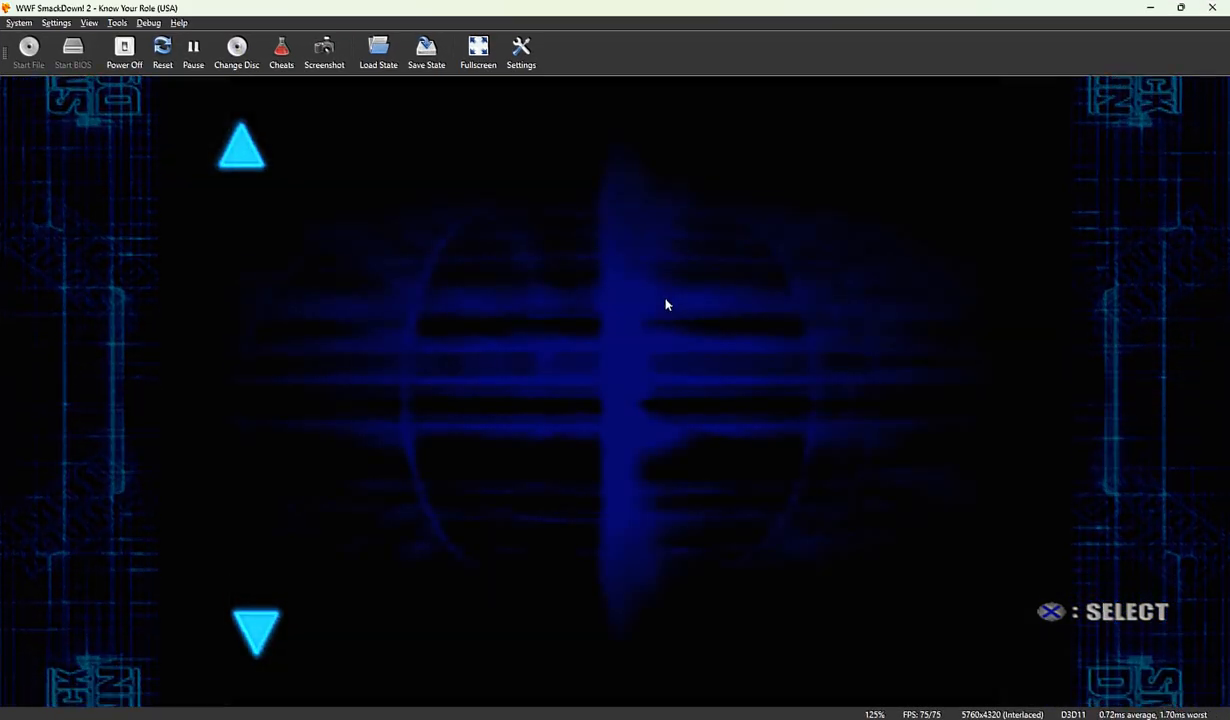
# Step: Focus the DuckStation window and drop down its Settings menu over the game
pyautogui.click(162, 50)
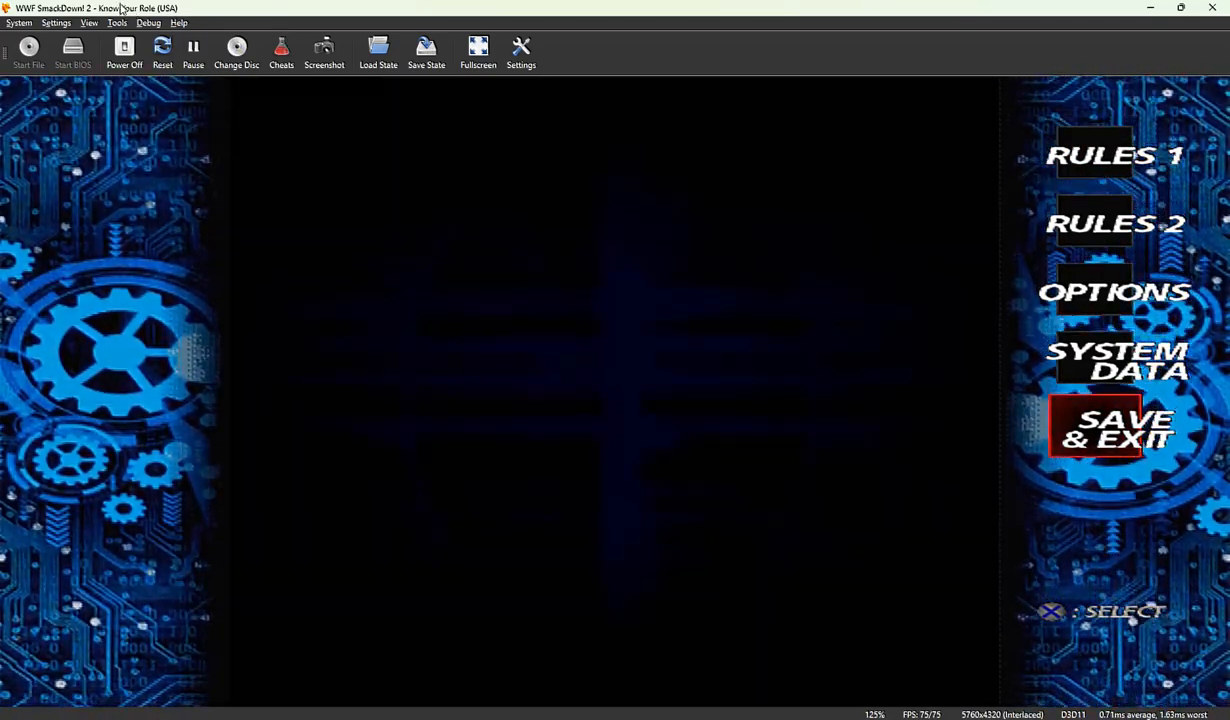
pyautogui.click(178, 22)
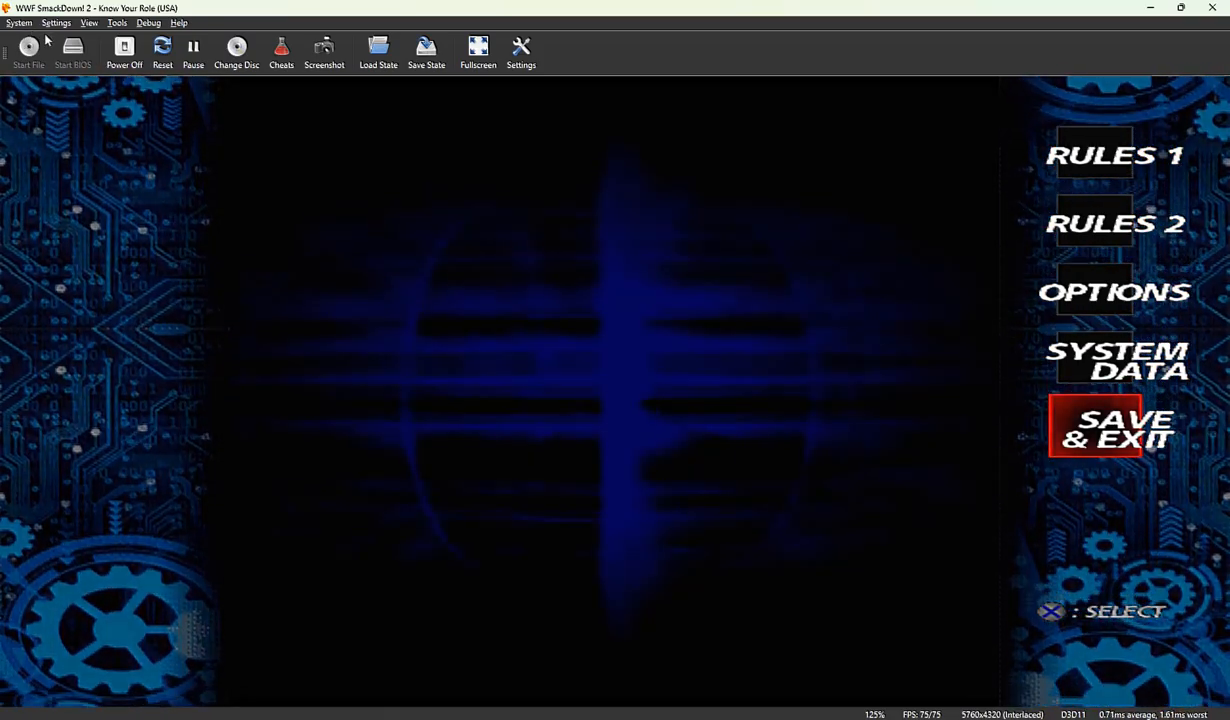
pyautogui.click(56, 22)
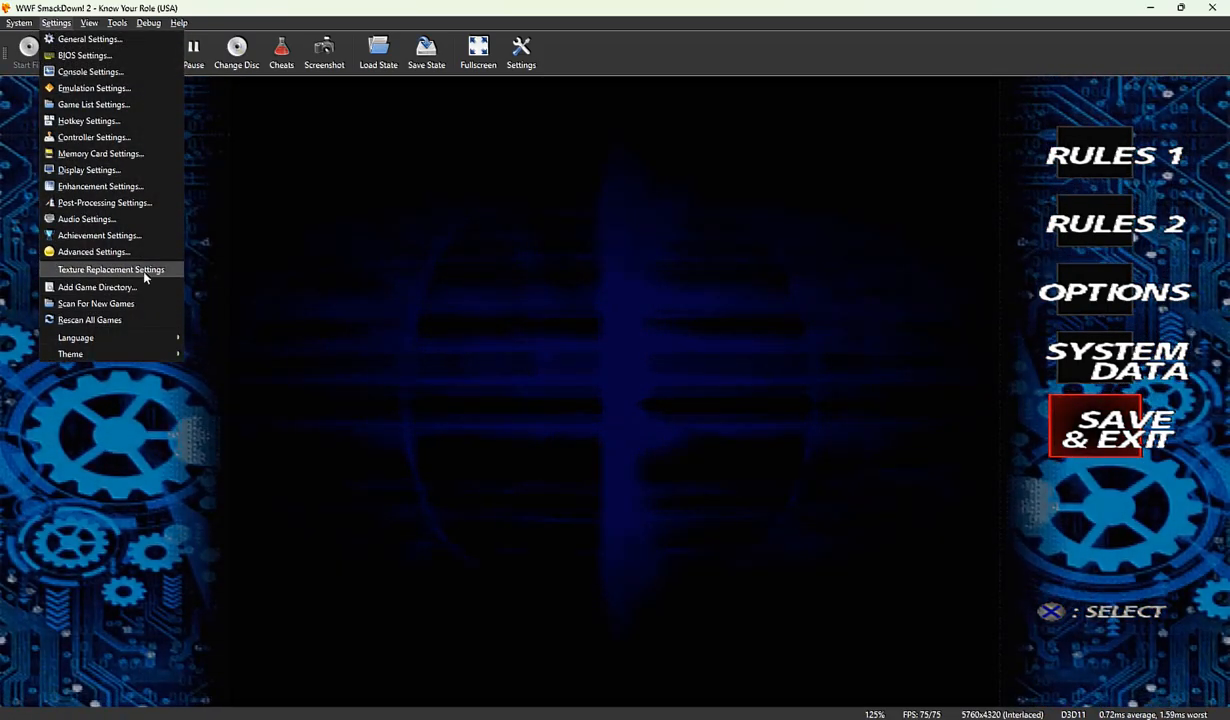
# Step: Confirm texture replacement and preloading are enabled in Texture Replacement Settings, then close it
pyautogui.click(112, 268)
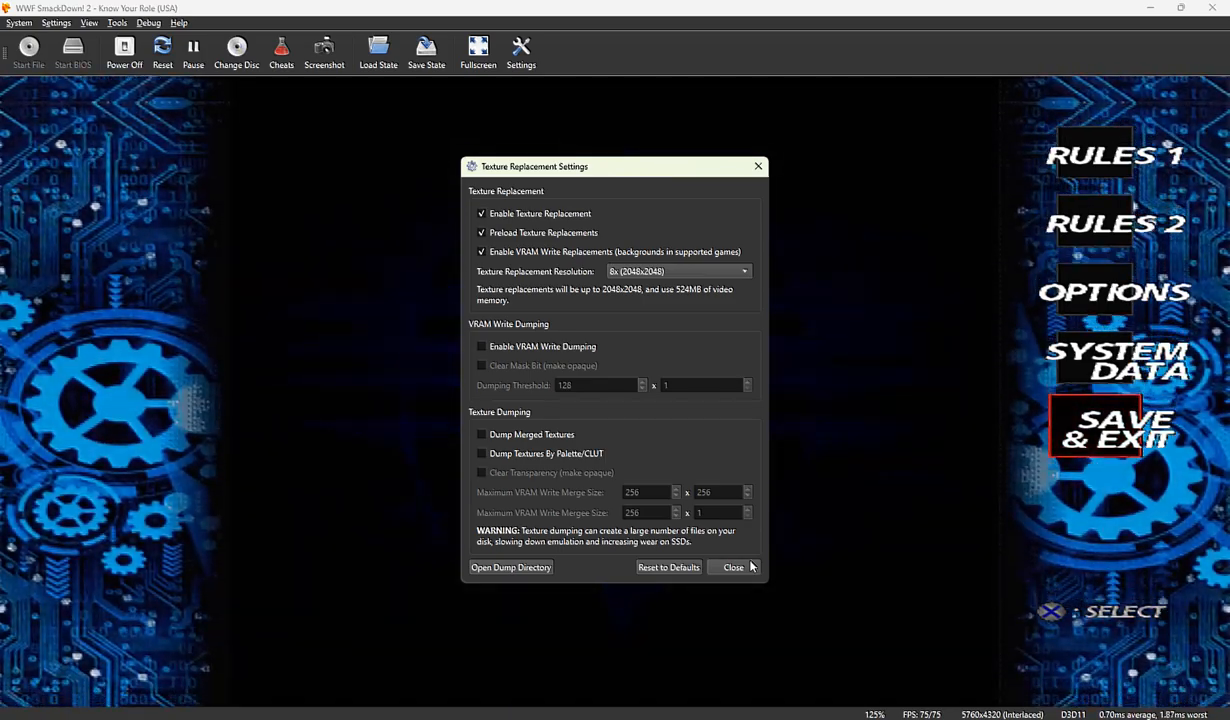
pyautogui.click(732, 568)
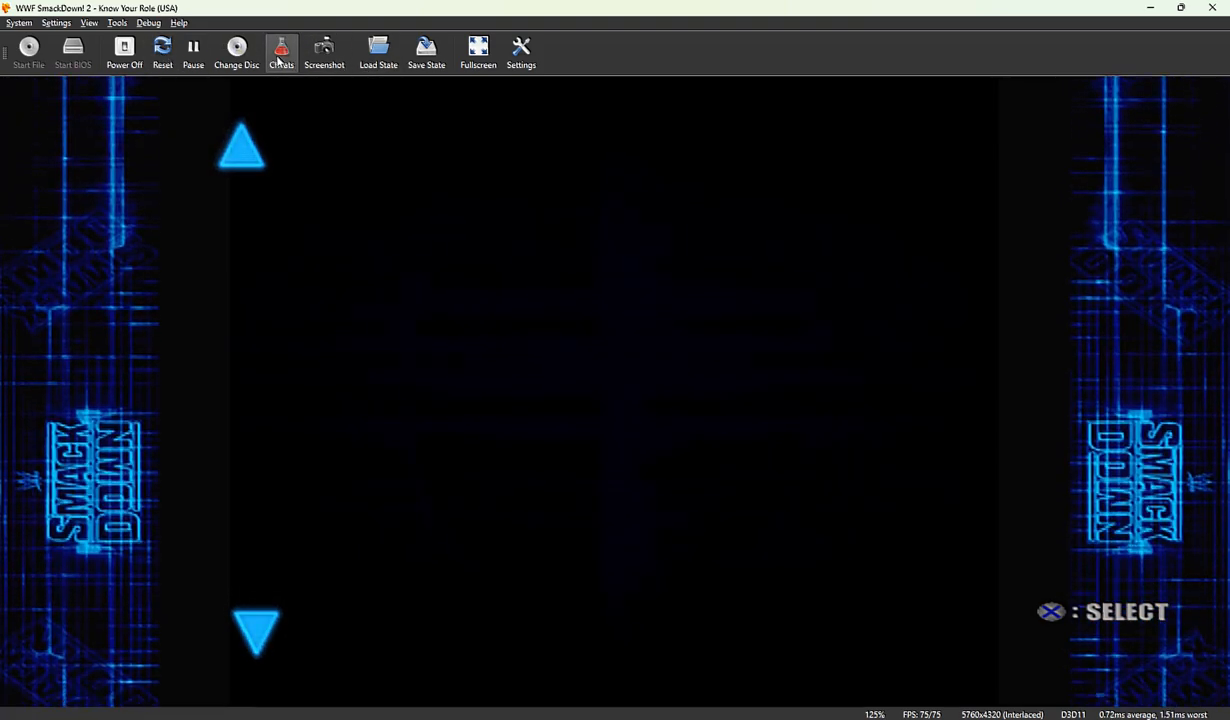
# Step: Power off SmackDown 2 and boot it again to the Shock Value title screen
pyautogui.click(124, 50)
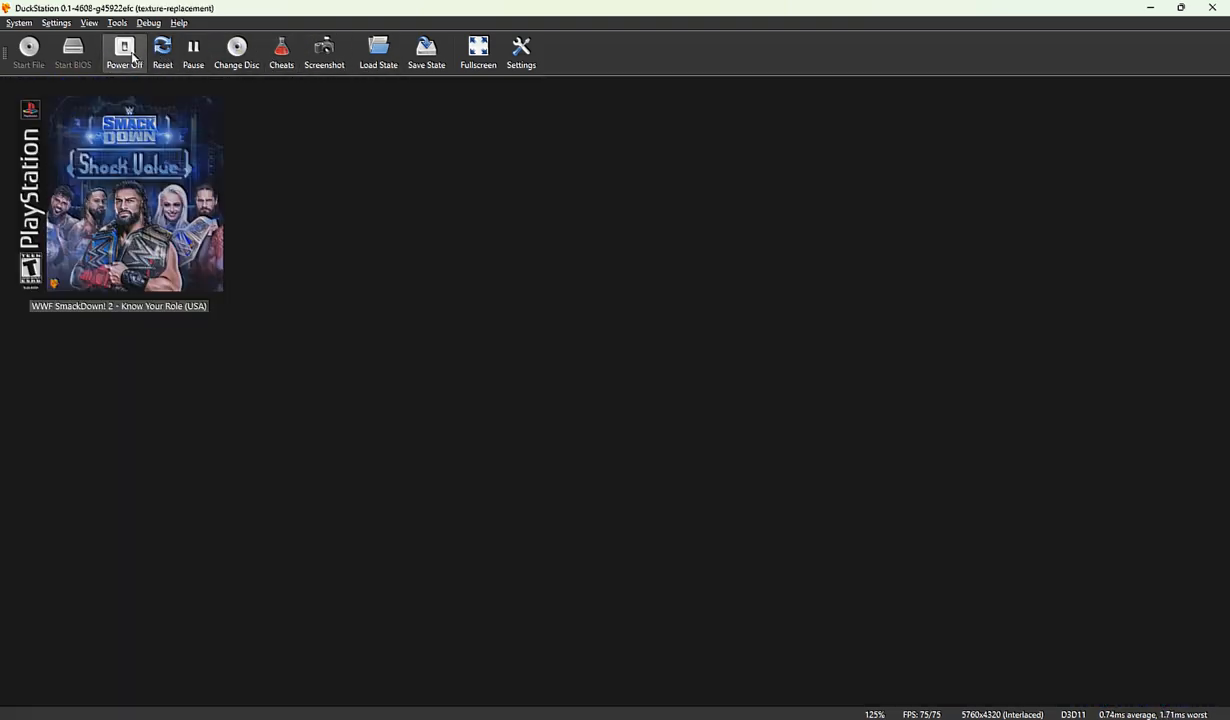
pyautogui.click(124, 50)
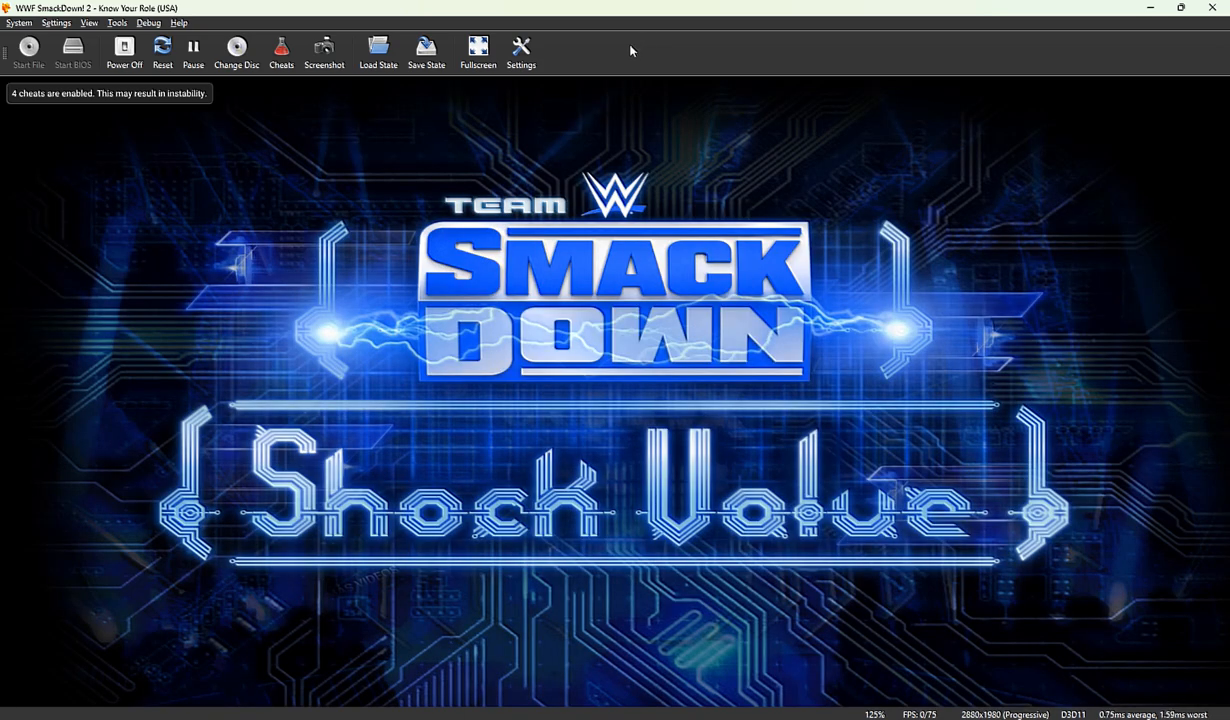
pyautogui.moveTo(692, 284)
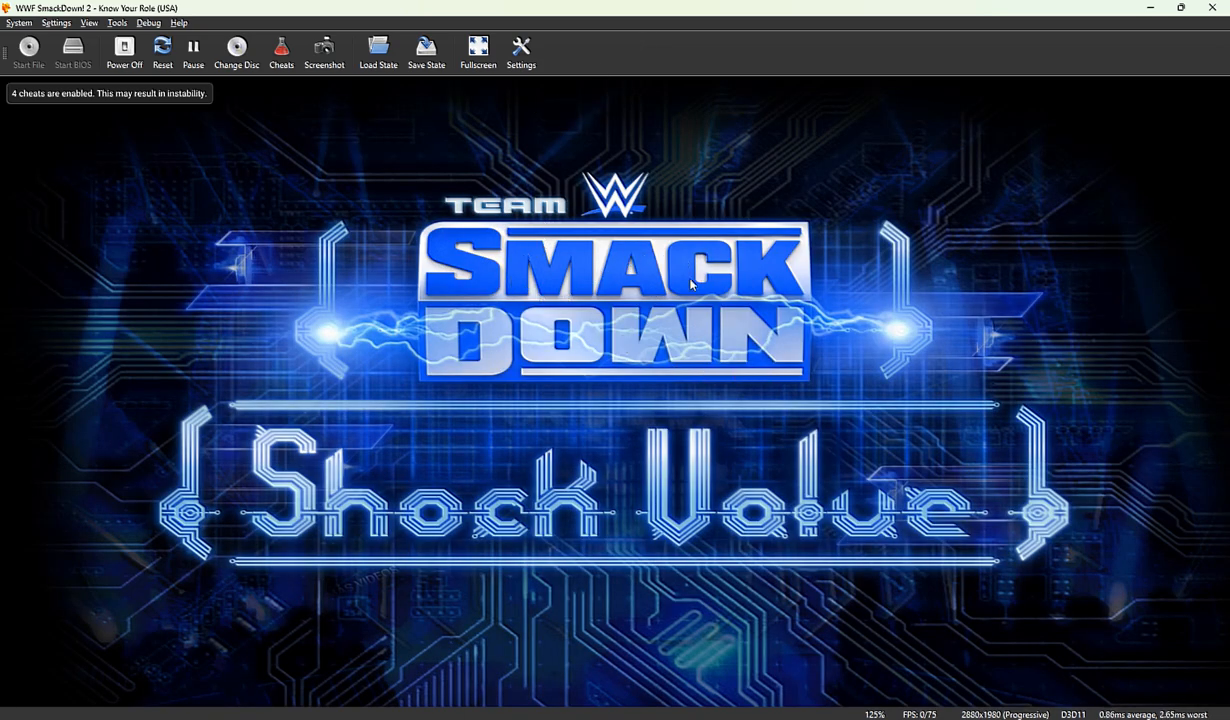
pyautogui.moveTo(978, 284)
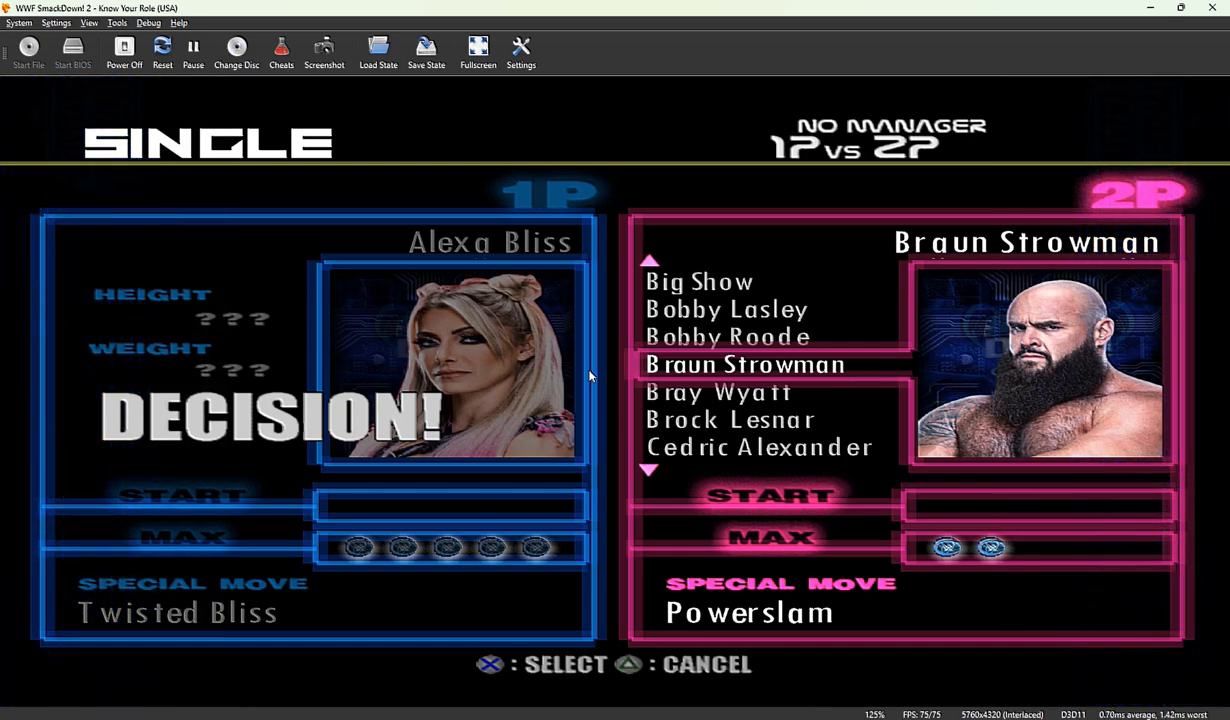
# Step: Browse down the 2P roster for an opponent after choosing Alexa Bliss for 1P
pyautogui.scroll(-3)
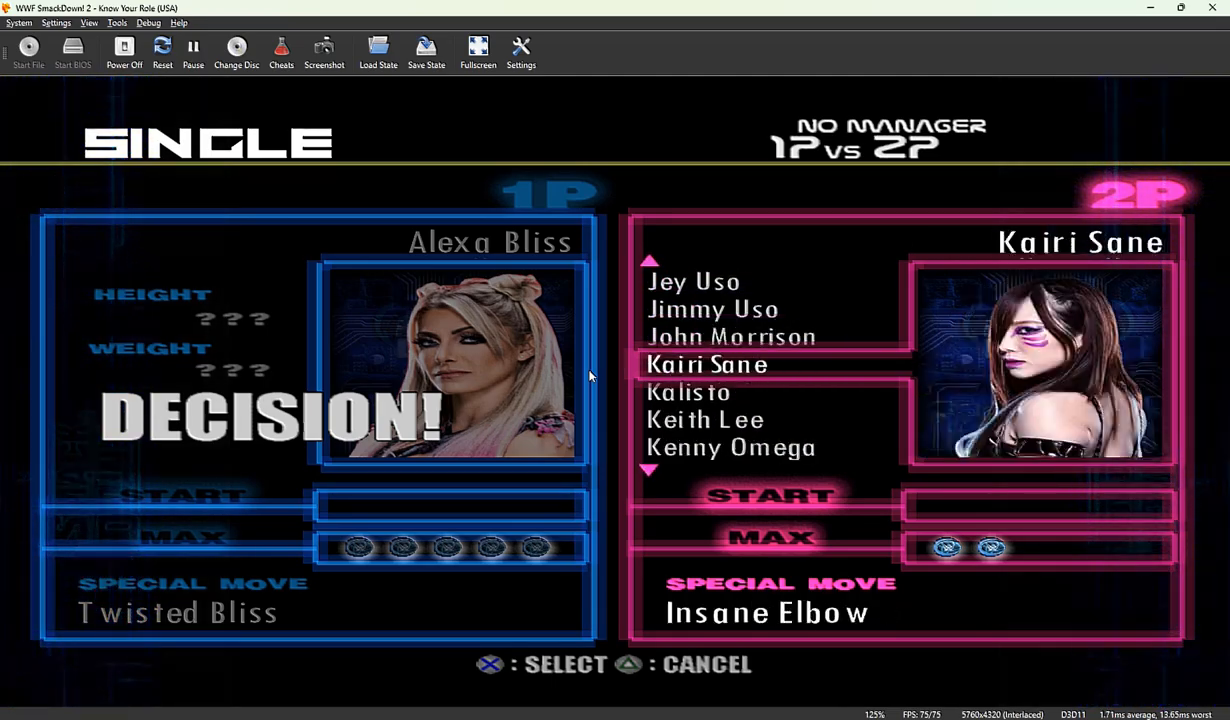
pyautogui.scroll(-3)
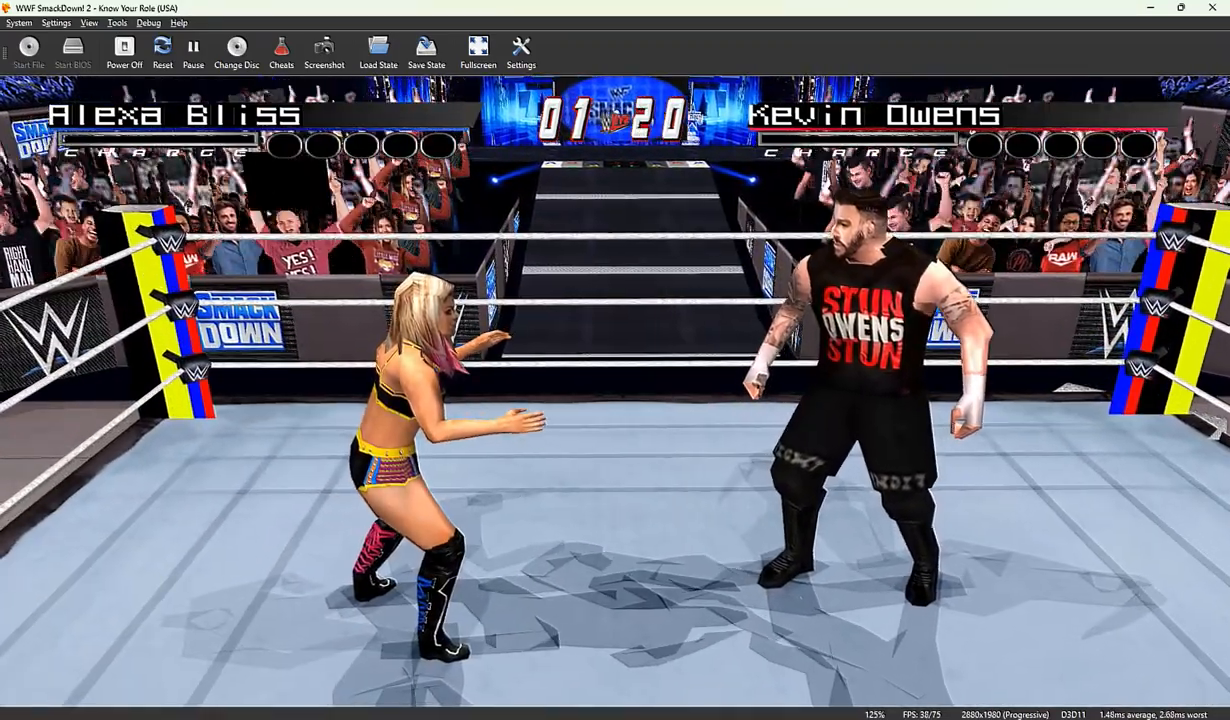
# Step: Bring up the emulator Settings menu over the running Bliss versus Owens match
pyautogui.click(56, 22)
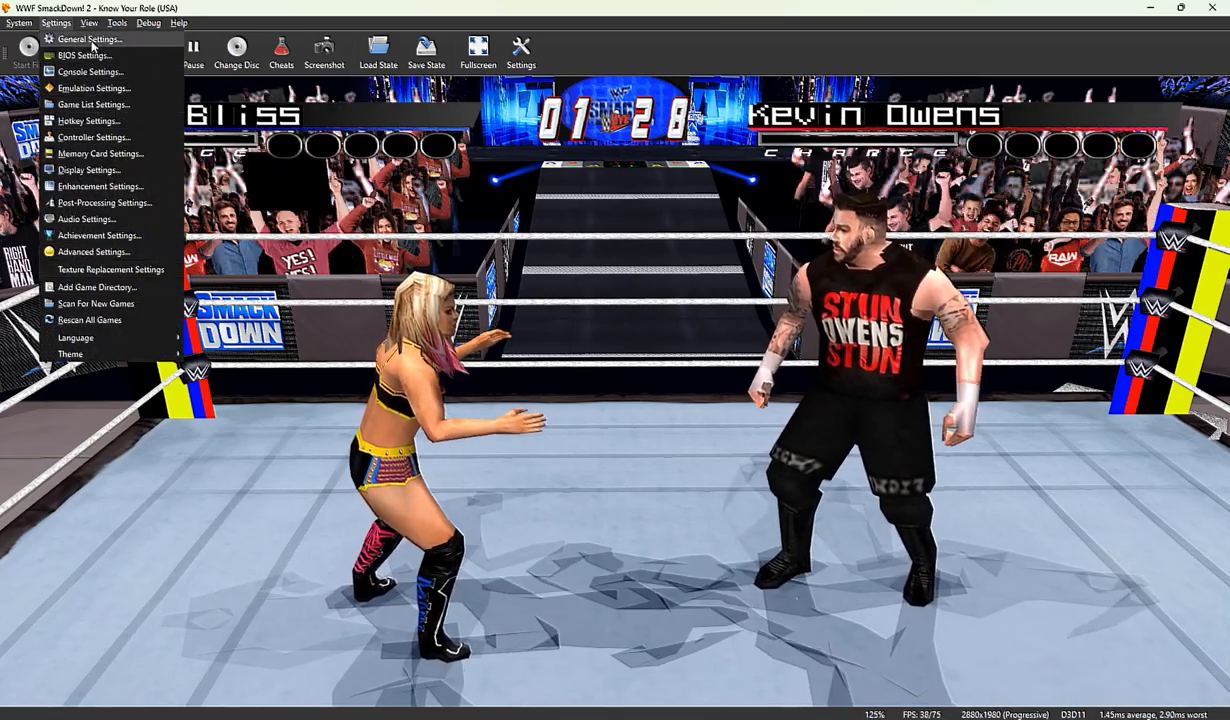
# Step: Reach the Enhancement Settings page via General and Display settings
pyautogui.click(88, 40)
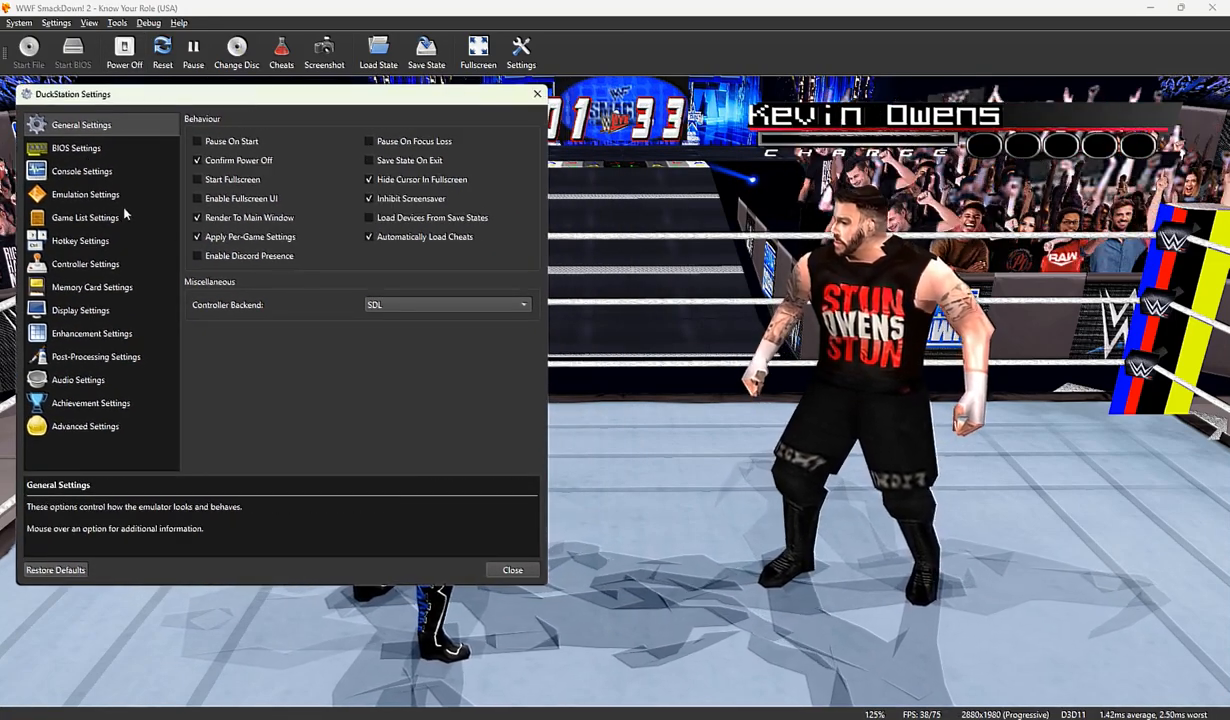
pyautogui.click(80, 310)
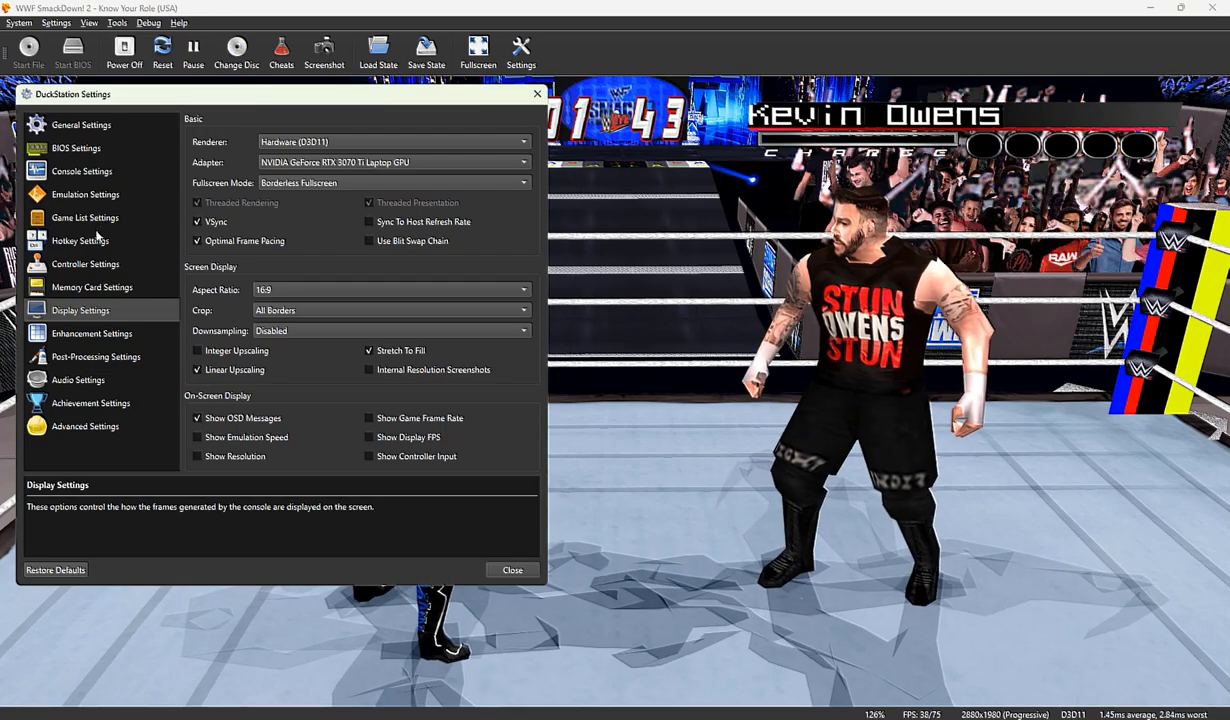
pyautogui.click(92, 332)
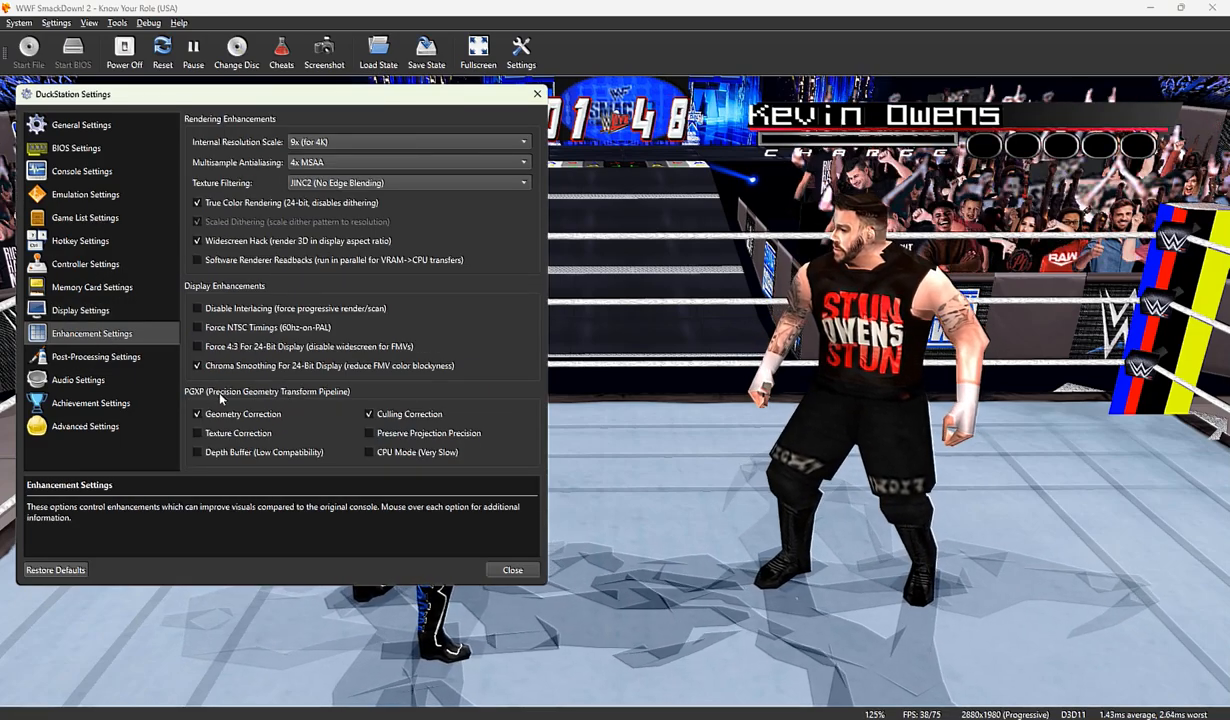
pyautogui.moveTo(236, 438)
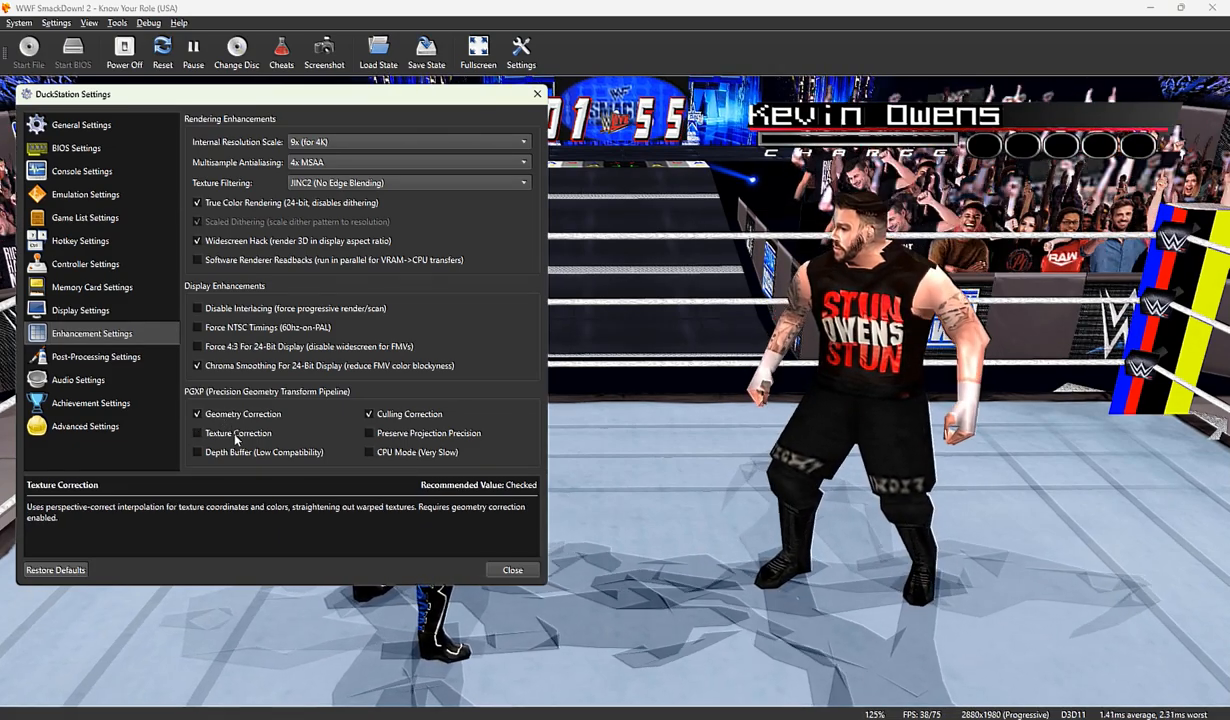
# Step: Try PGXP texture correction, depth buffer and preserve projection precision, leaving each off
pyautogui.click(196, 432)
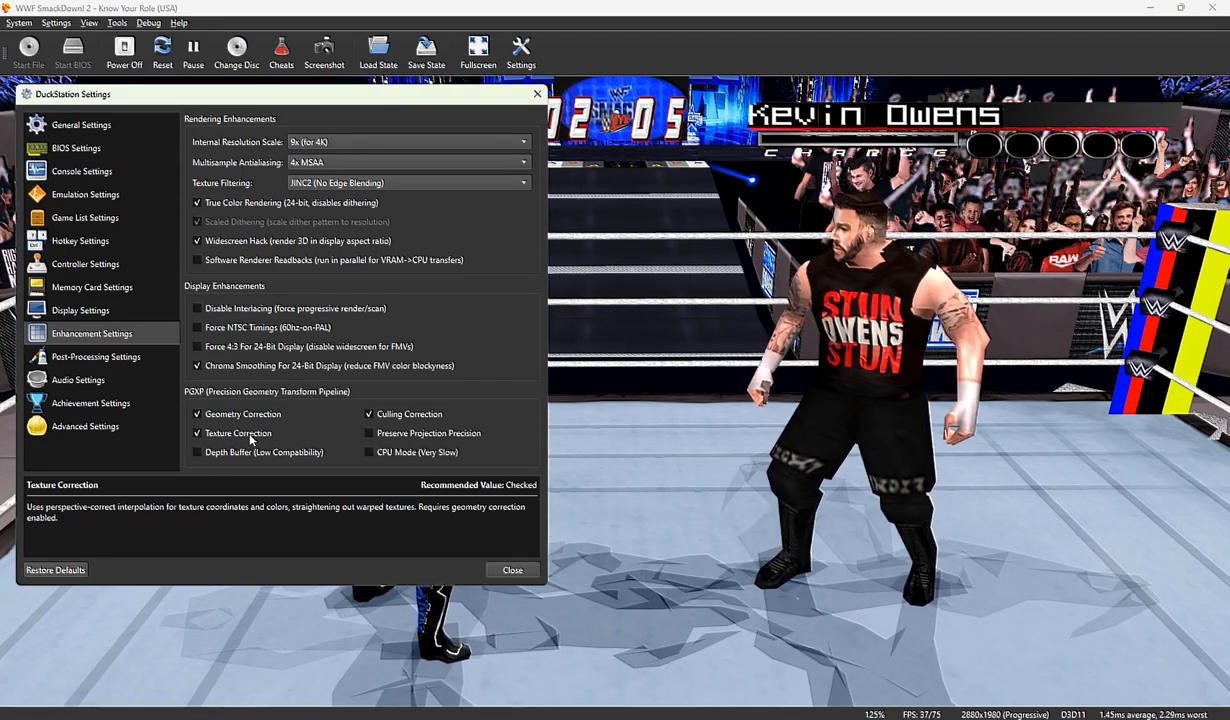
pyautogui.click(196, 432)
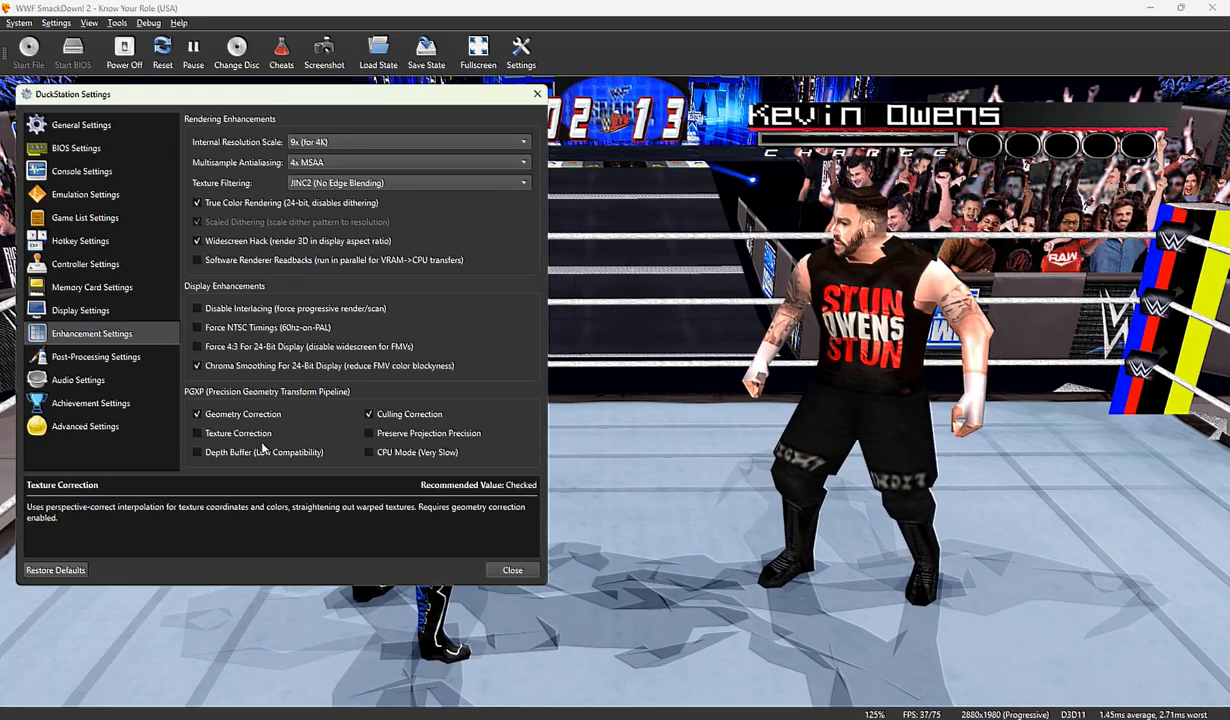
pyautogui.click(196, 452)
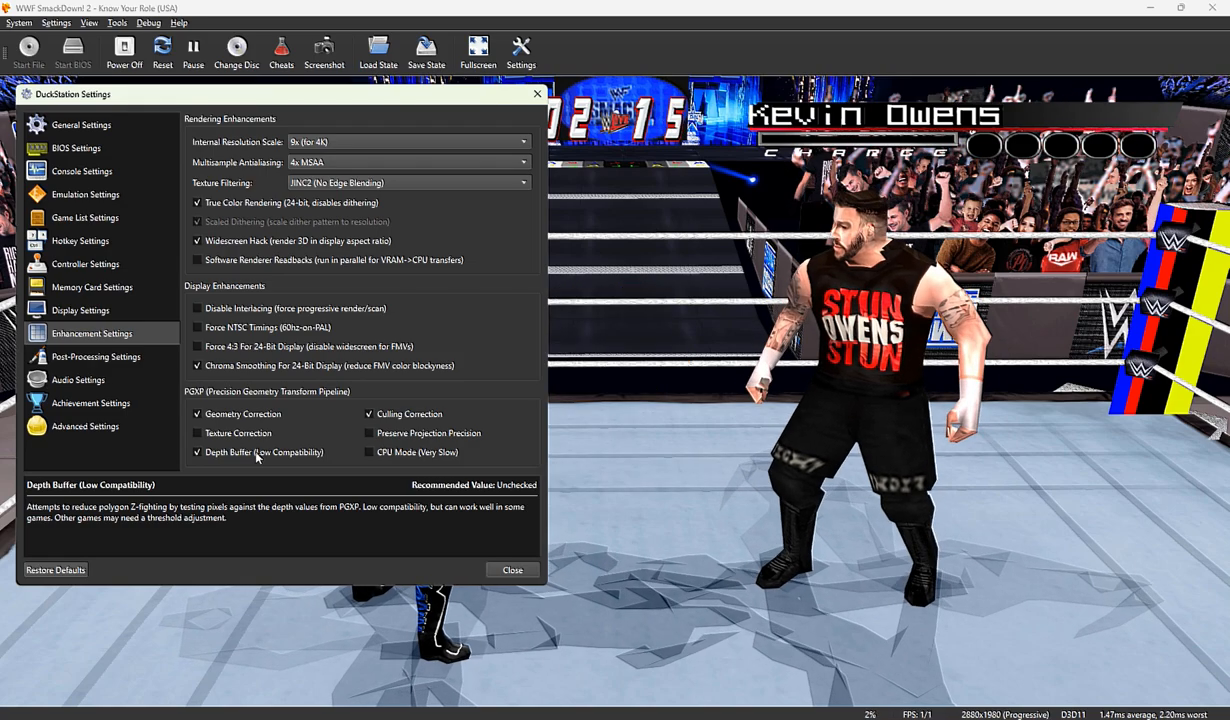
pyautogui.click(196, 452)
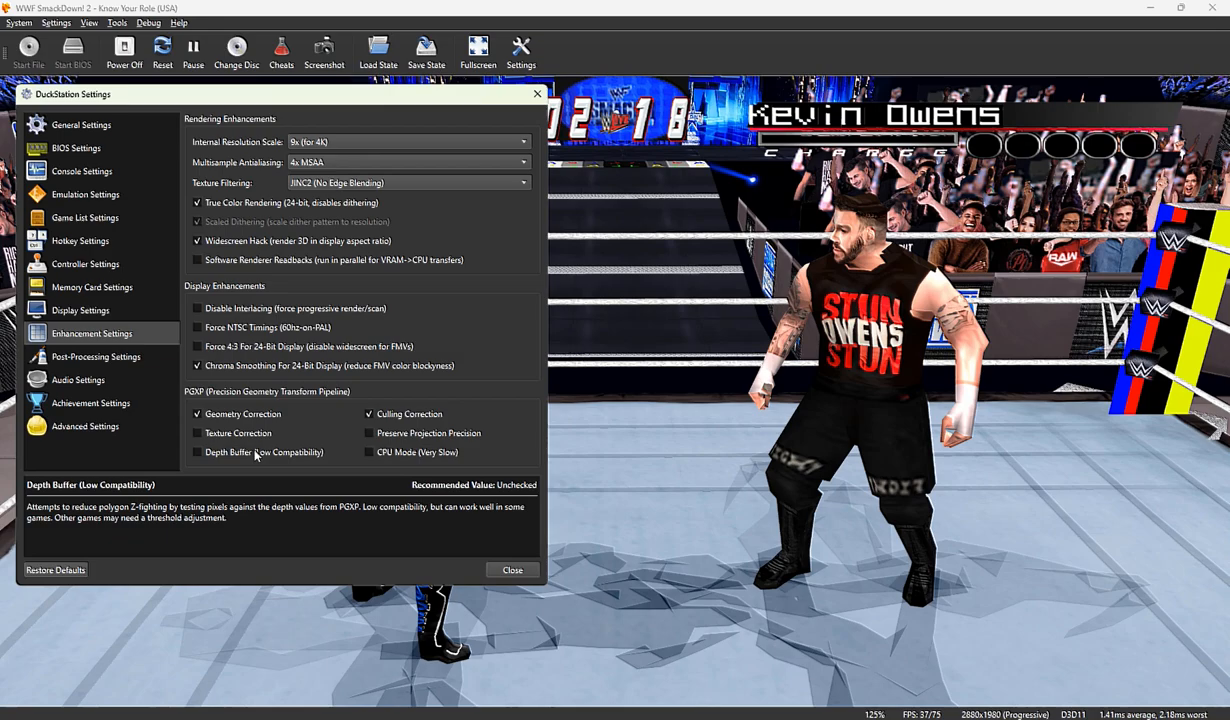
pyautogui.click(368, 432)
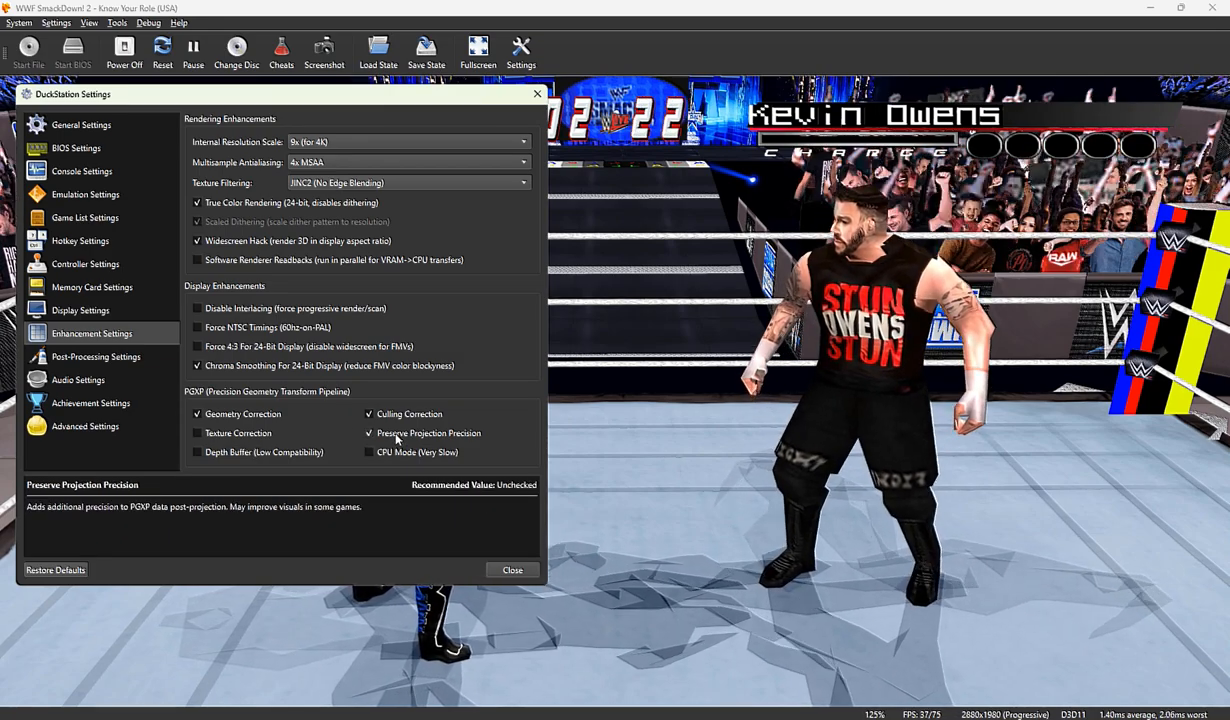
pyautogui.click(368, 432)
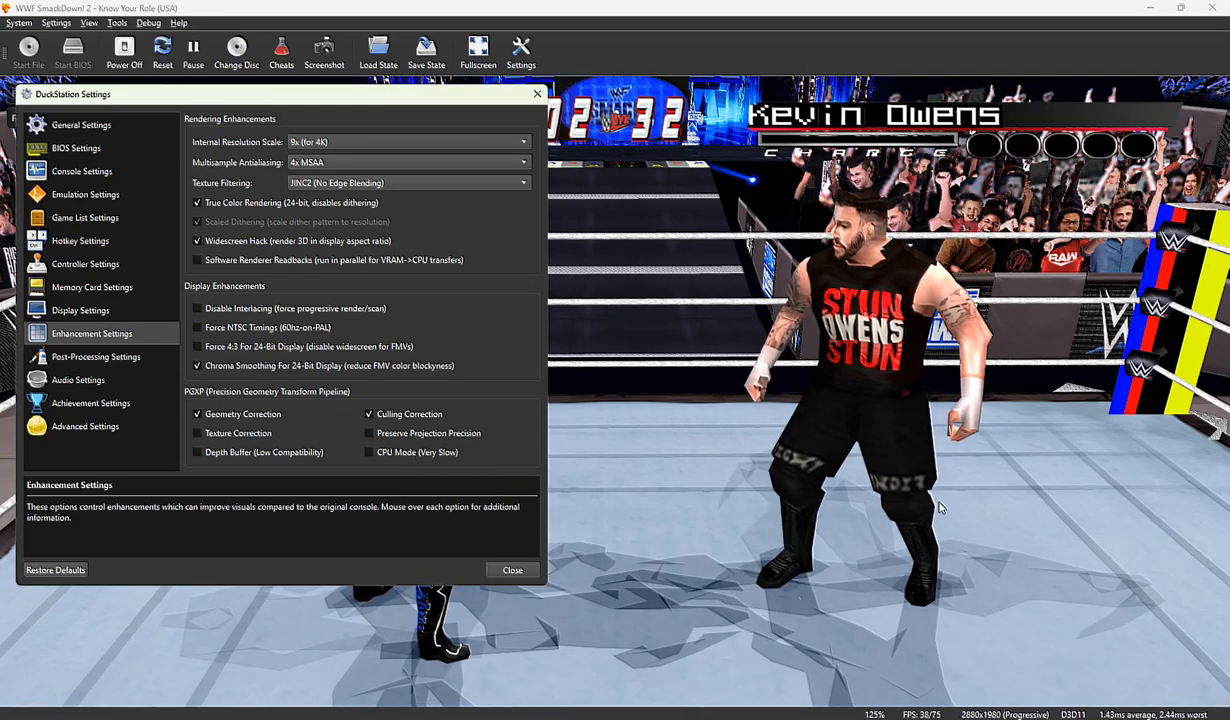
# Step: Leave PGXP geometry correction enabled and return to the match with settings closed
pyautogui.click(196, 412)
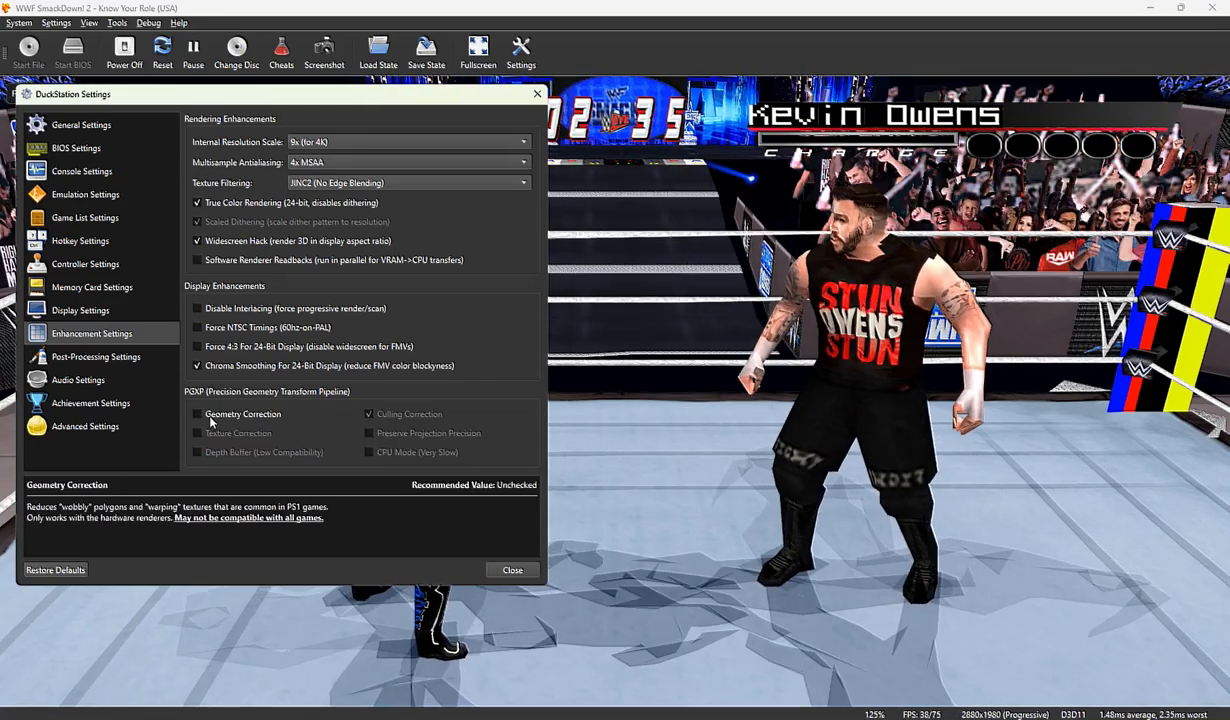
pyautogui.click(196, 412)
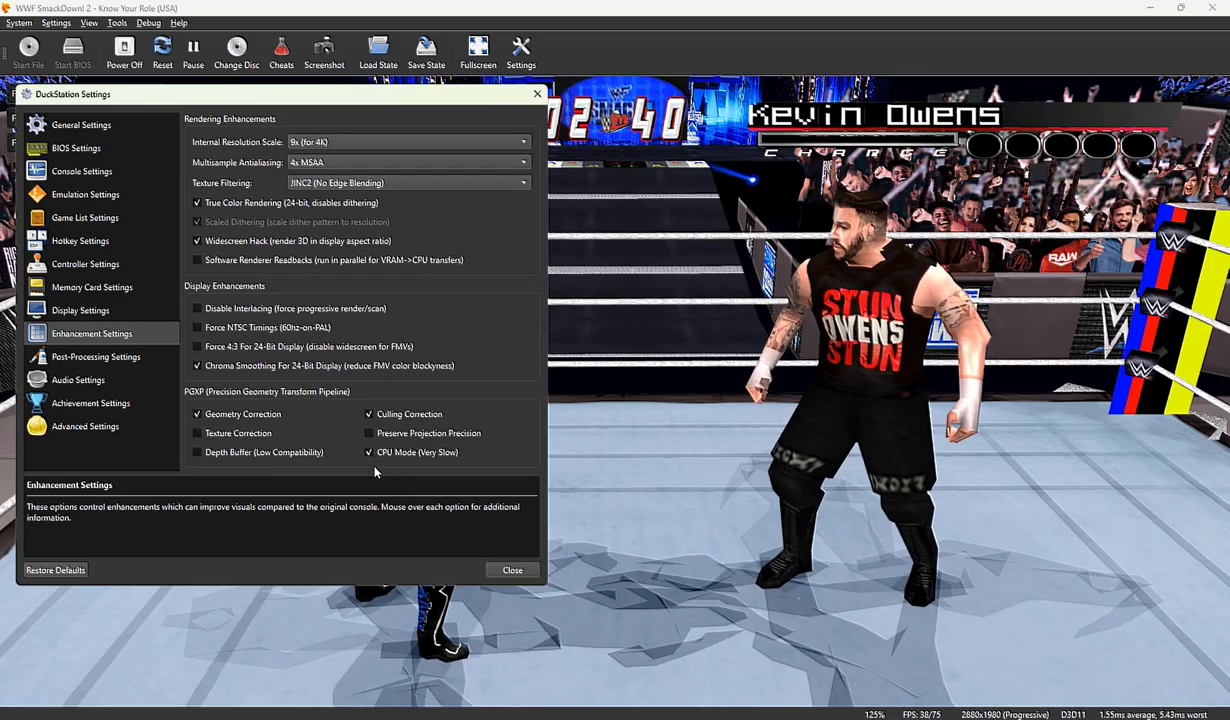
pyautogui.click(512, 570)
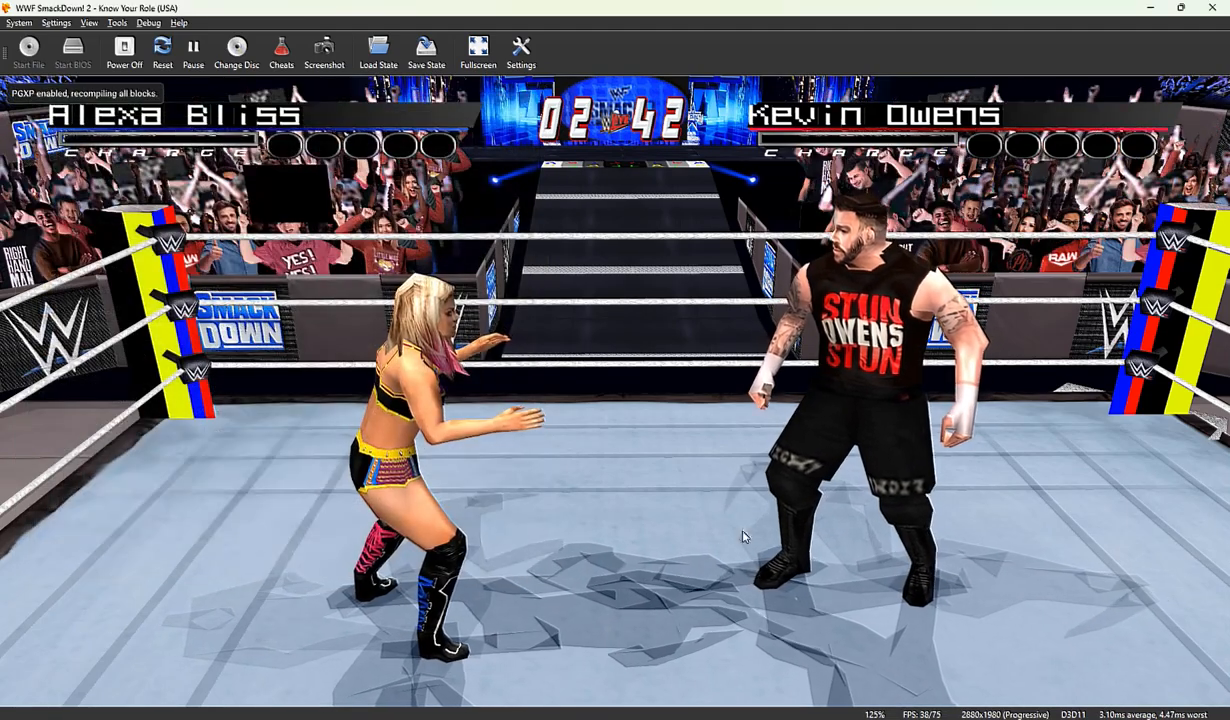